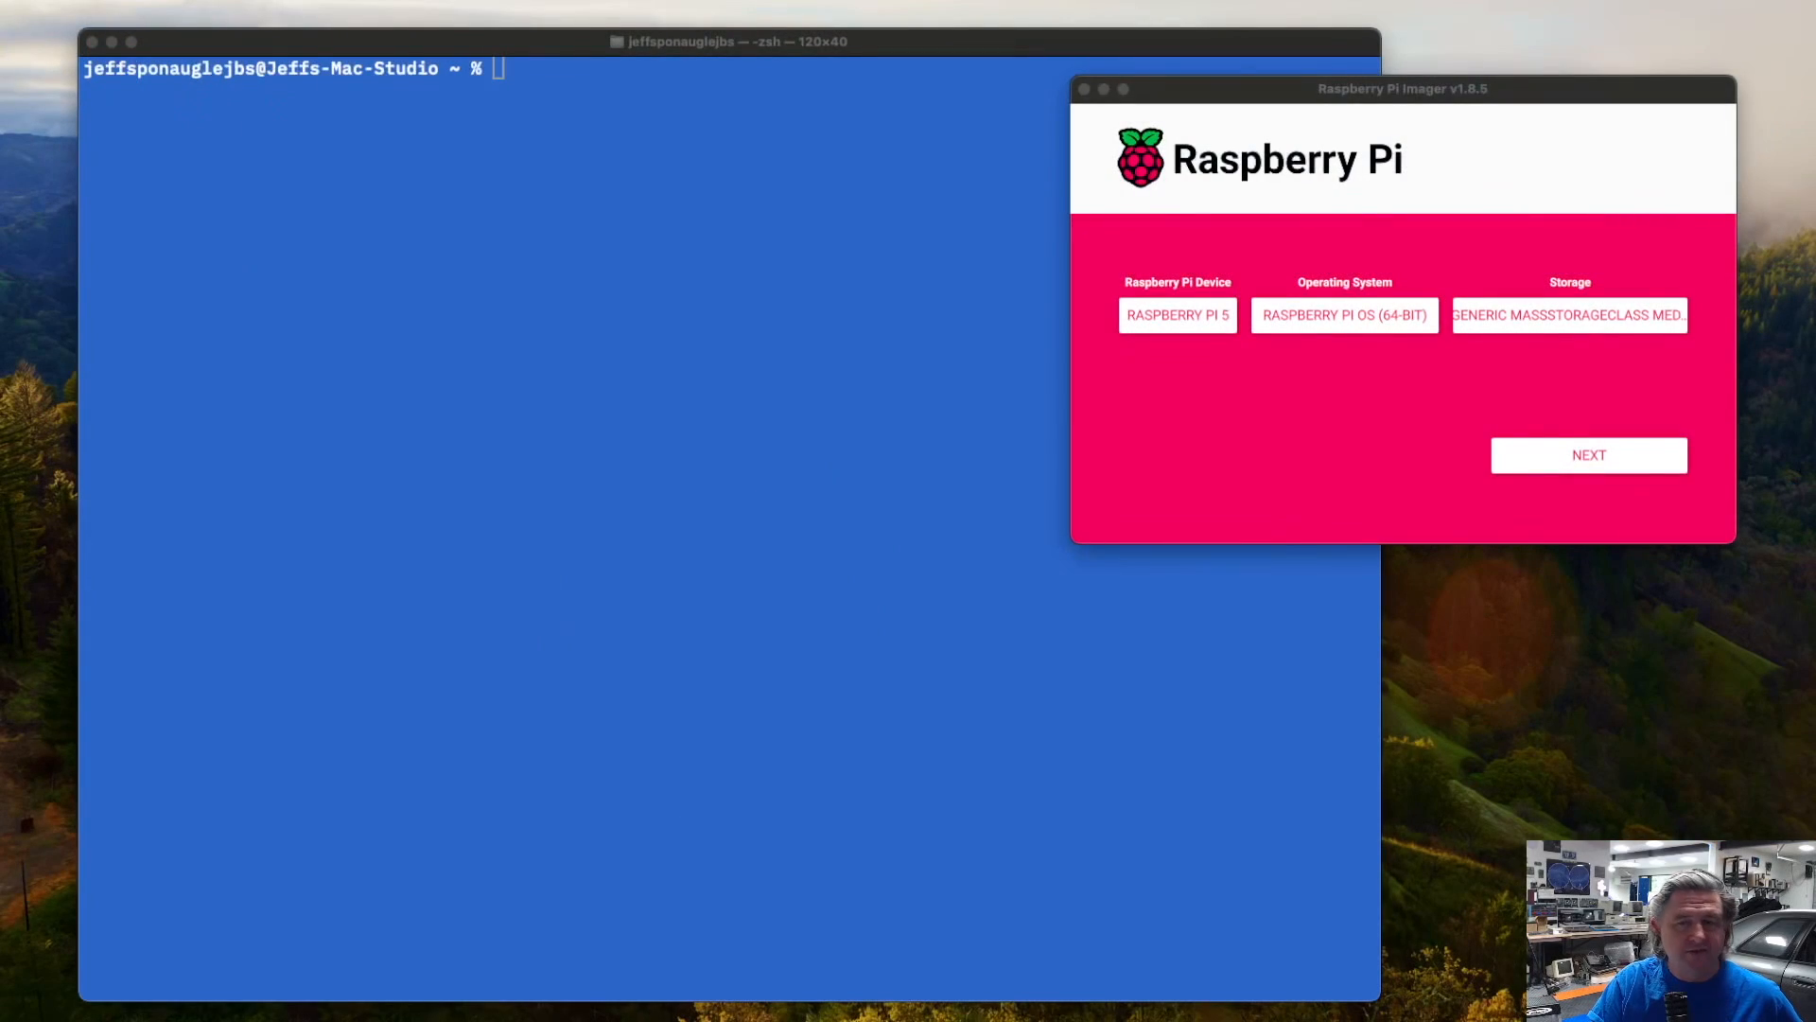
{"action": "mouse_move", "coordinate": [1575, 168]}
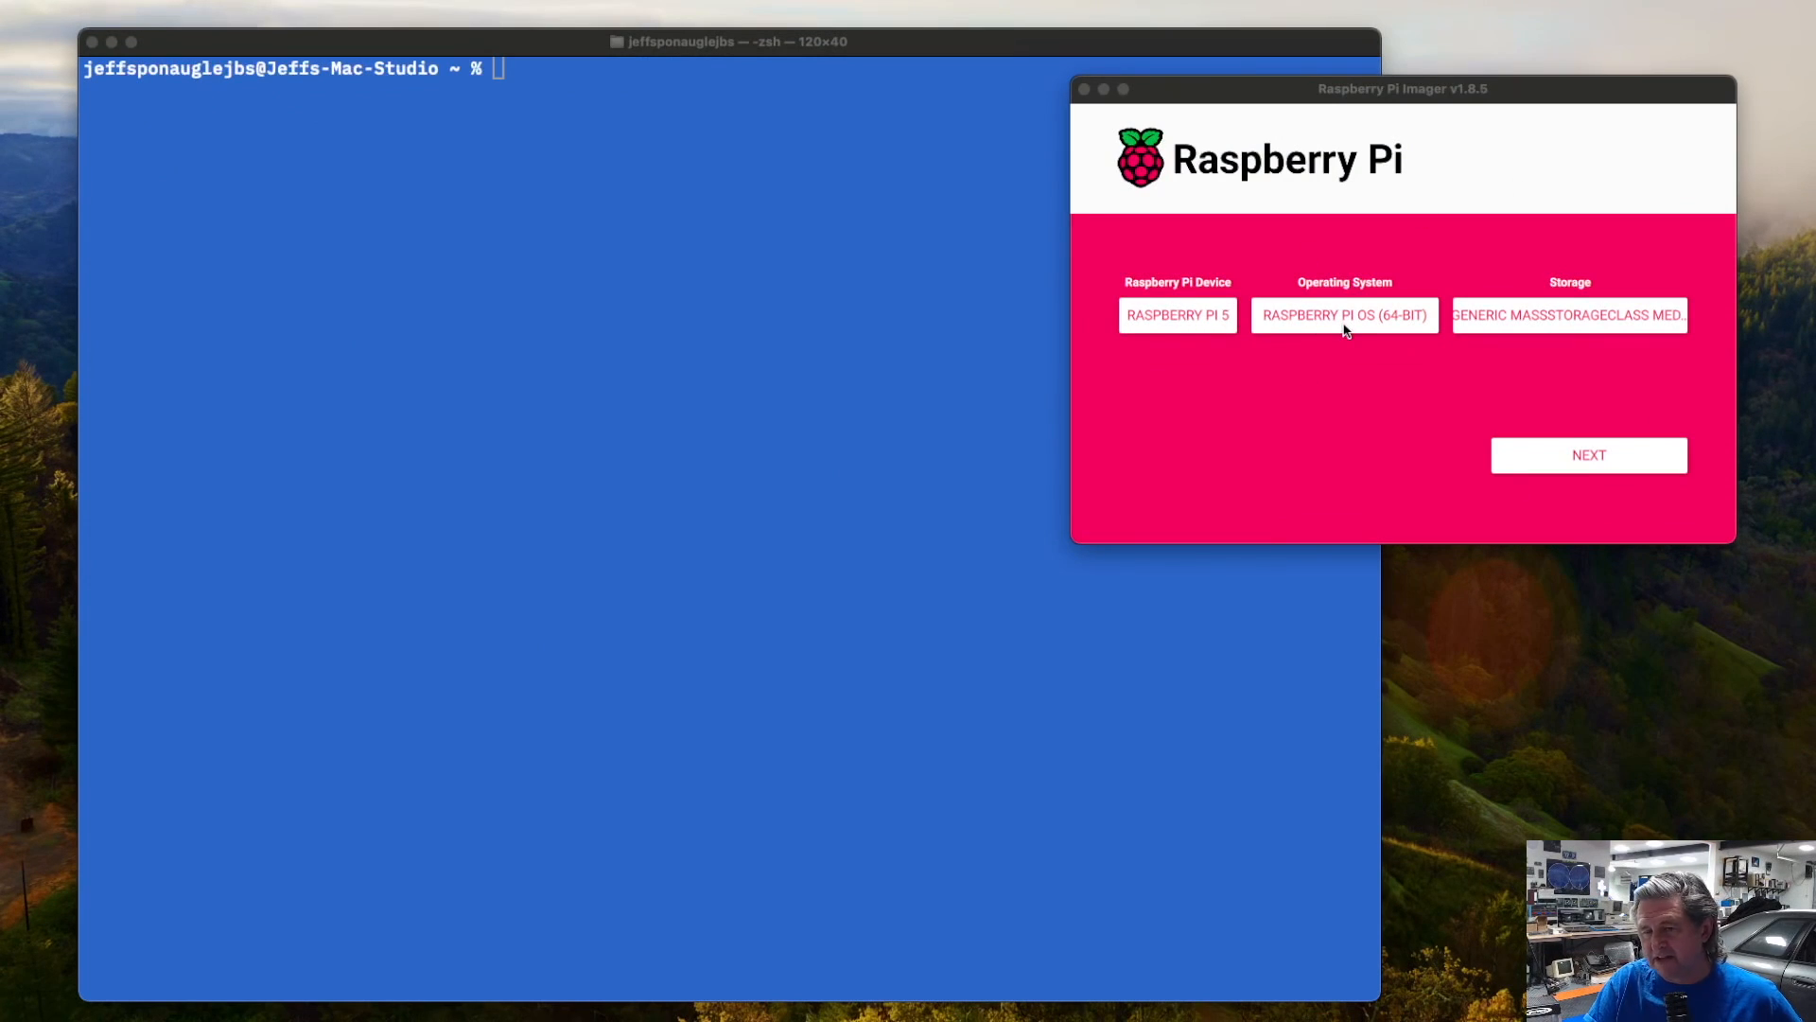
{"action": "mouse_move", "coordinate": [1572, 324]}
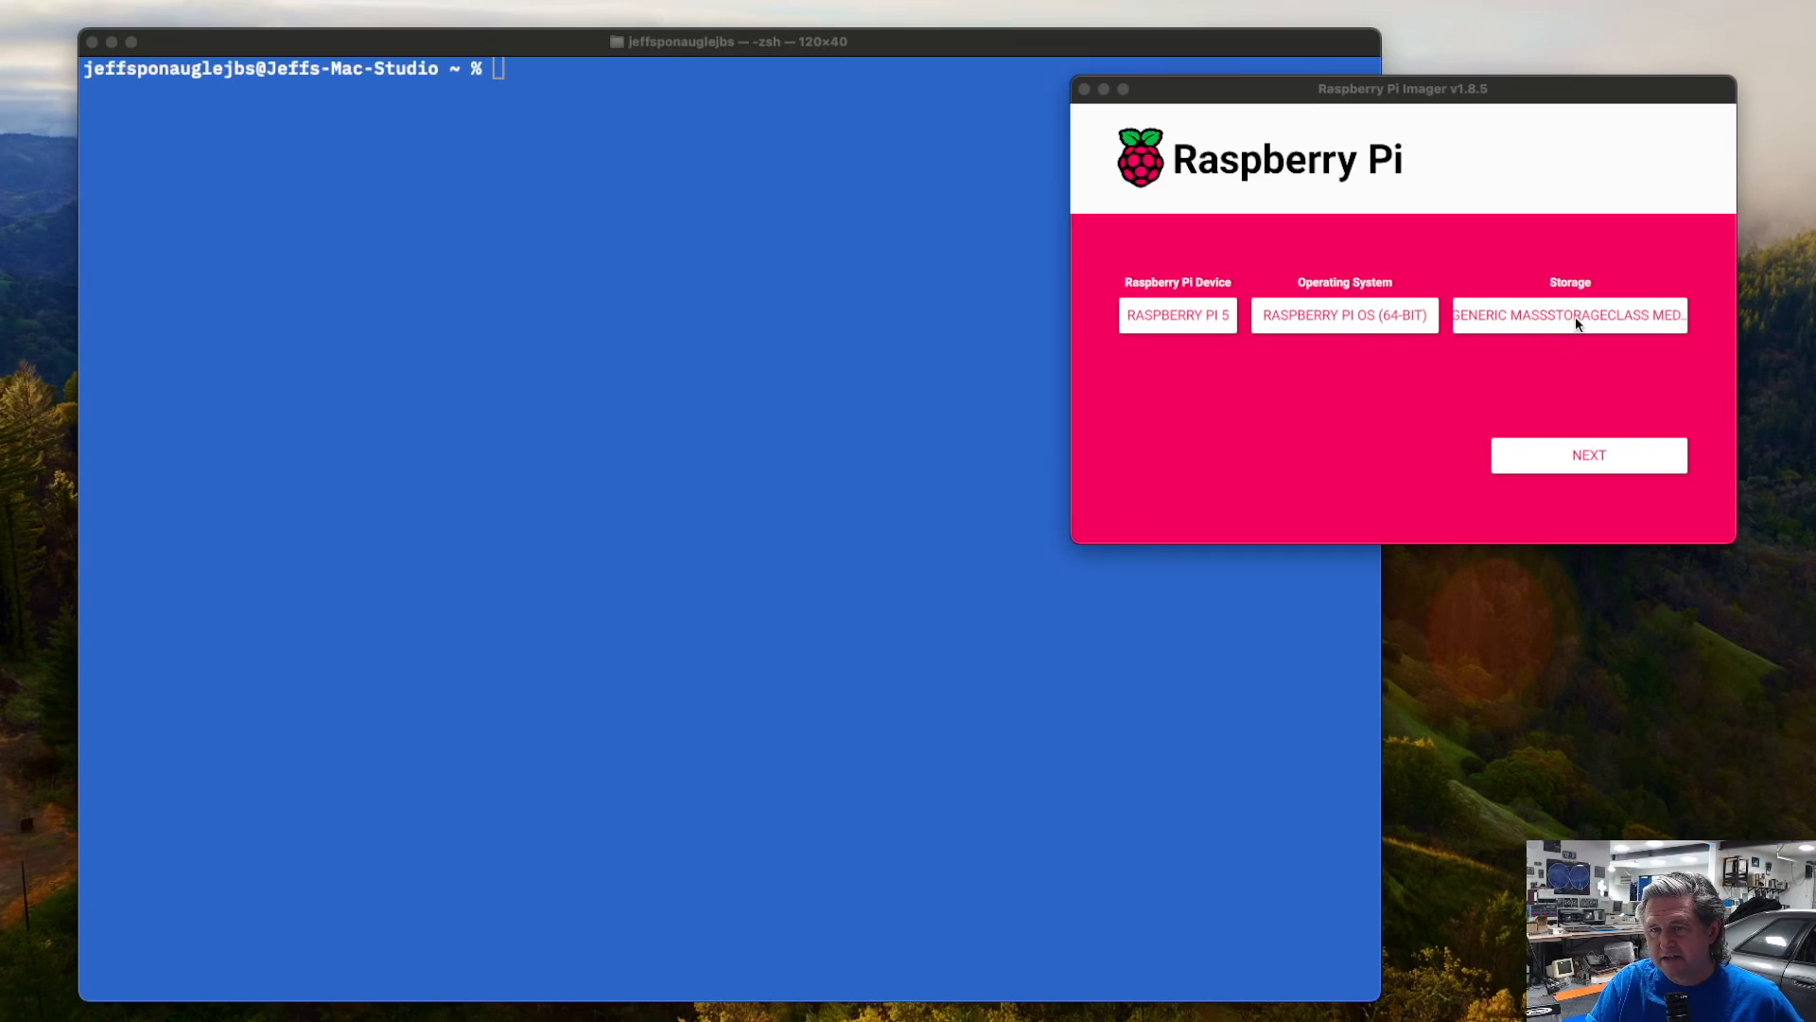
Choose the 31.3 GB Generic MassStorageClass Media as the target card and continue
{"action": "left_click", "coordinate": [1568, 314]}
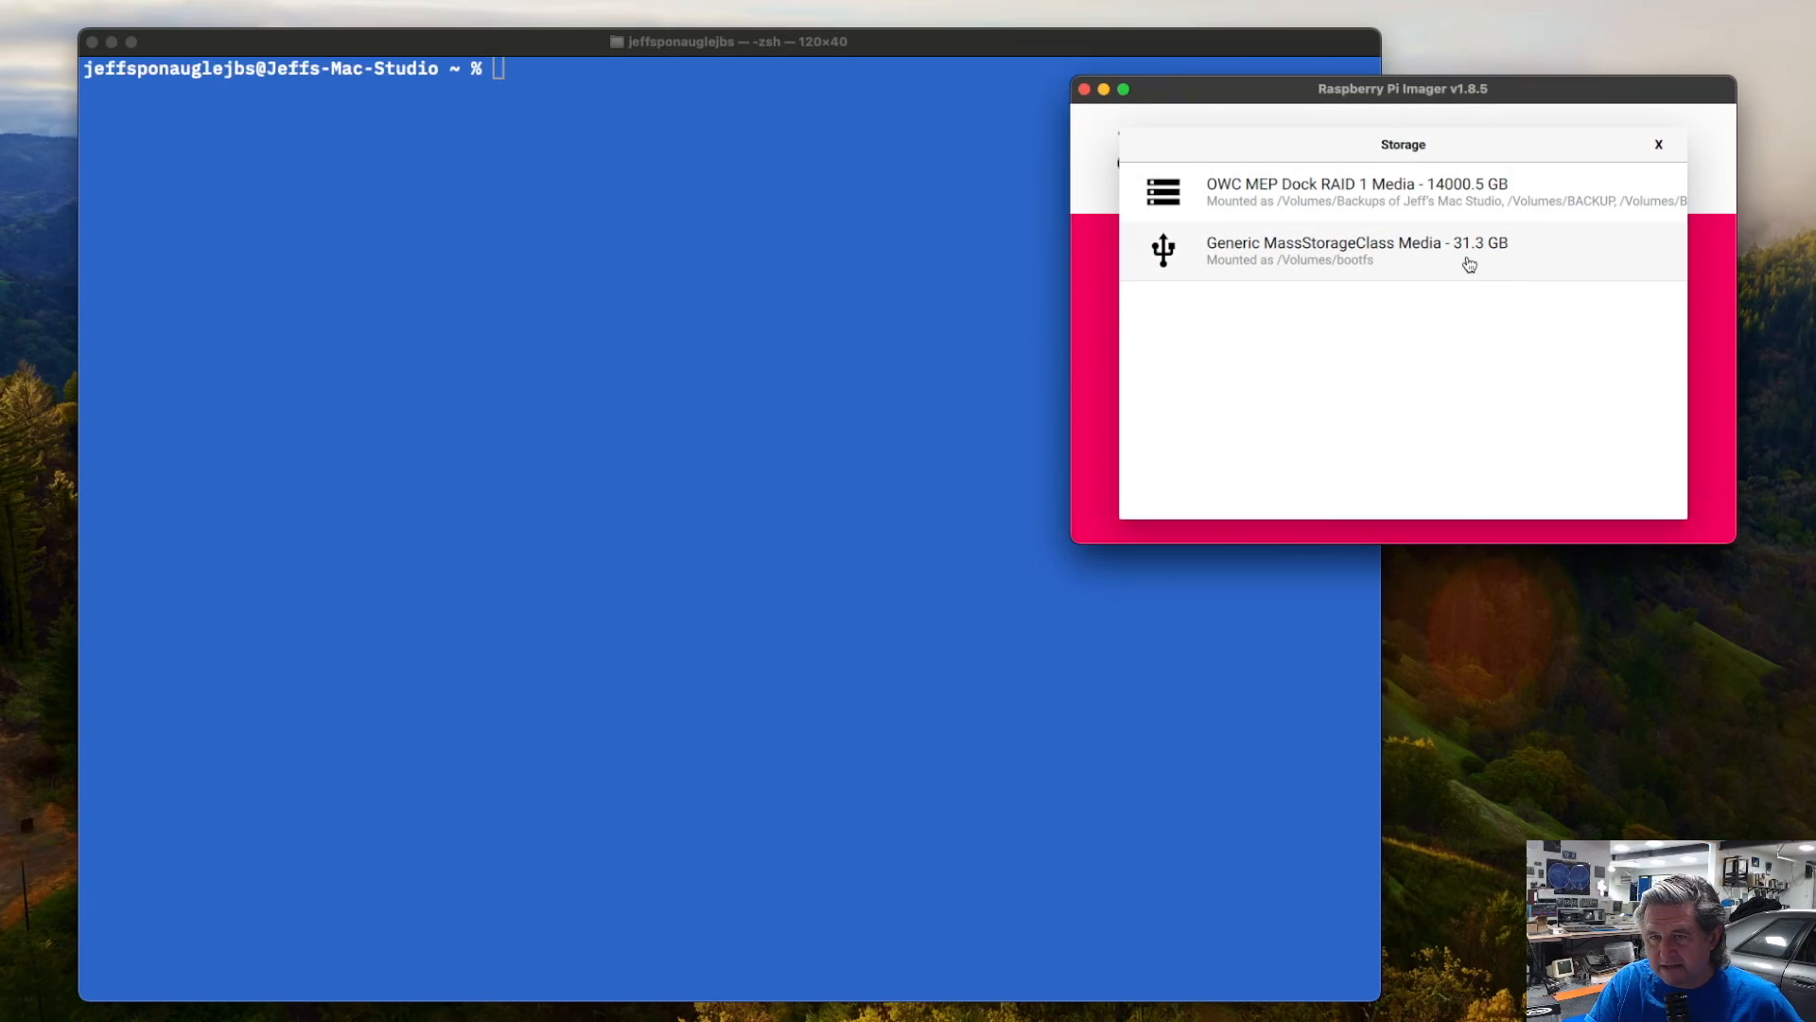
{"action": "left_click", "coordinate": [1353, 250]}
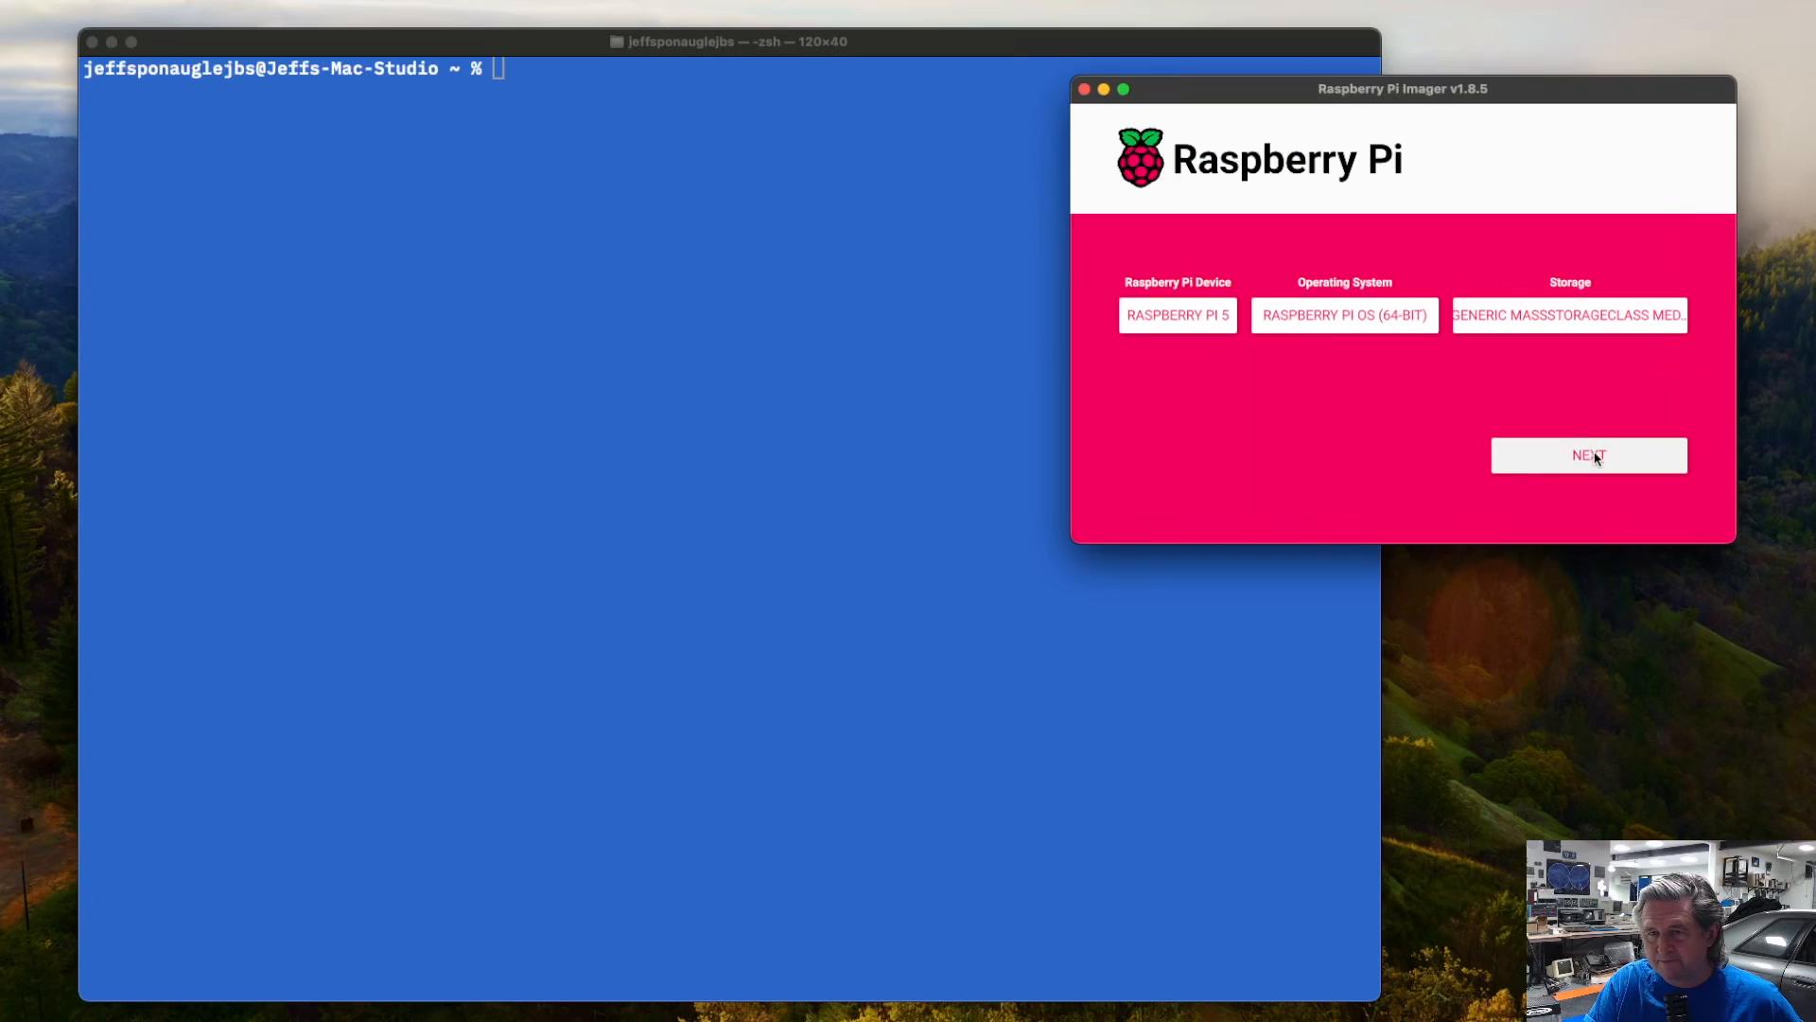
{"action": "left_click", "coordinate": [1588, 454]}
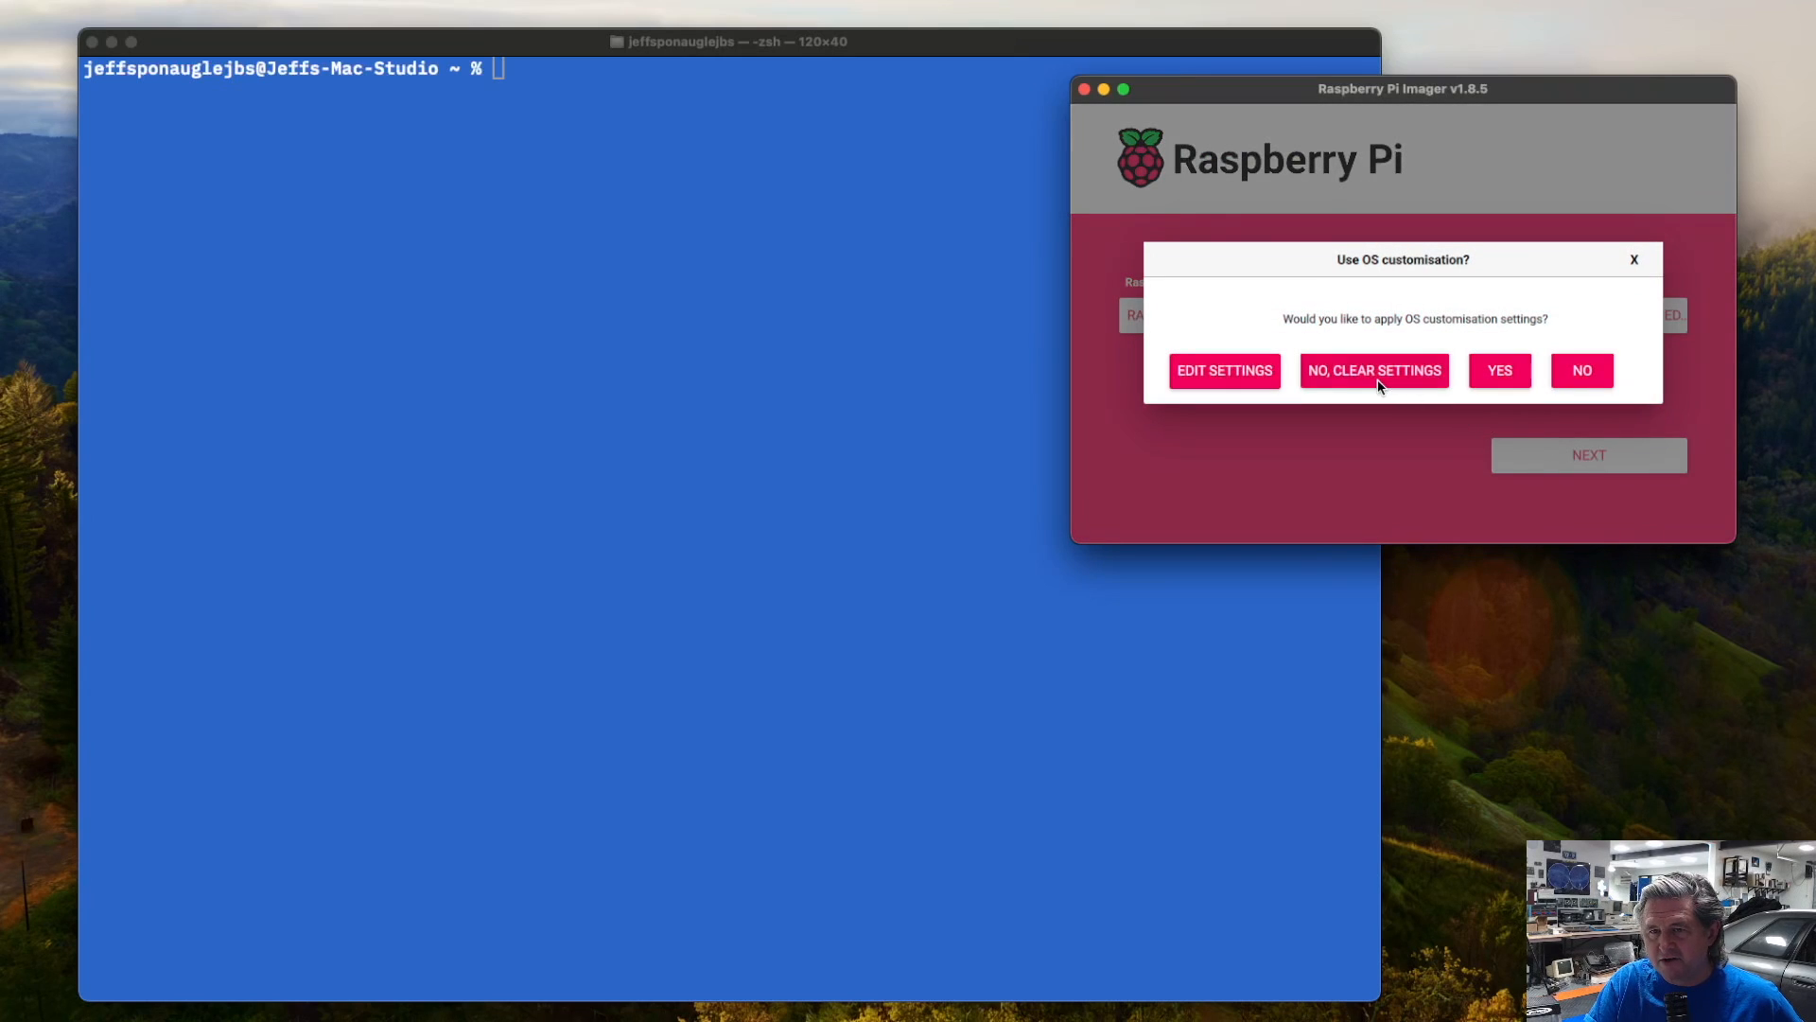
Enable SSH, set hostname kiosk1 with login pikiosk, and save the customisation
{"action": "left_click", "coordinate": [1223, 370]}
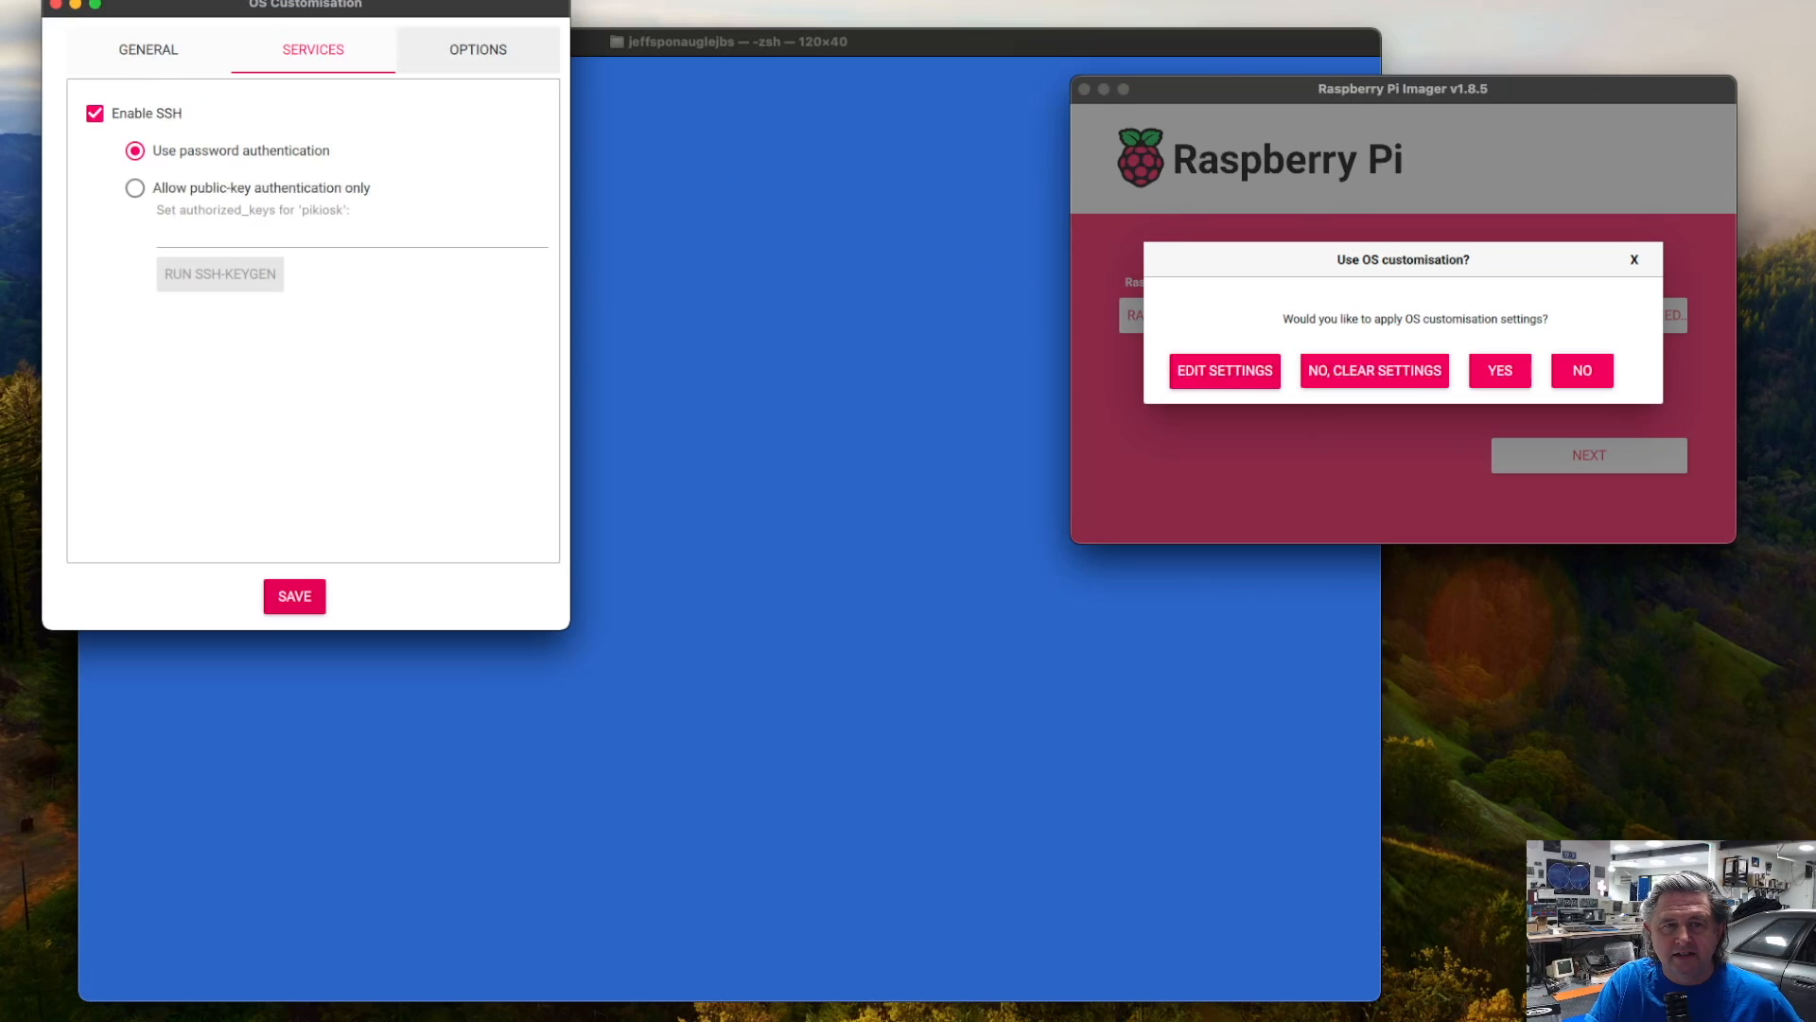
{"action": "left_click", "coordinate": [148, 48]}
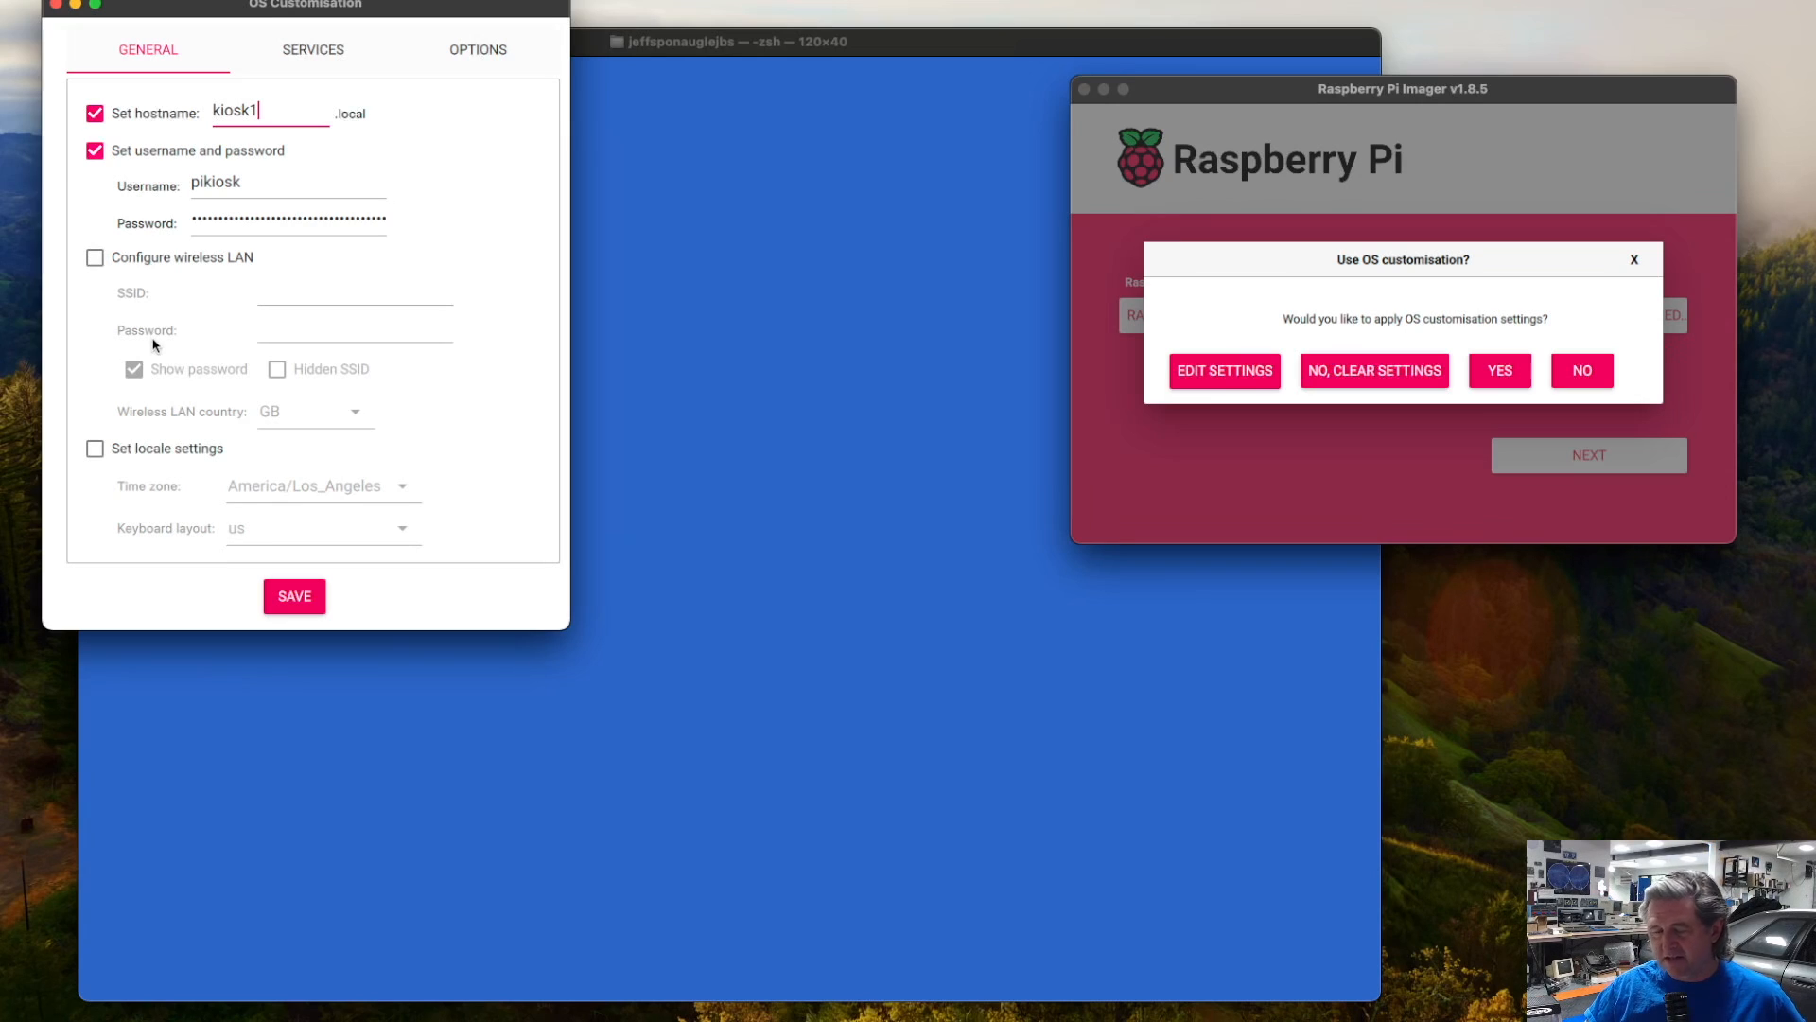
{"action": "mouse_move", "coordinate": [217, 284]}
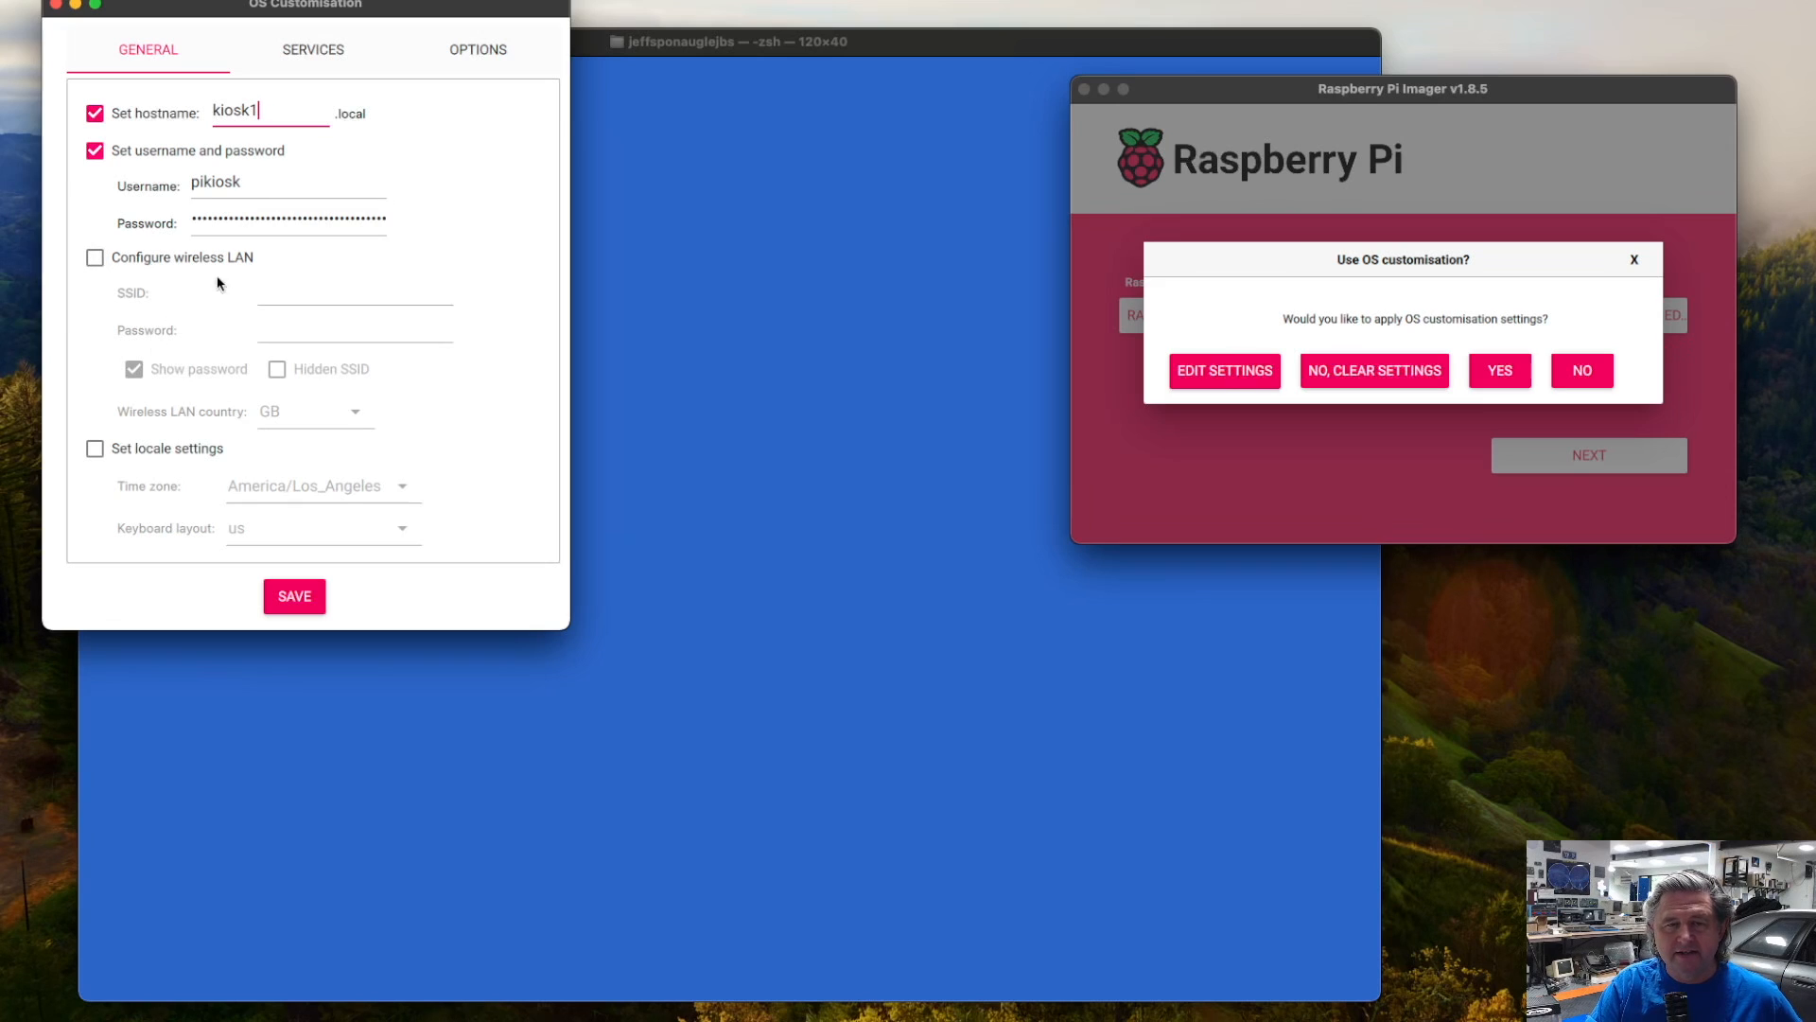
{"action": "left_click", "coordinate": [313, 48]}
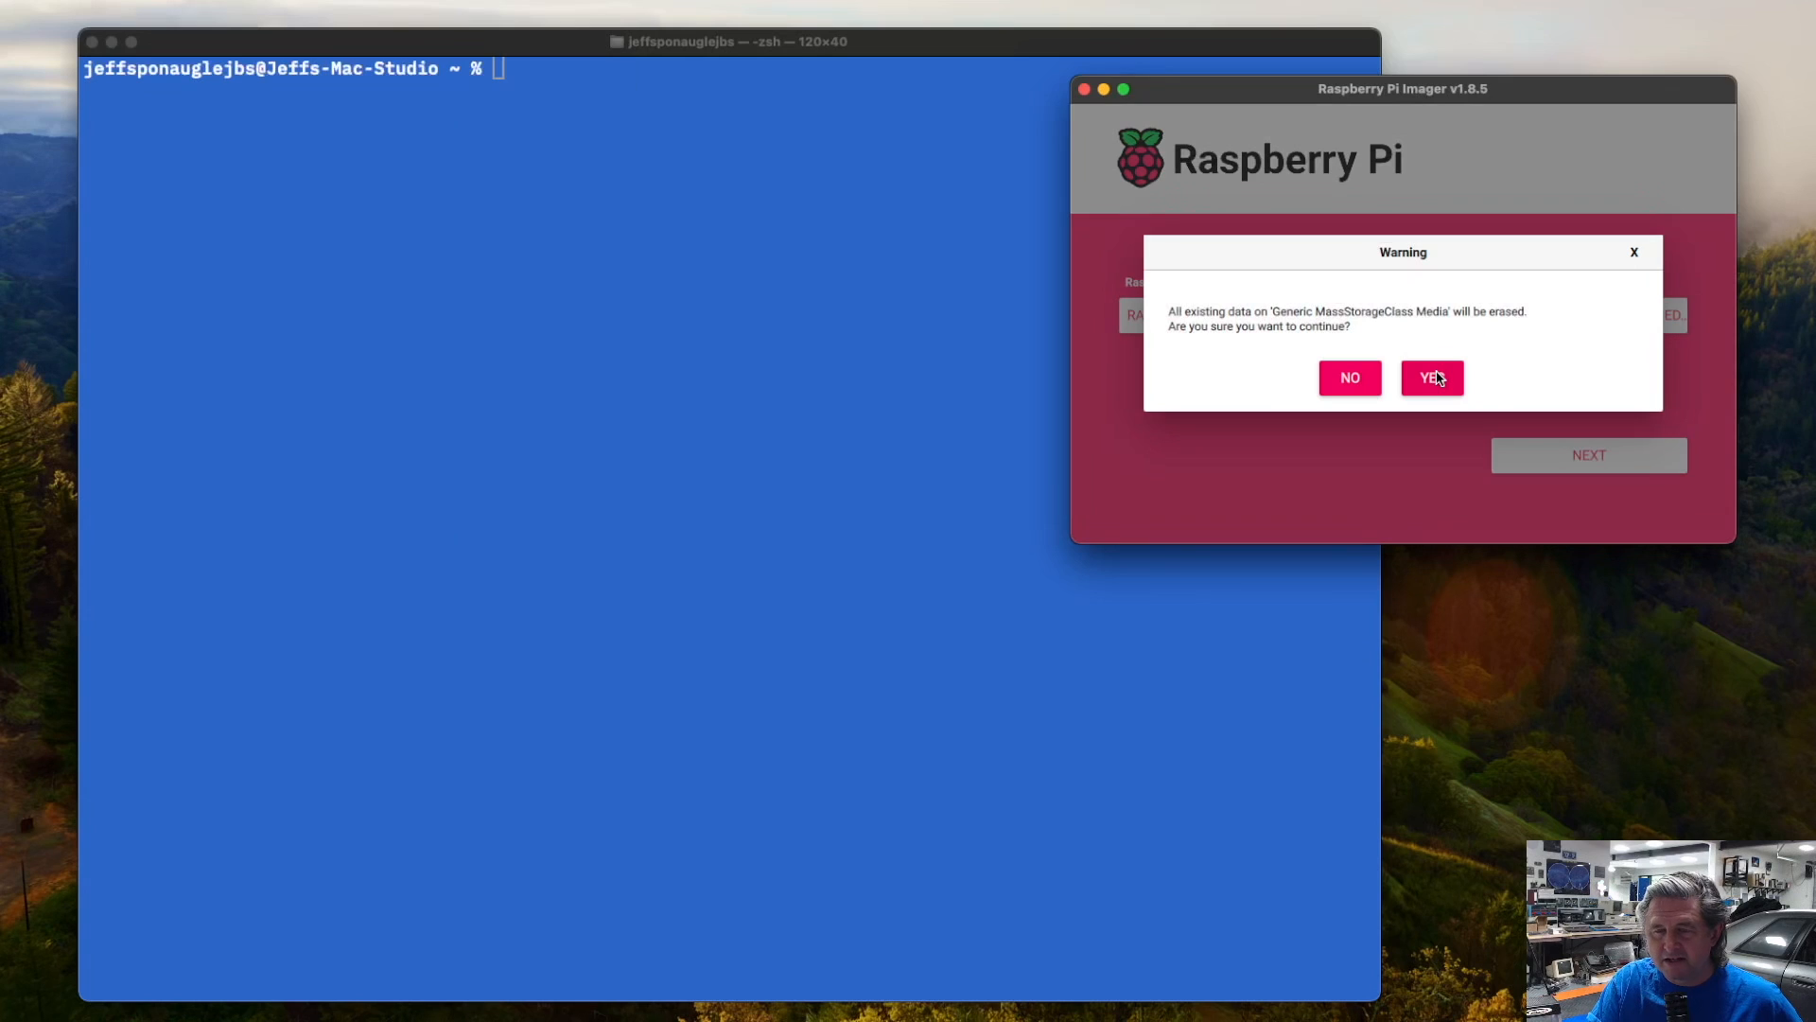
Confirm erasing the card, authorize with the password, and acknowledge the successful write
{"action": "left_click", "coordinate": [1431, 377]}
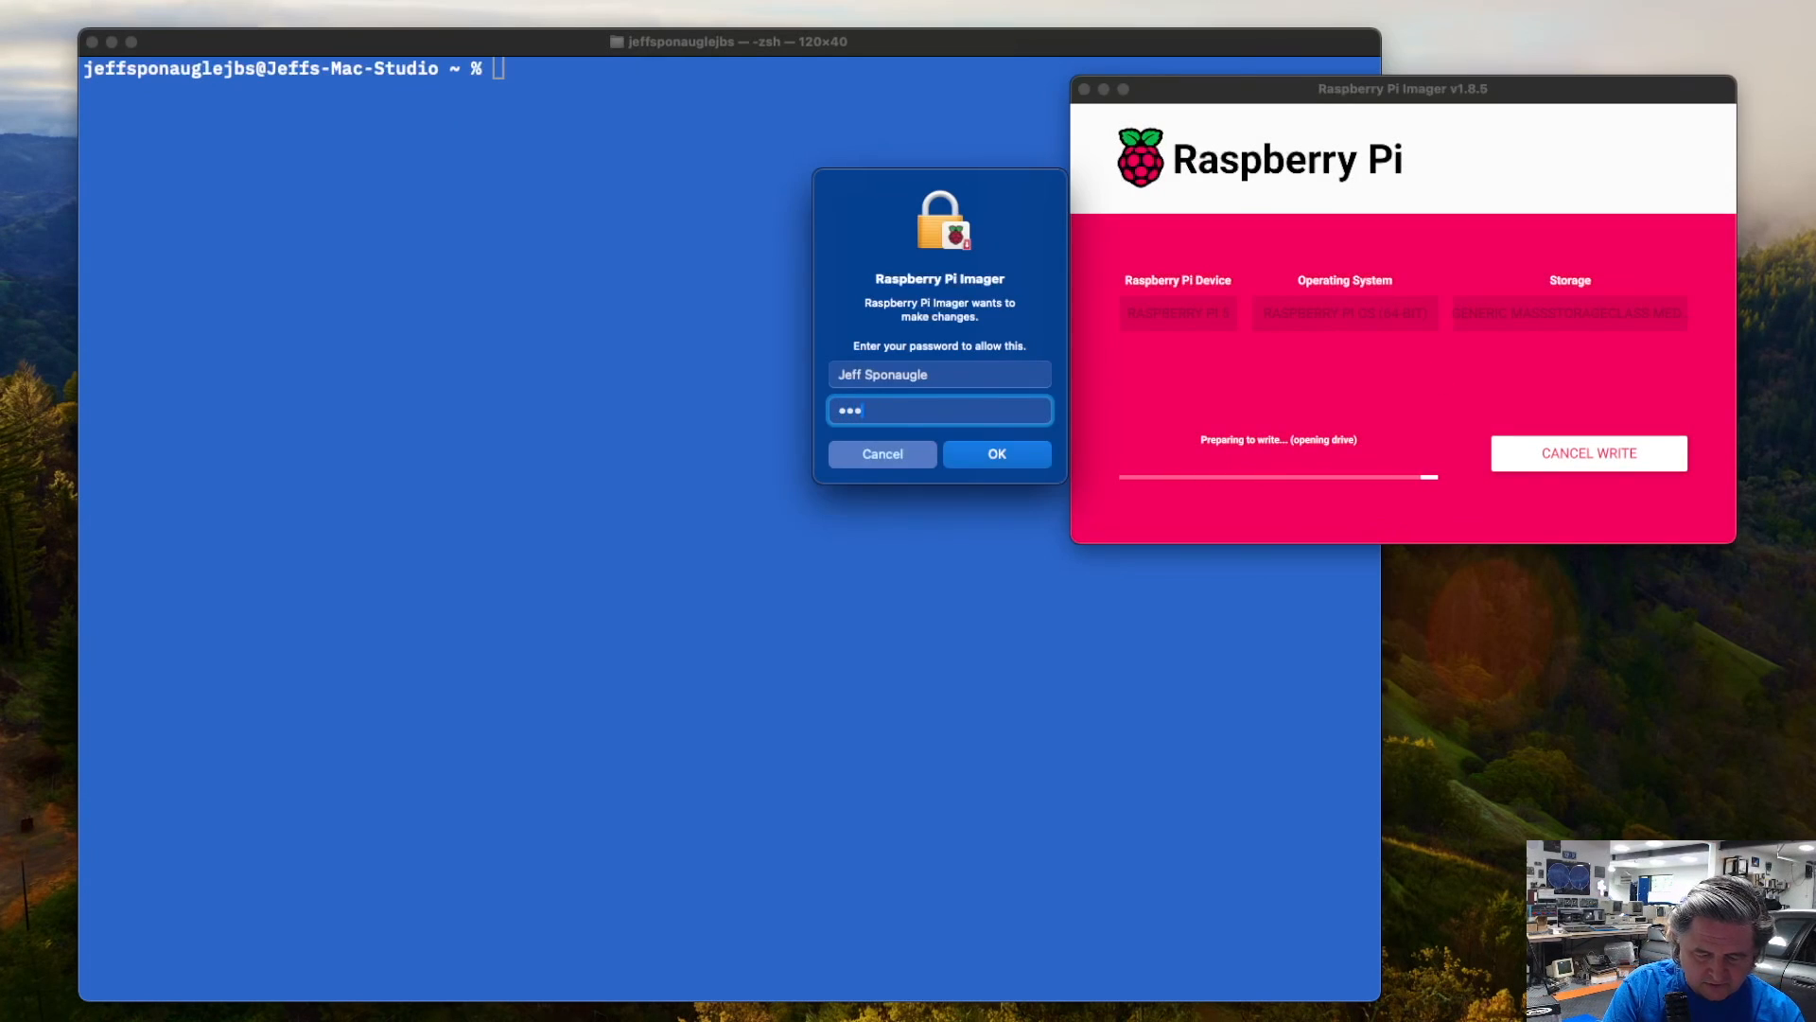
{"action": "left_click", "coordinate": [995, 454]}
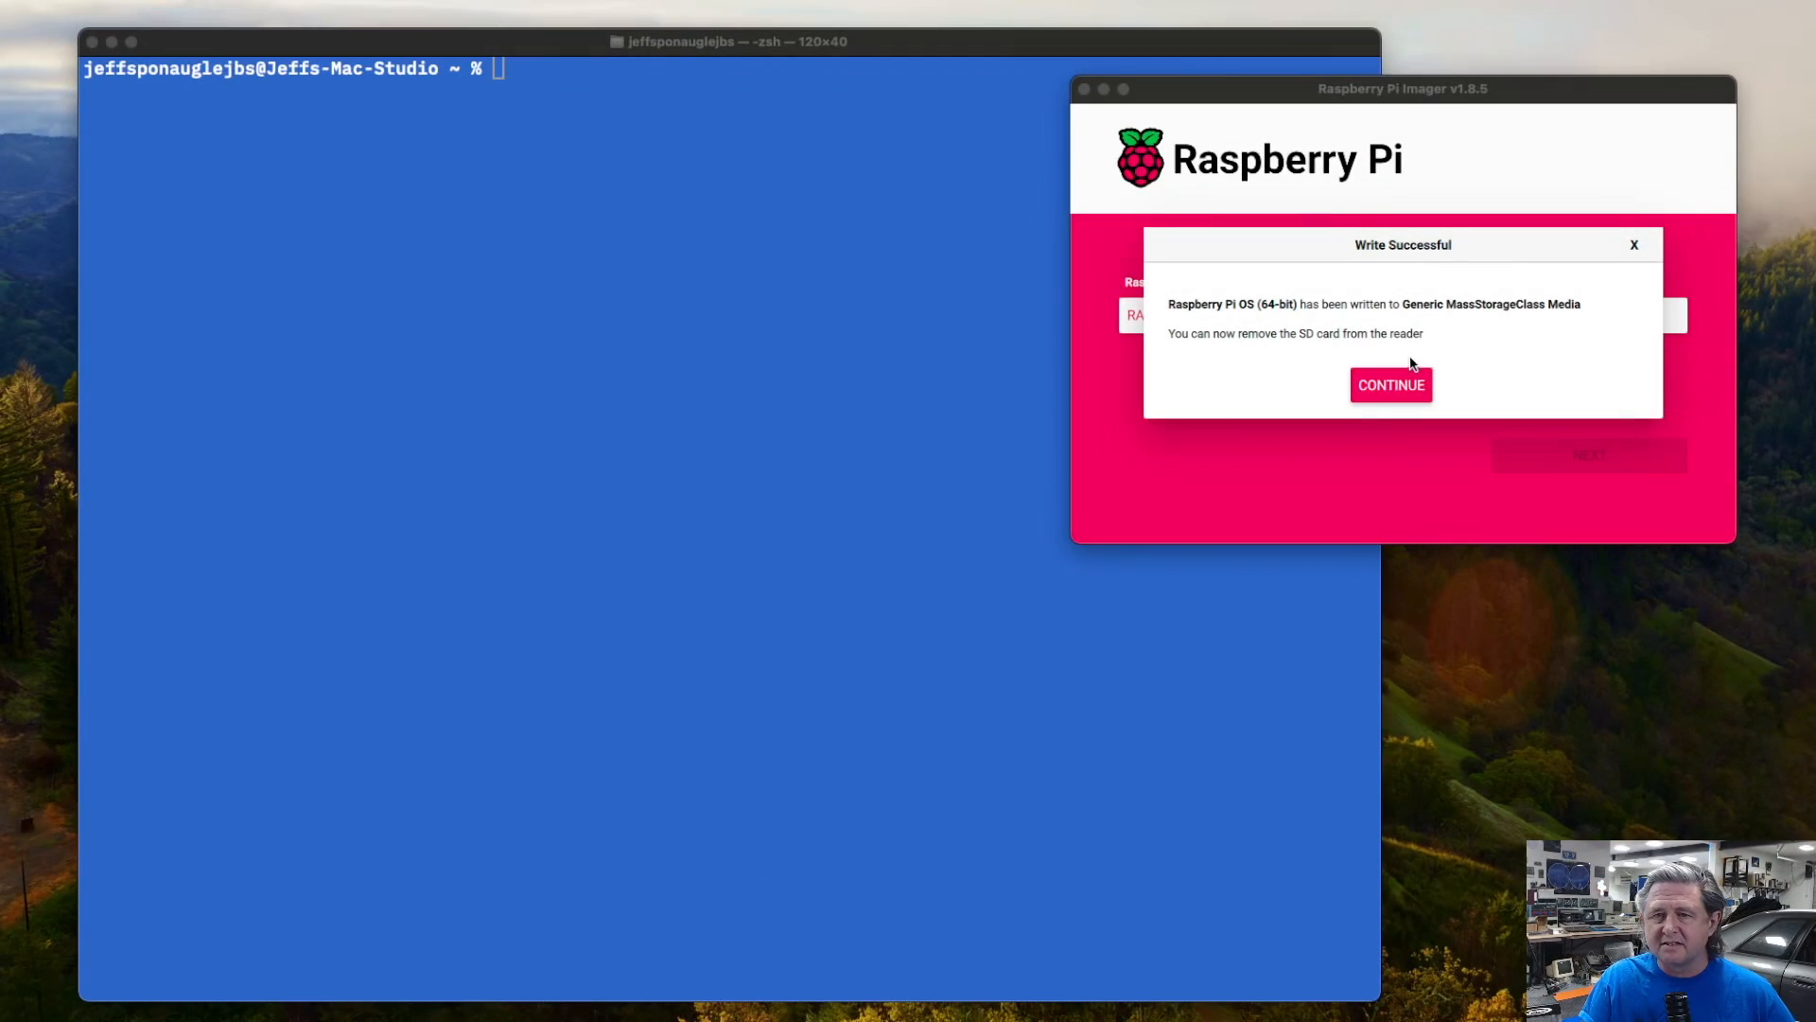
{"action": "left_click", "coordinate": [1390, 384]}
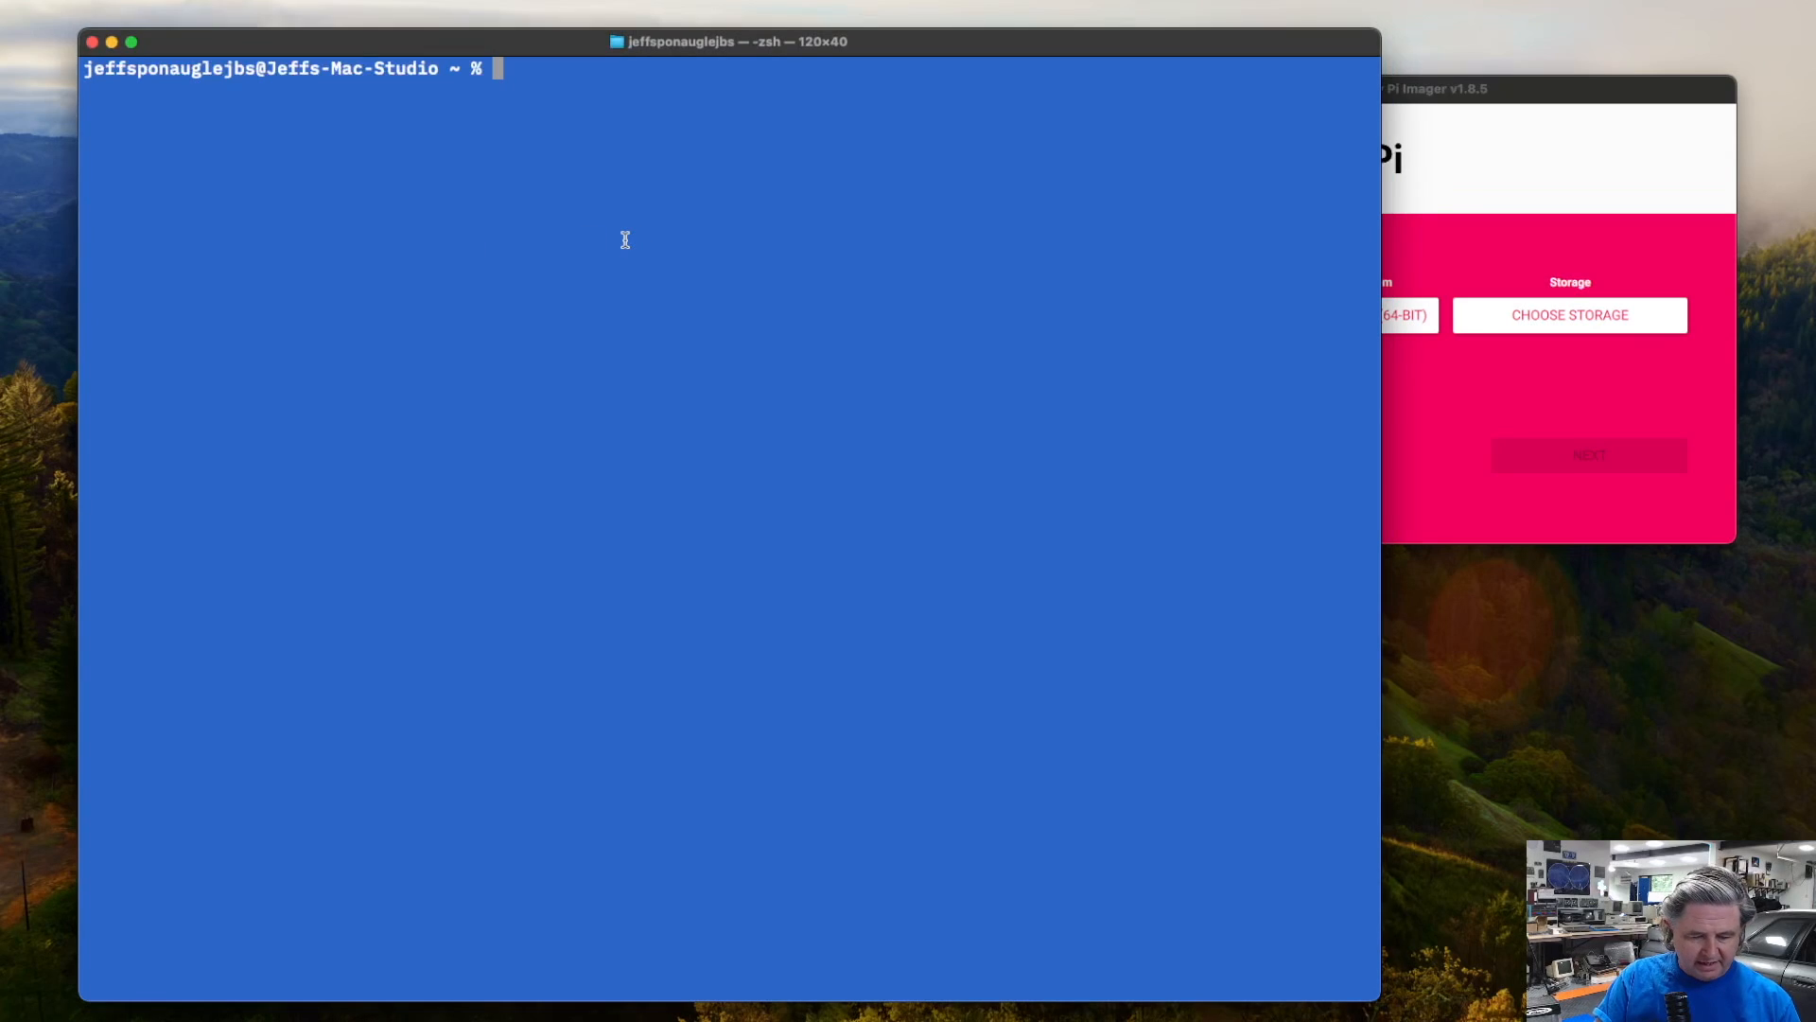
{"action": "type", "text": "ssh"}
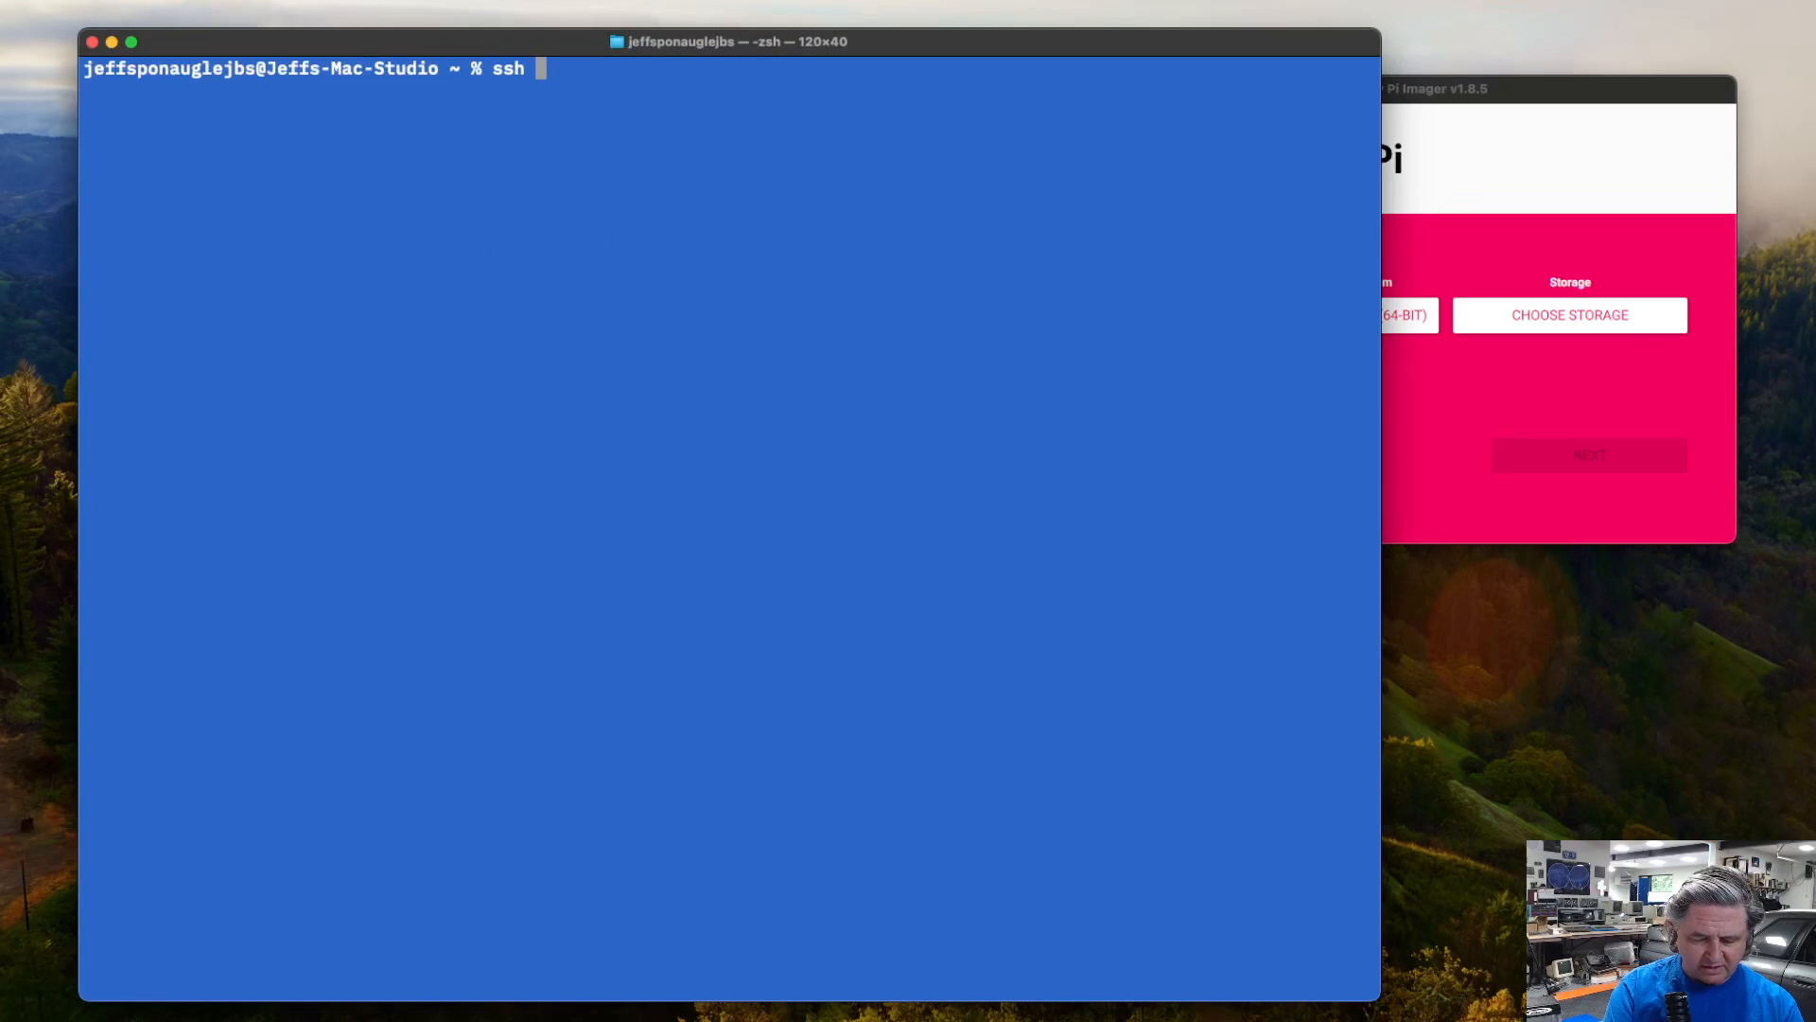
{"action": "type", "text": "pikiosk"}
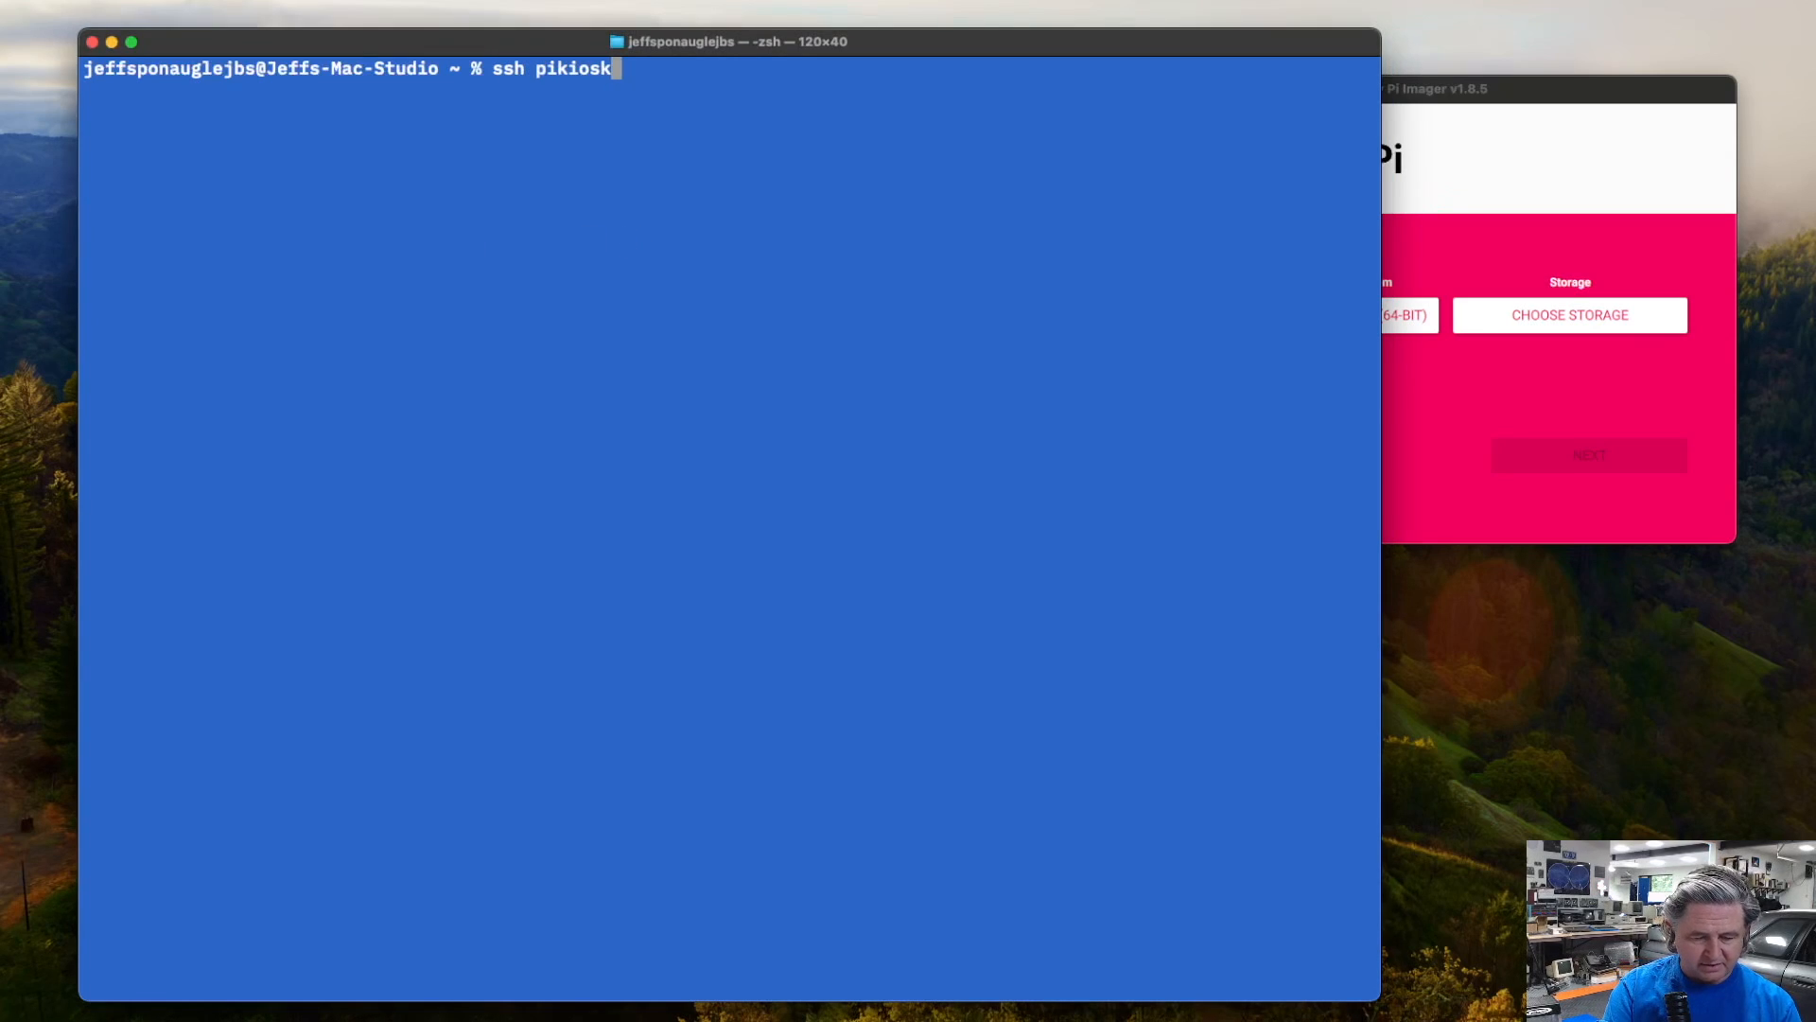
{"action": "type", "text": "@10.1."}
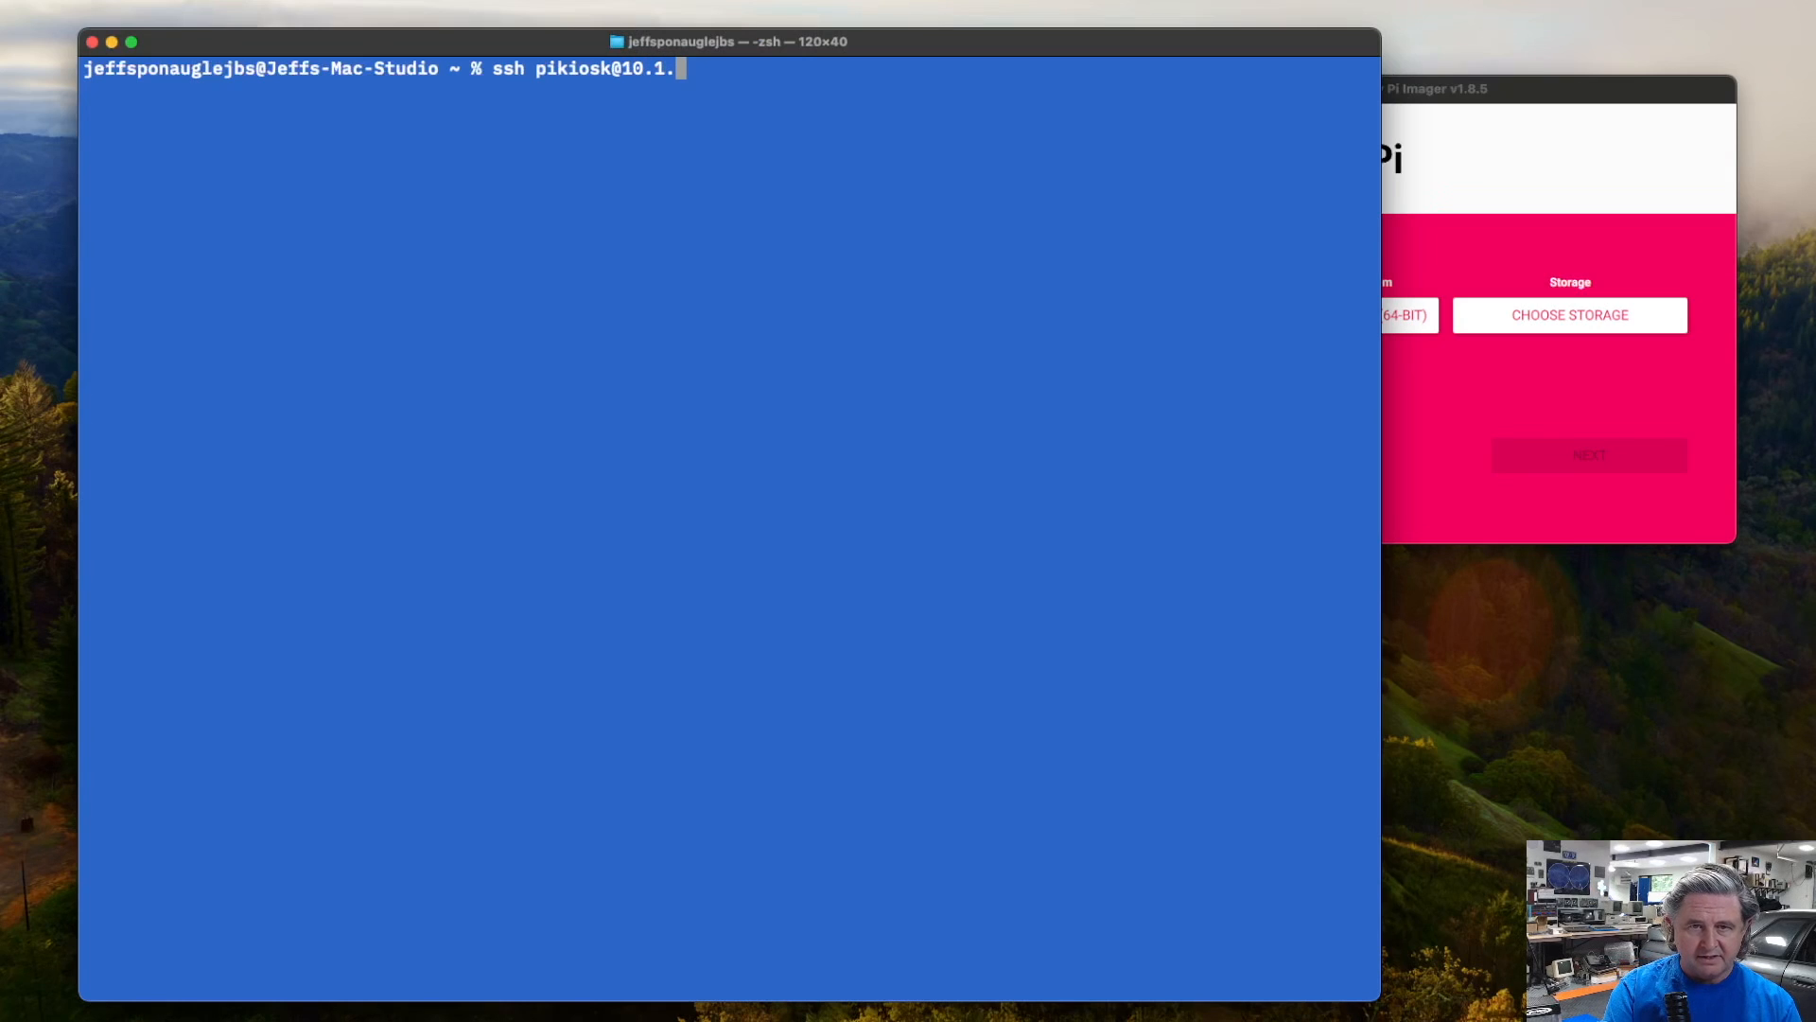
{"action": "type", "text": "1.53"}
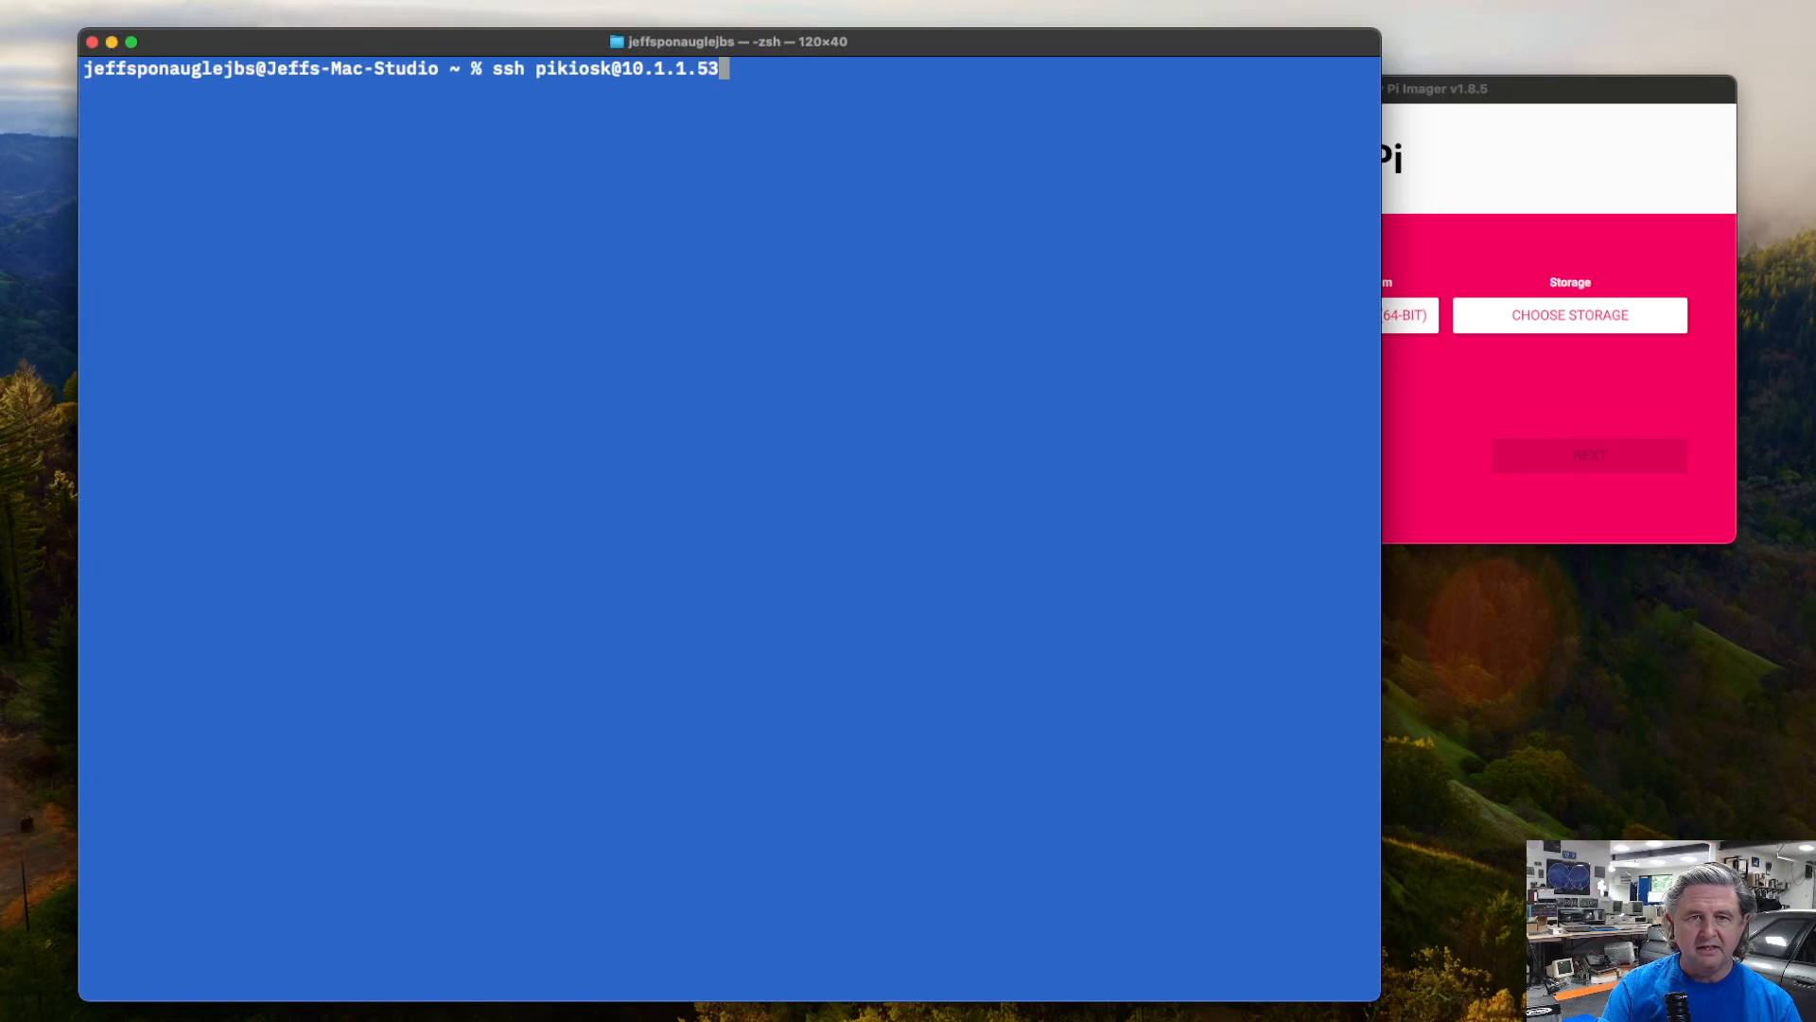
{"action": "type", "text": "yes/no/[fingerprint])? yes"}
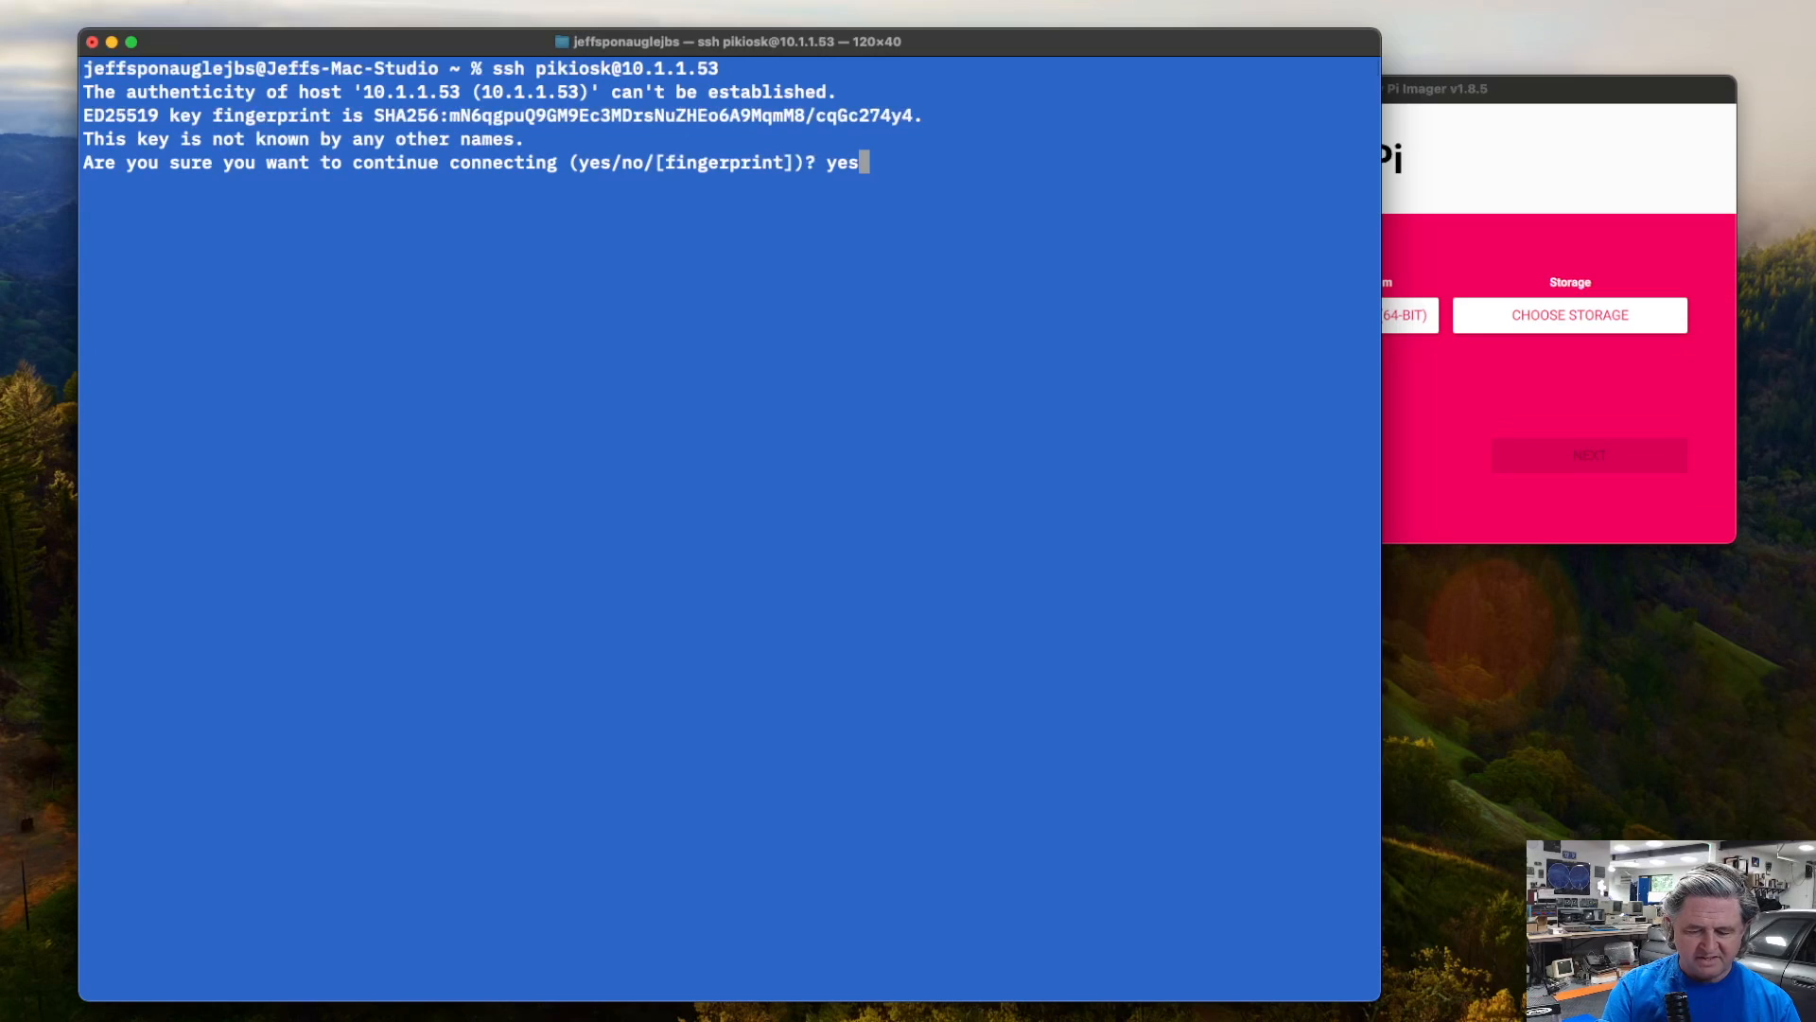
{"action": "key", "text": "Return"}
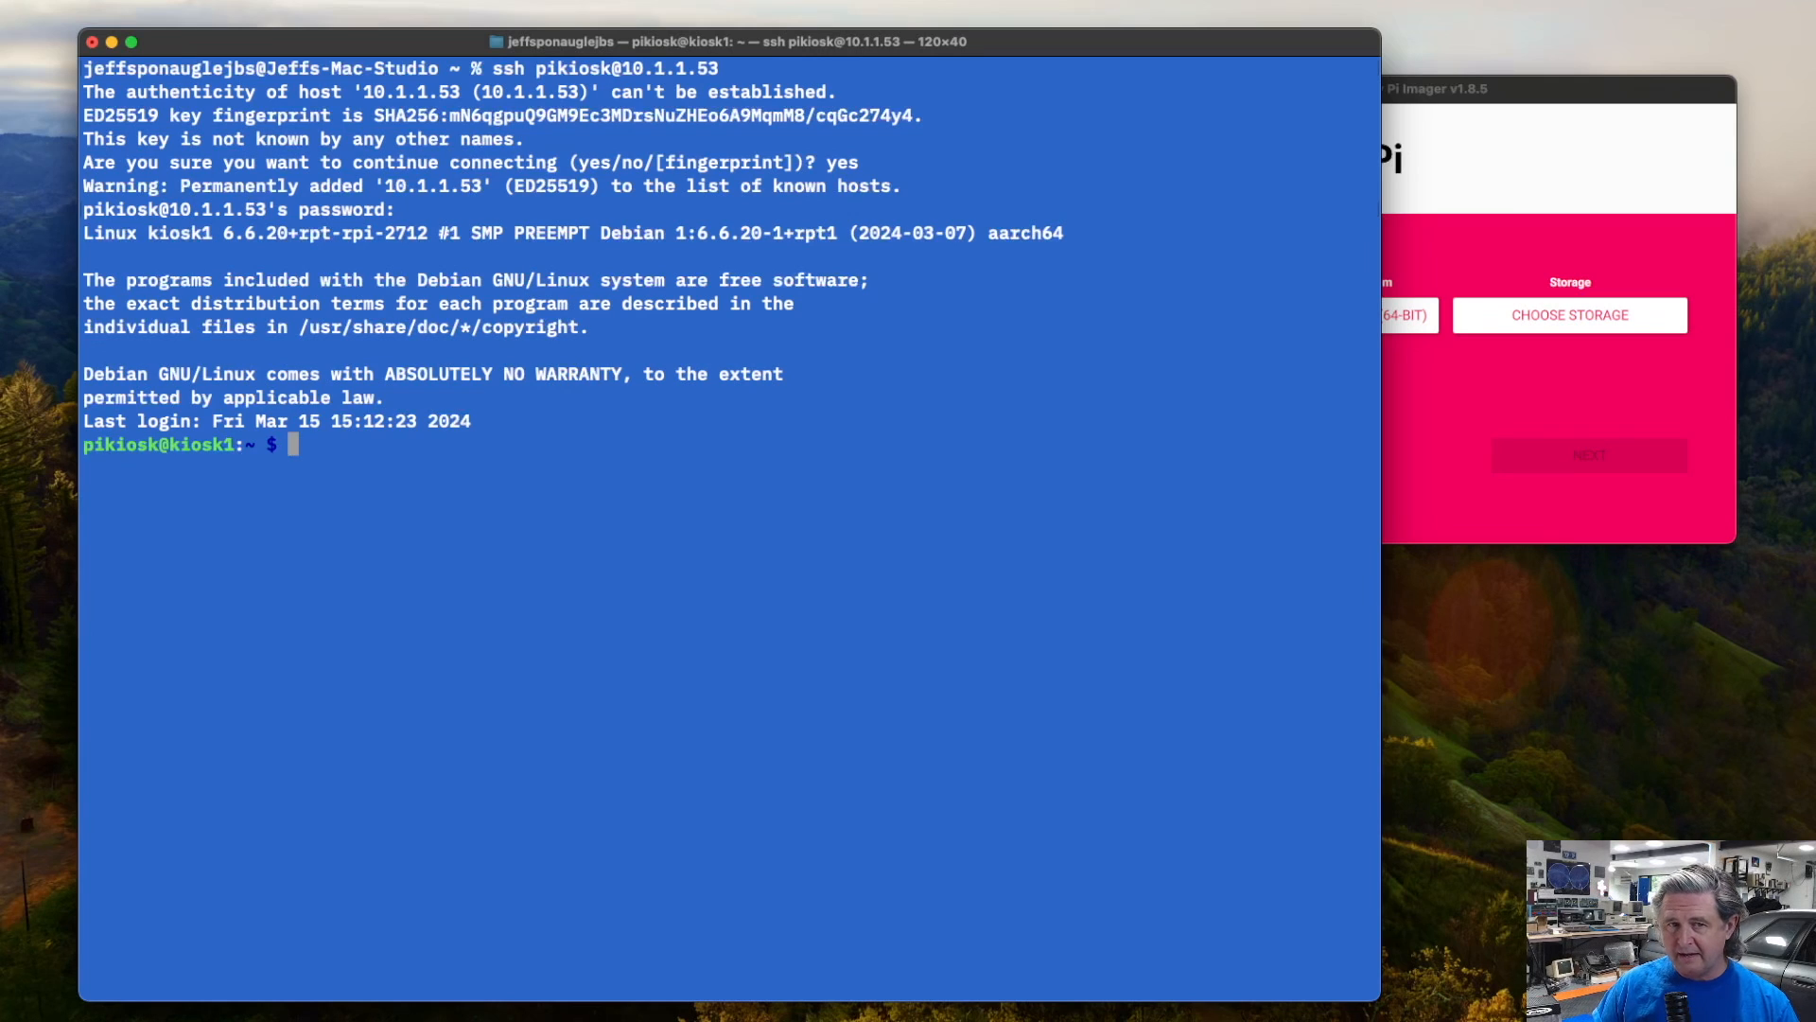
Refresh package lists with sudo apt update and confirm the 98-package upgrade
{"action": "type", "text": "sudo"}
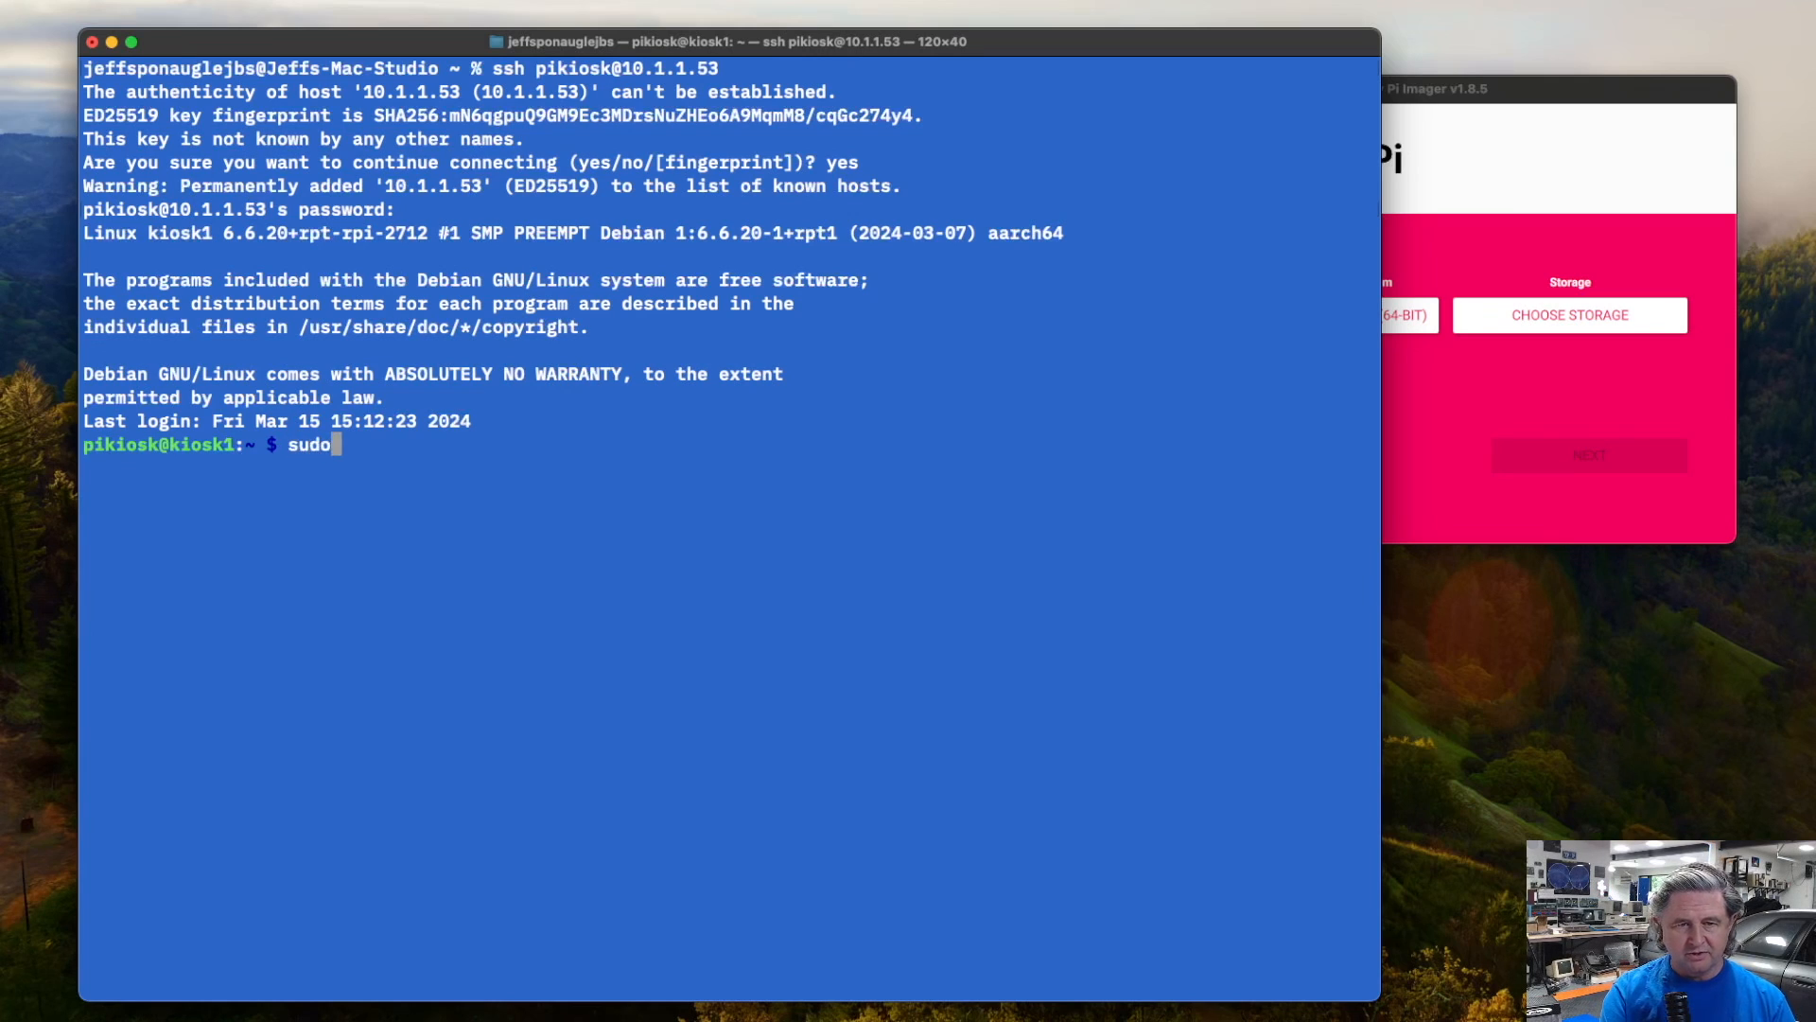
{"action": "type", "text": "apt upd"}
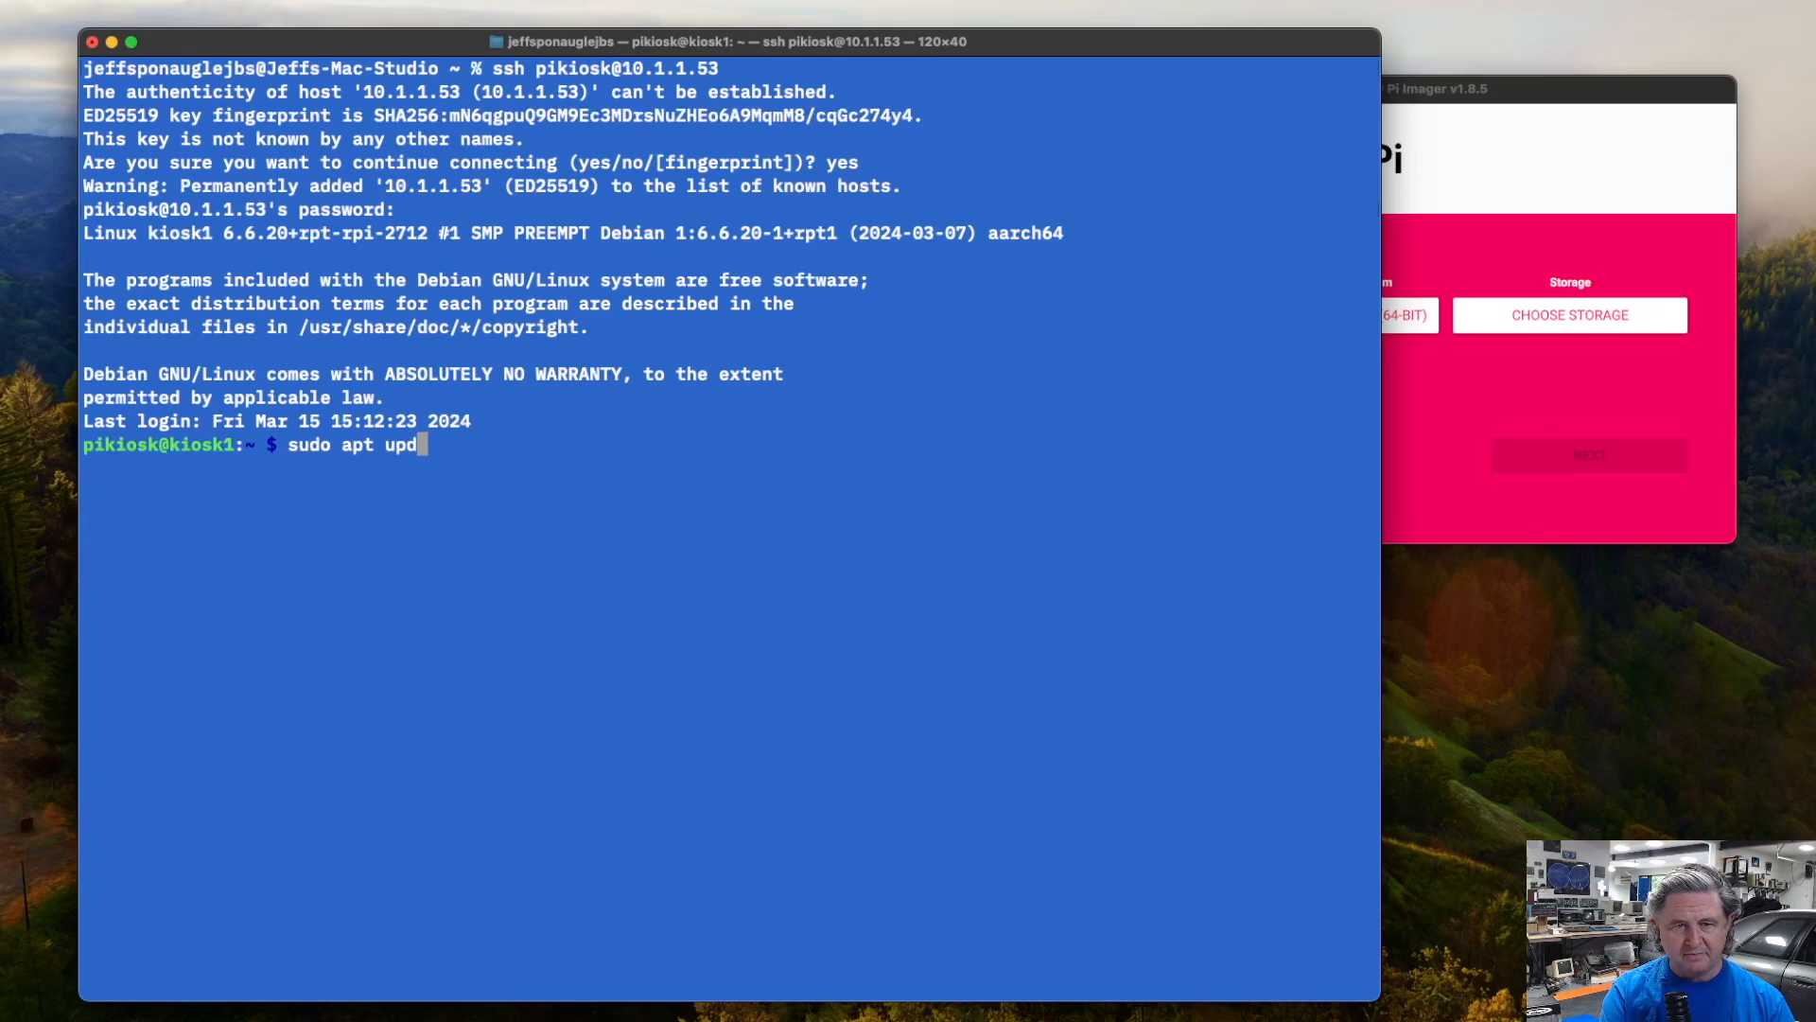
{"action": "key", "text": "Return"}
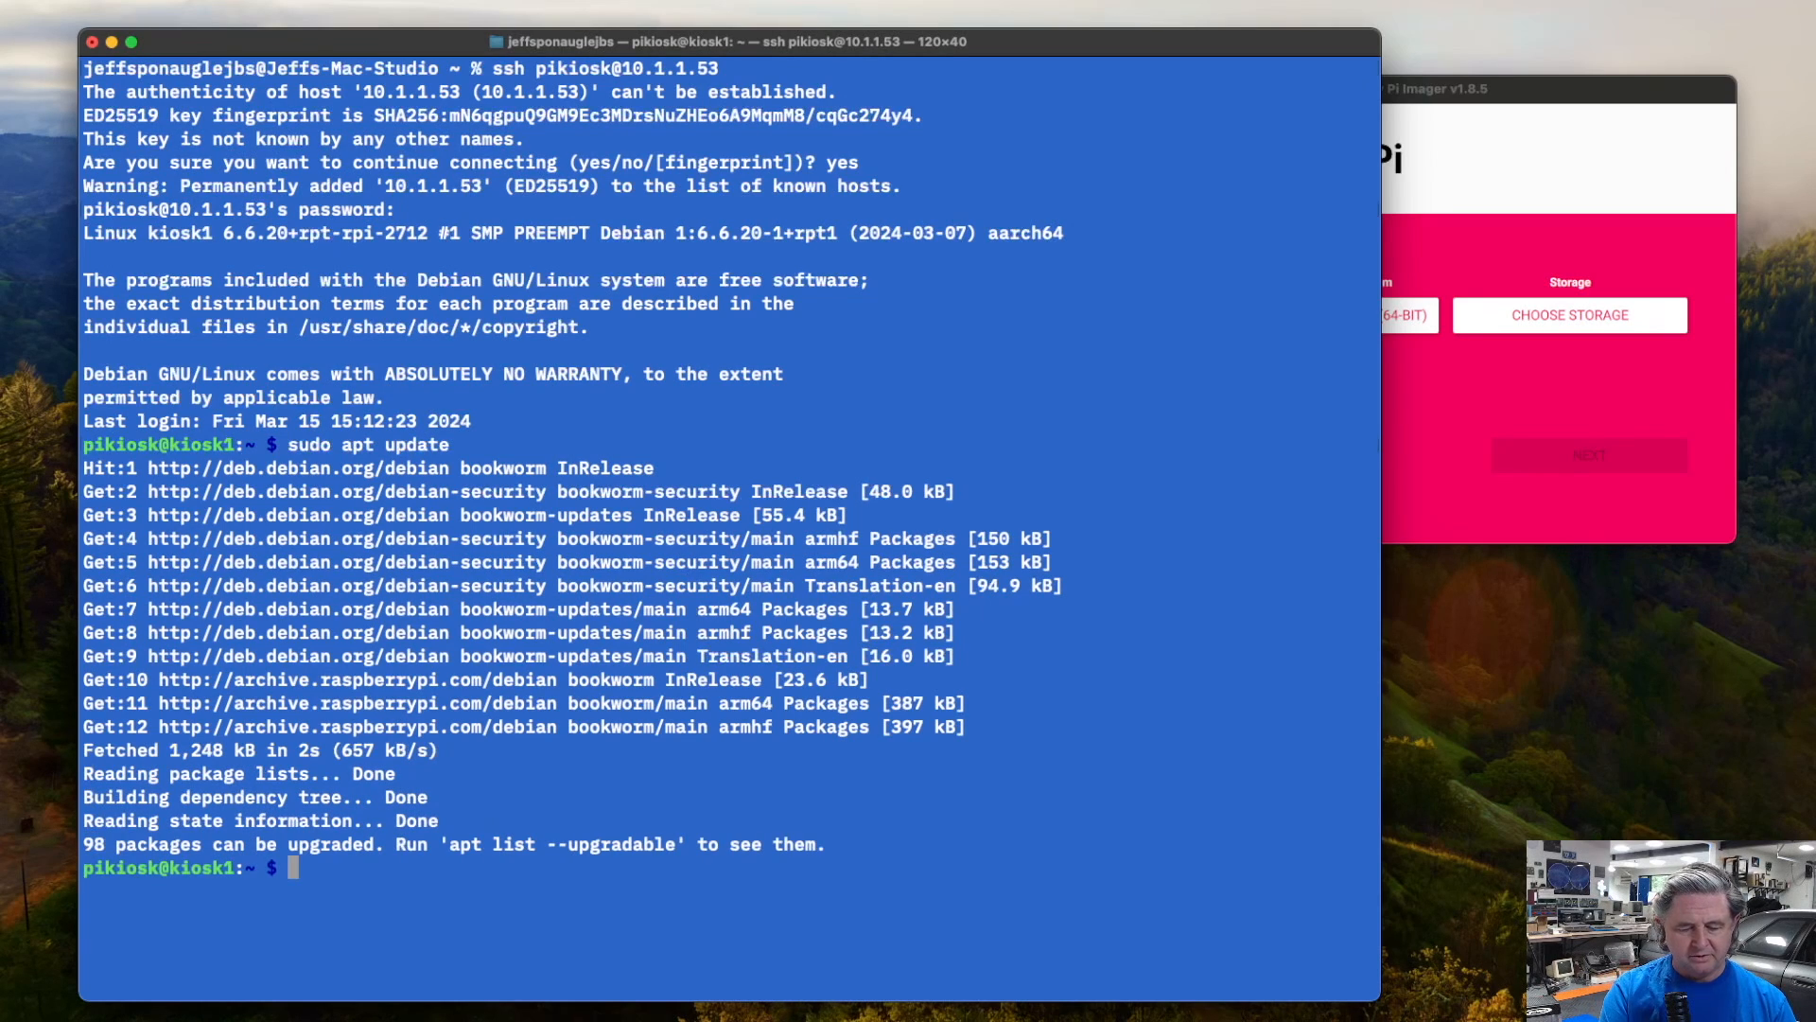
{"action": "type", "text": "sudo apt upgrade"}
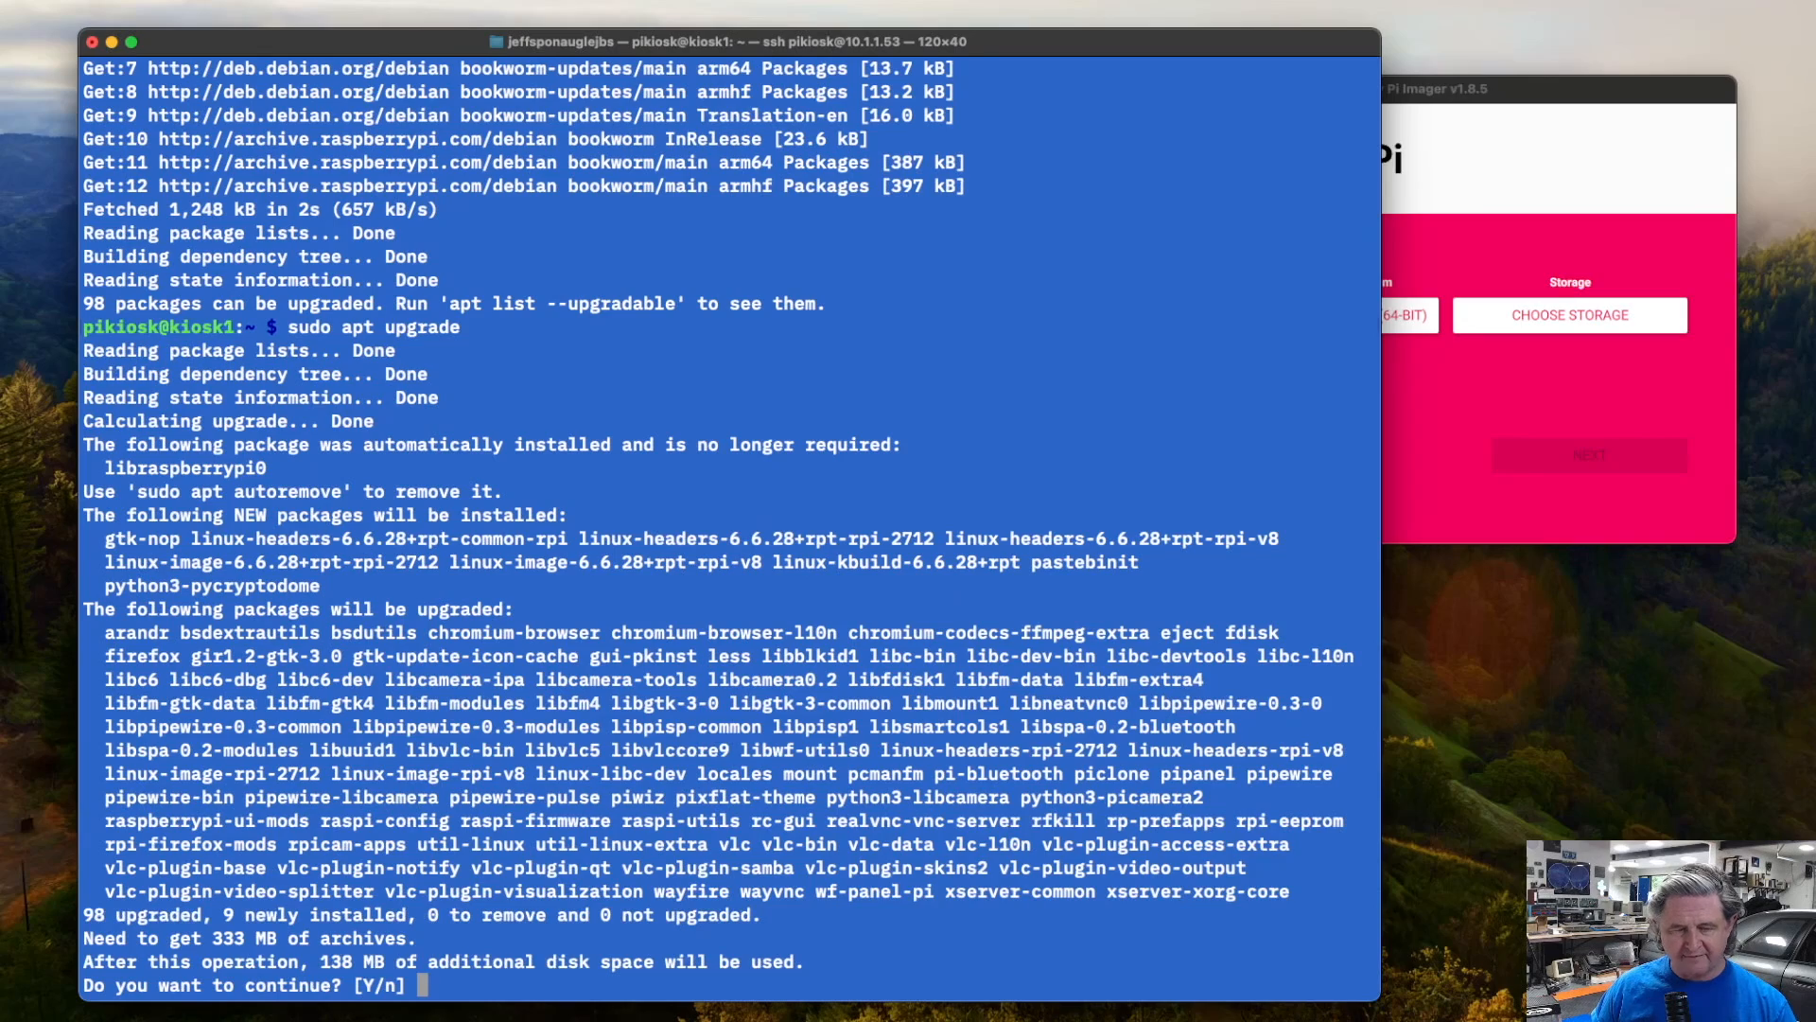
{"action": "type", "text": "y"}
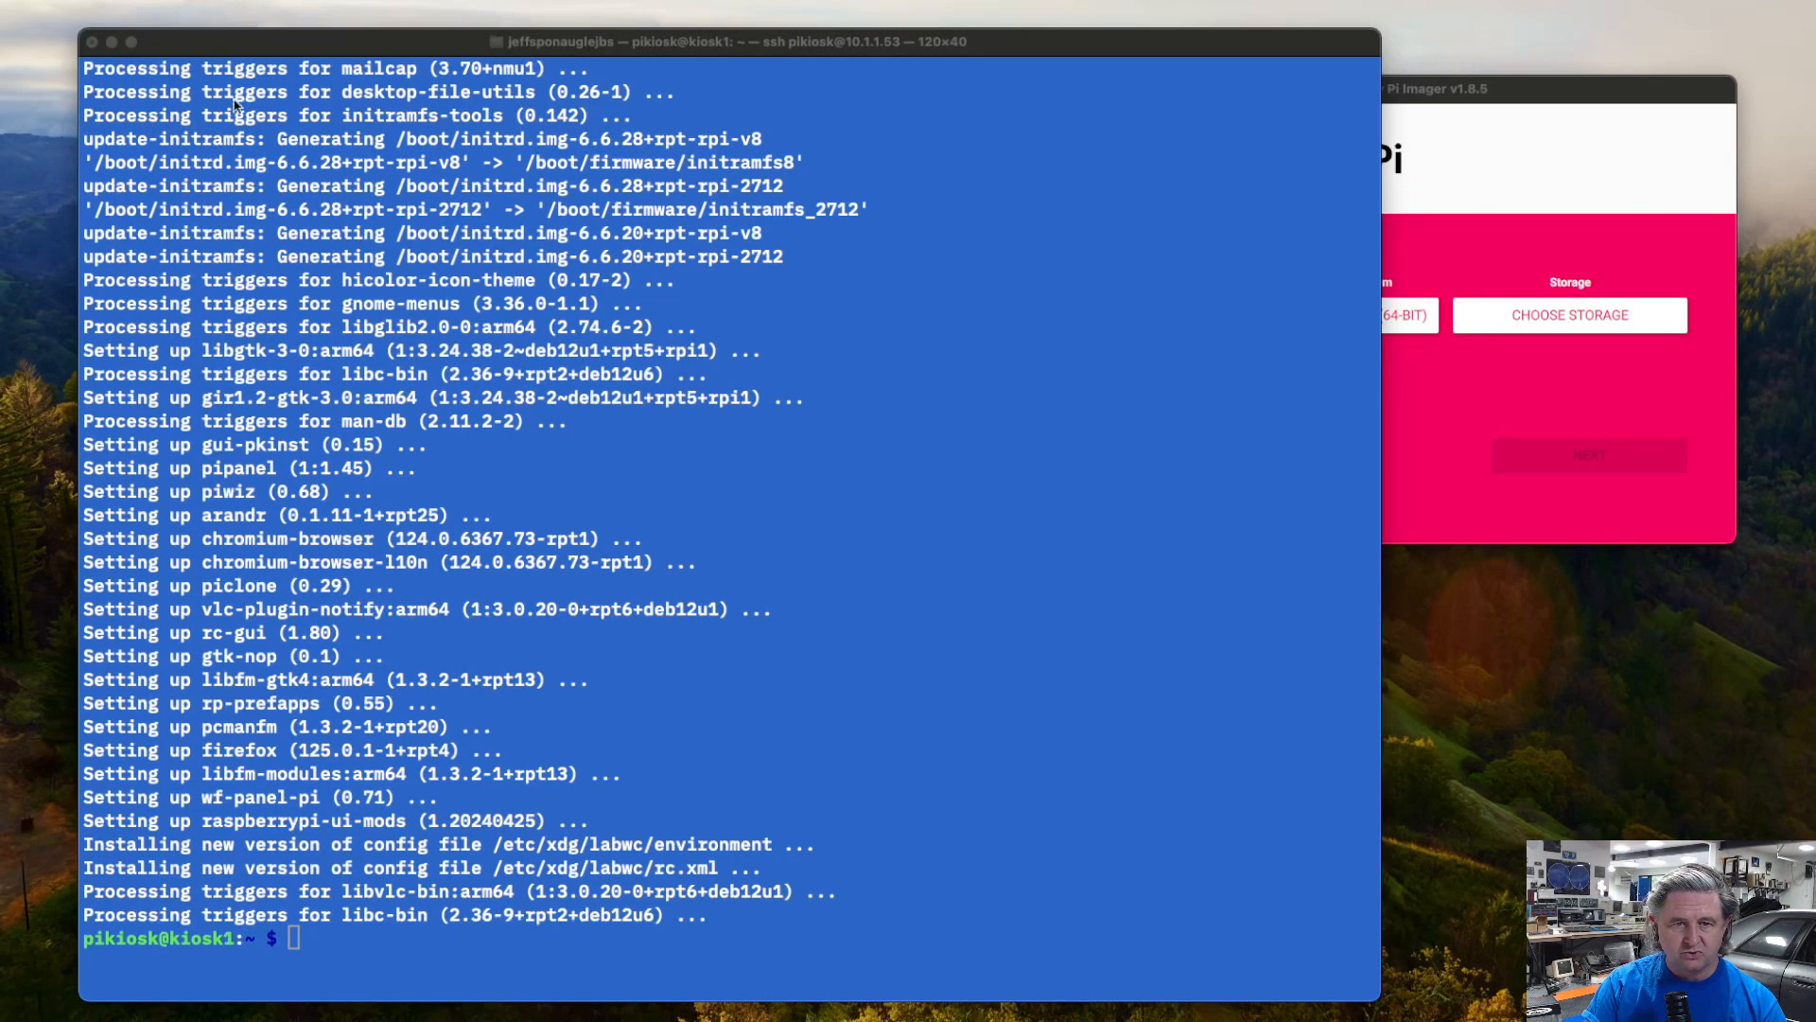
Leave the kiosk1 session after the upgrade, returning to the local Mac prompt
{"action": "type", "text": "su"}
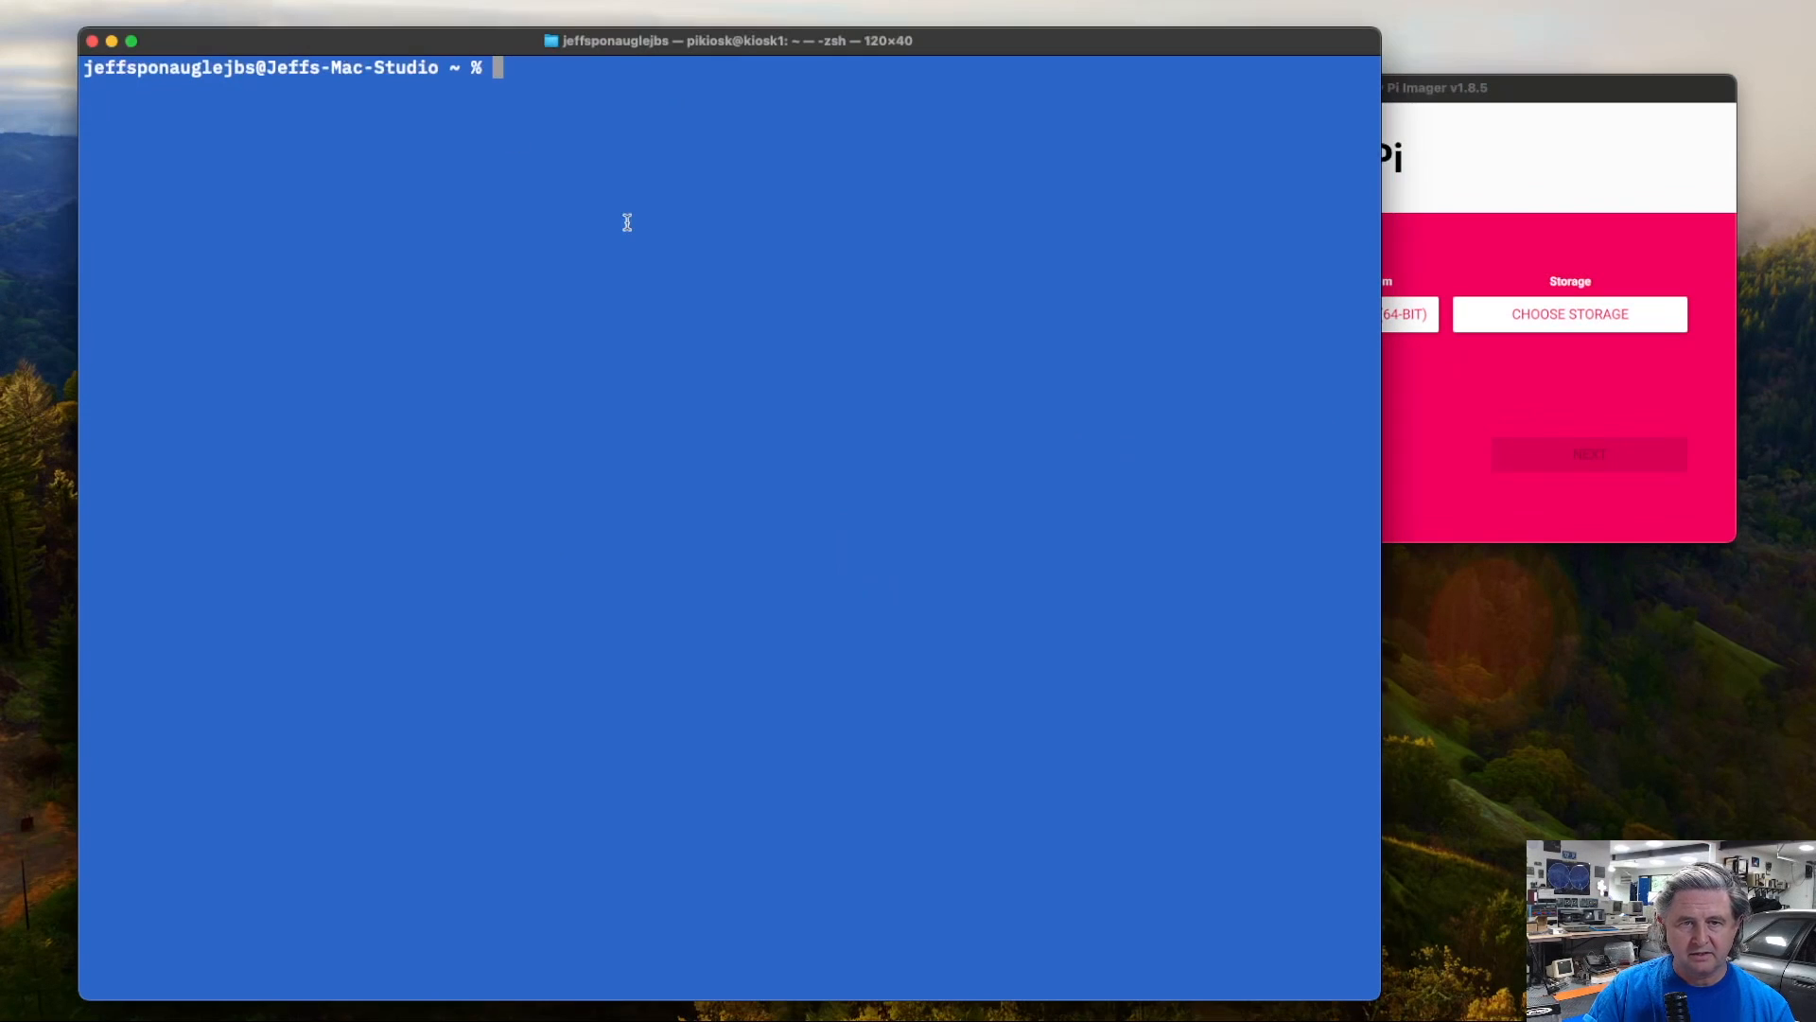
{"action": "type", "text": "ssh pikiosk@10.1.1.53"}
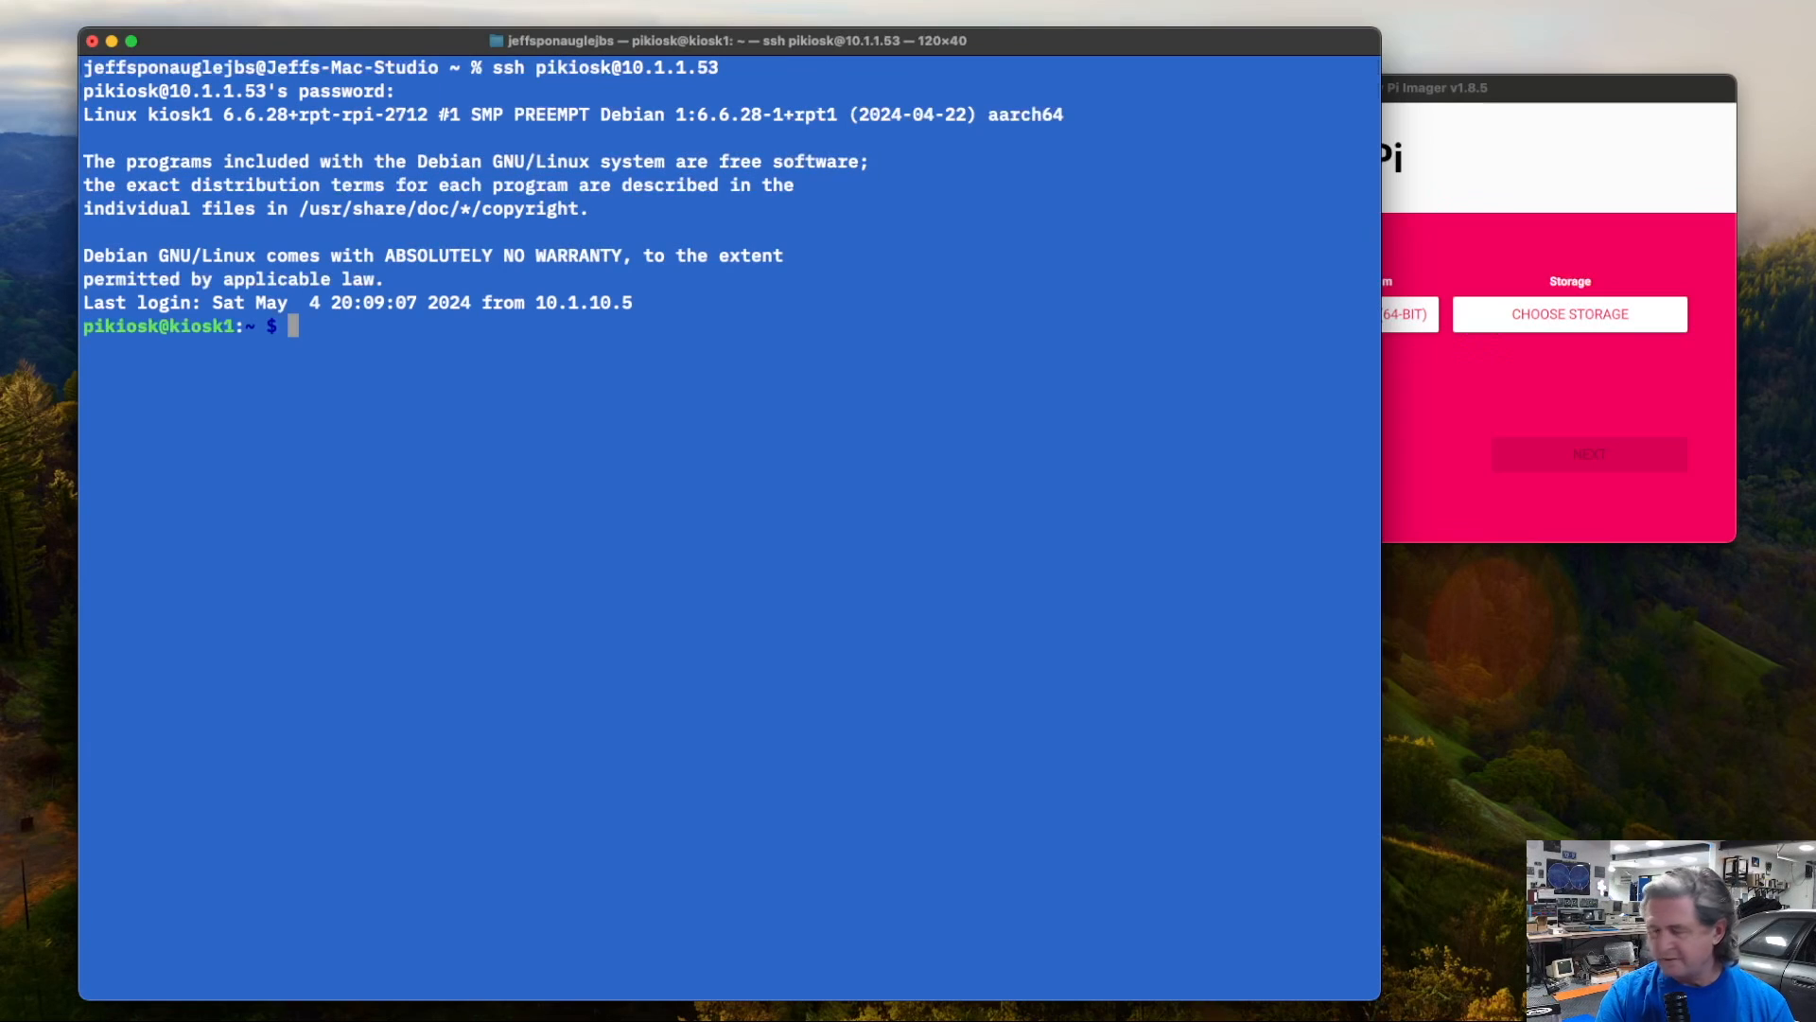
{"action": "type", "text": "sudo a"}
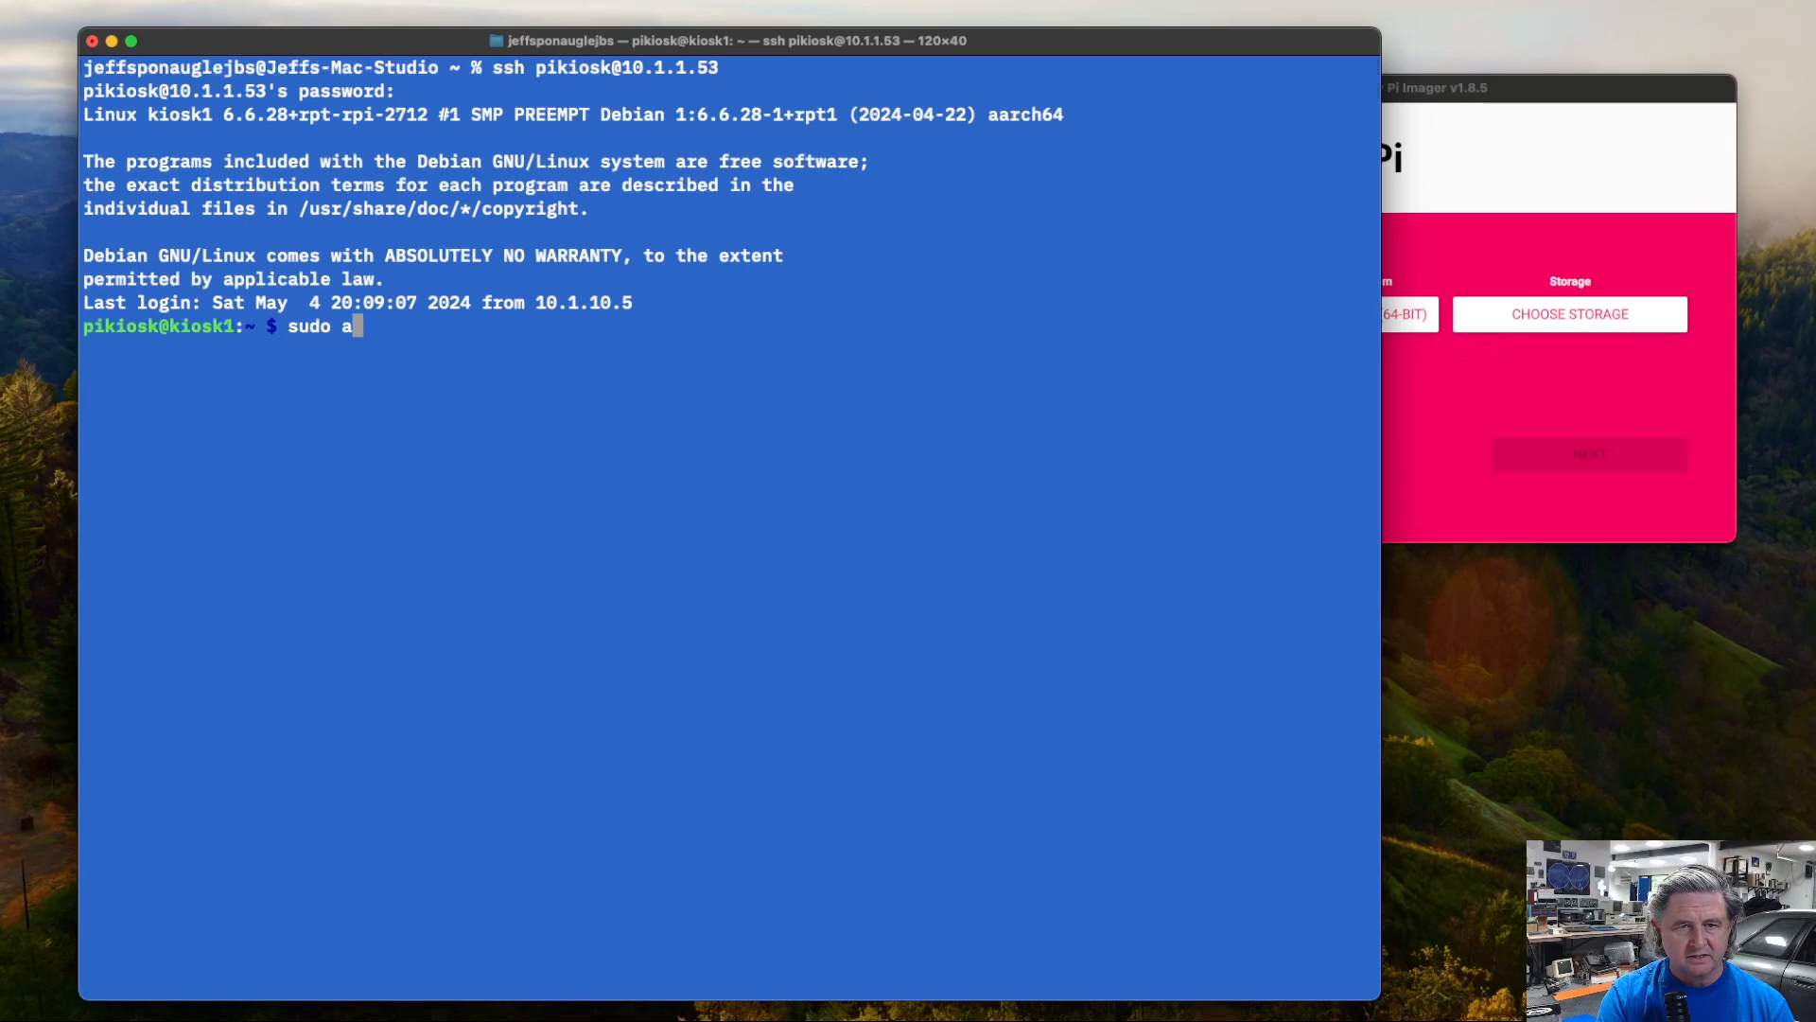
{"action": "type", "text": "pt install"}
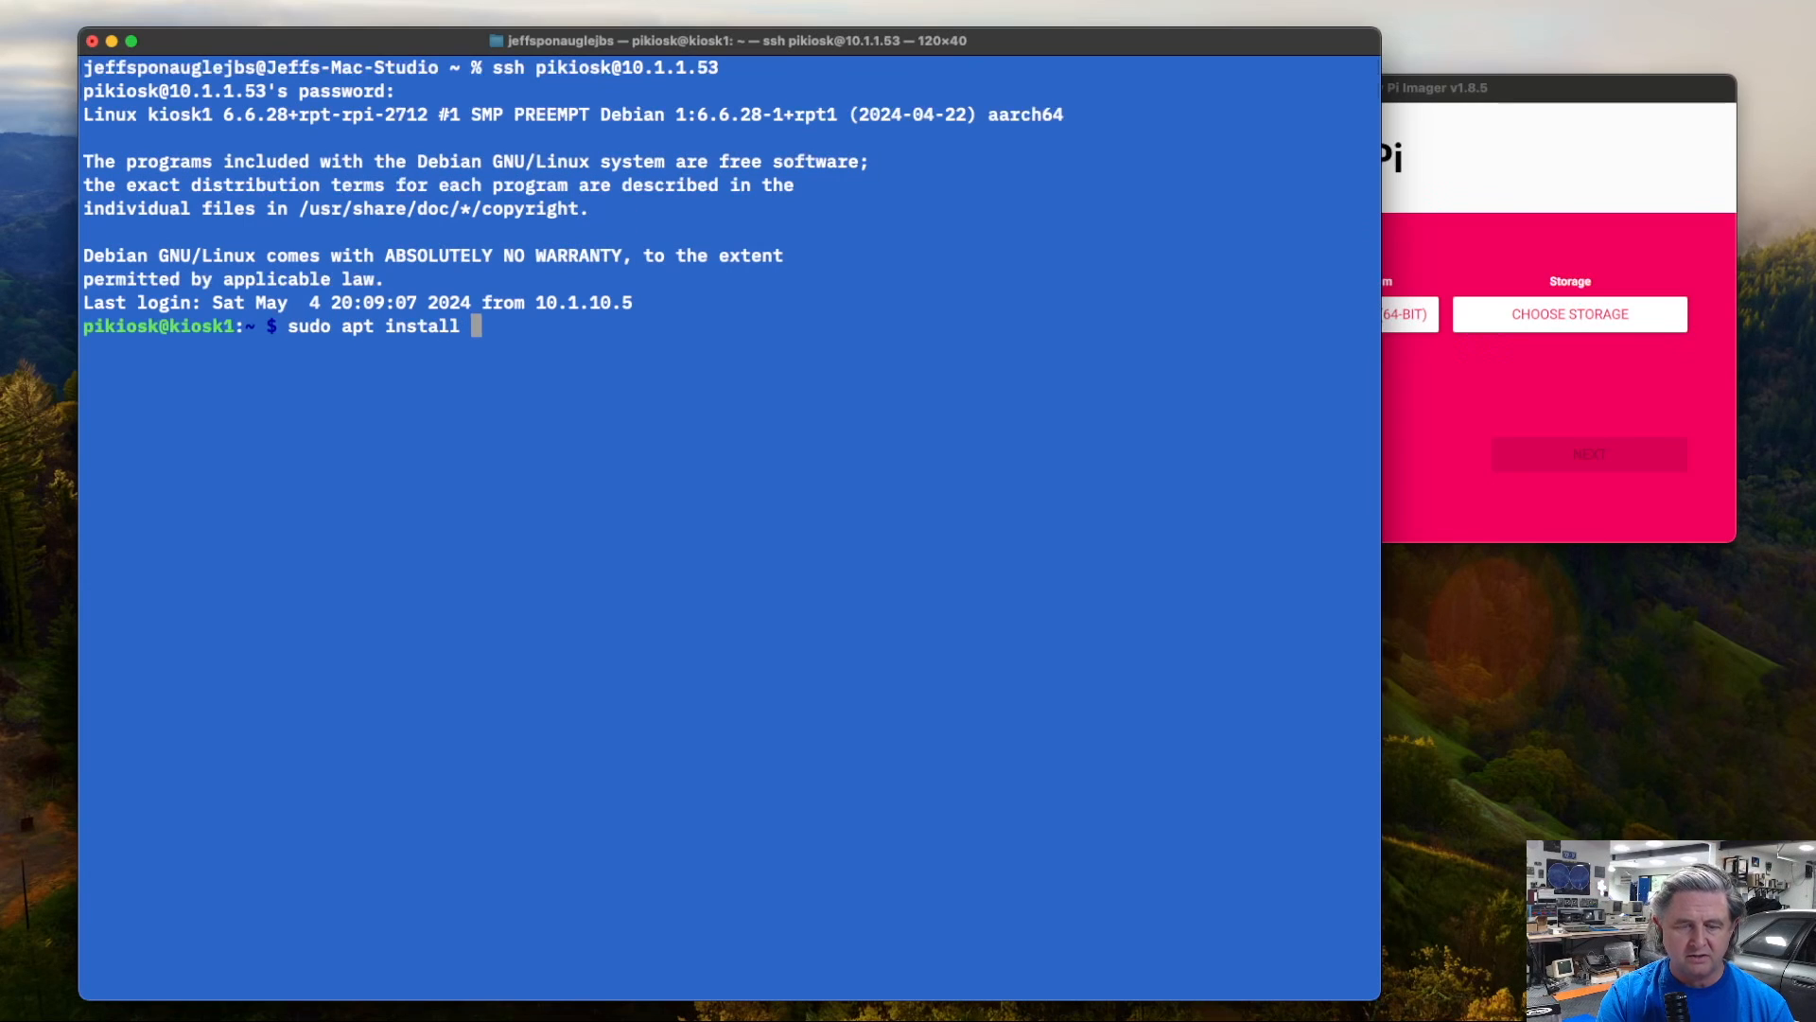
{"action": "type", "text": "wtype"}
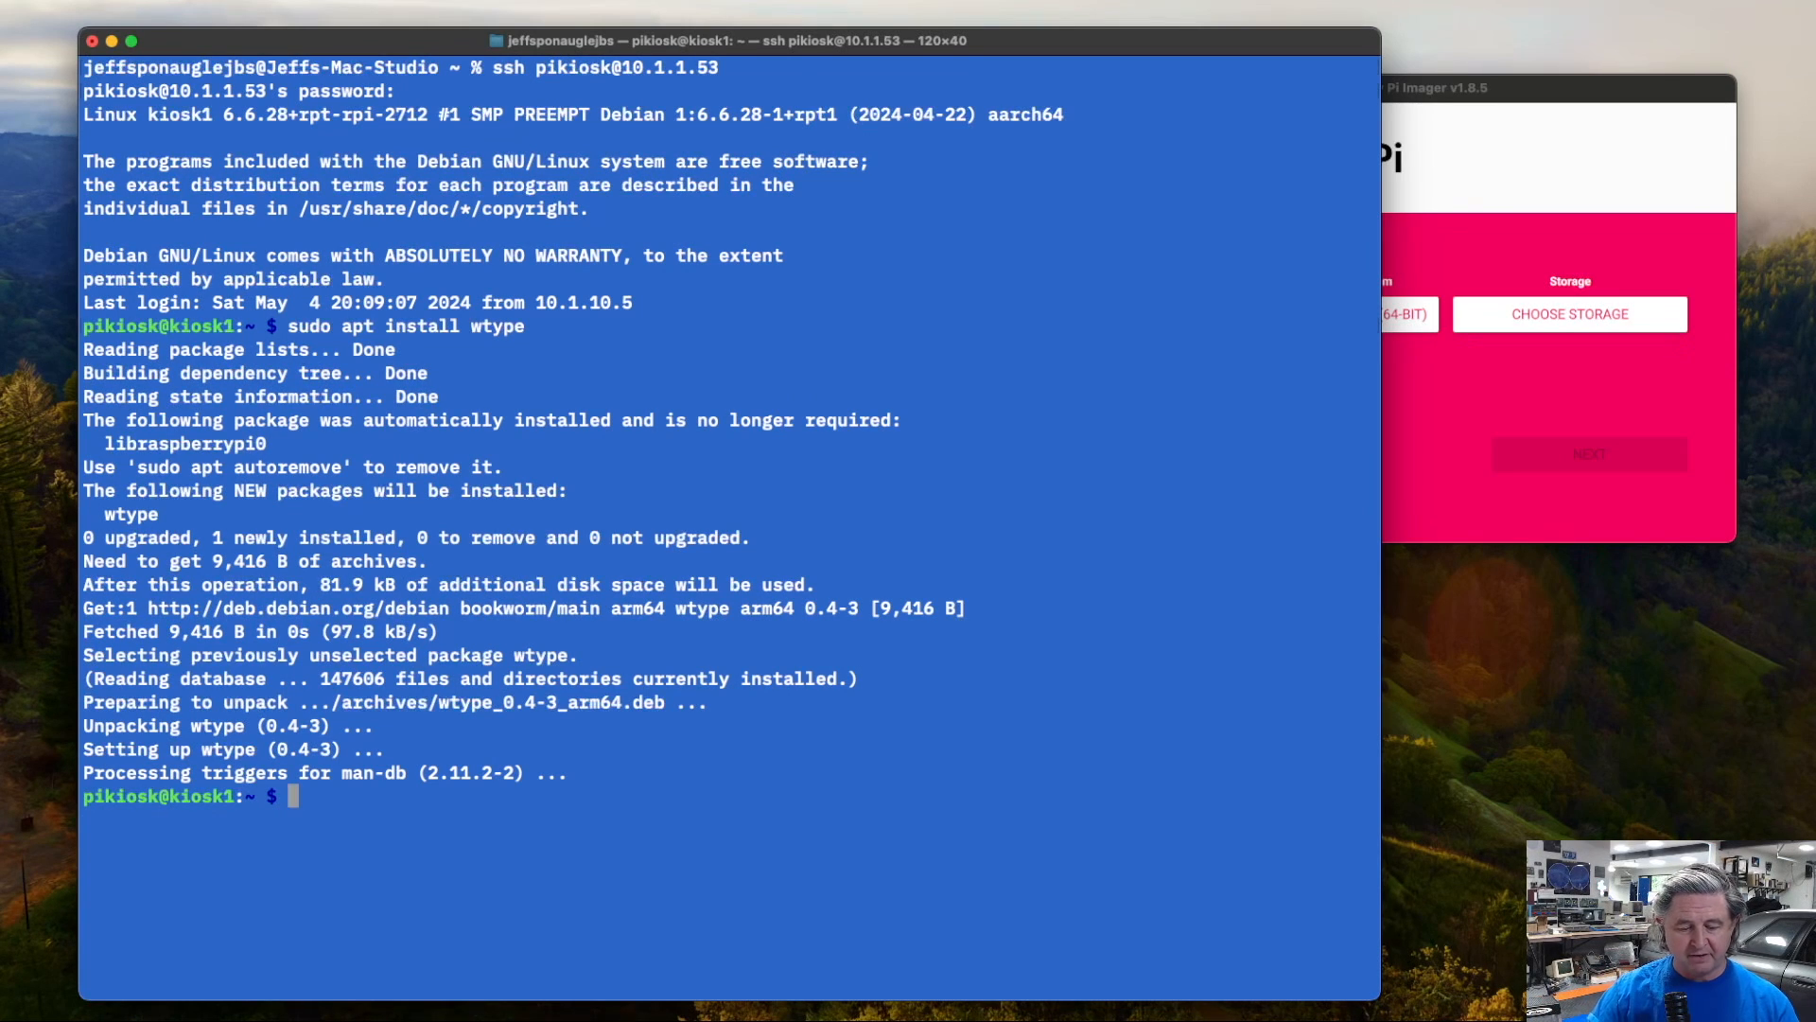
Open .config/wayfire.ini in vi and scroll through its settings
{"action": "type", "text": "vi"}
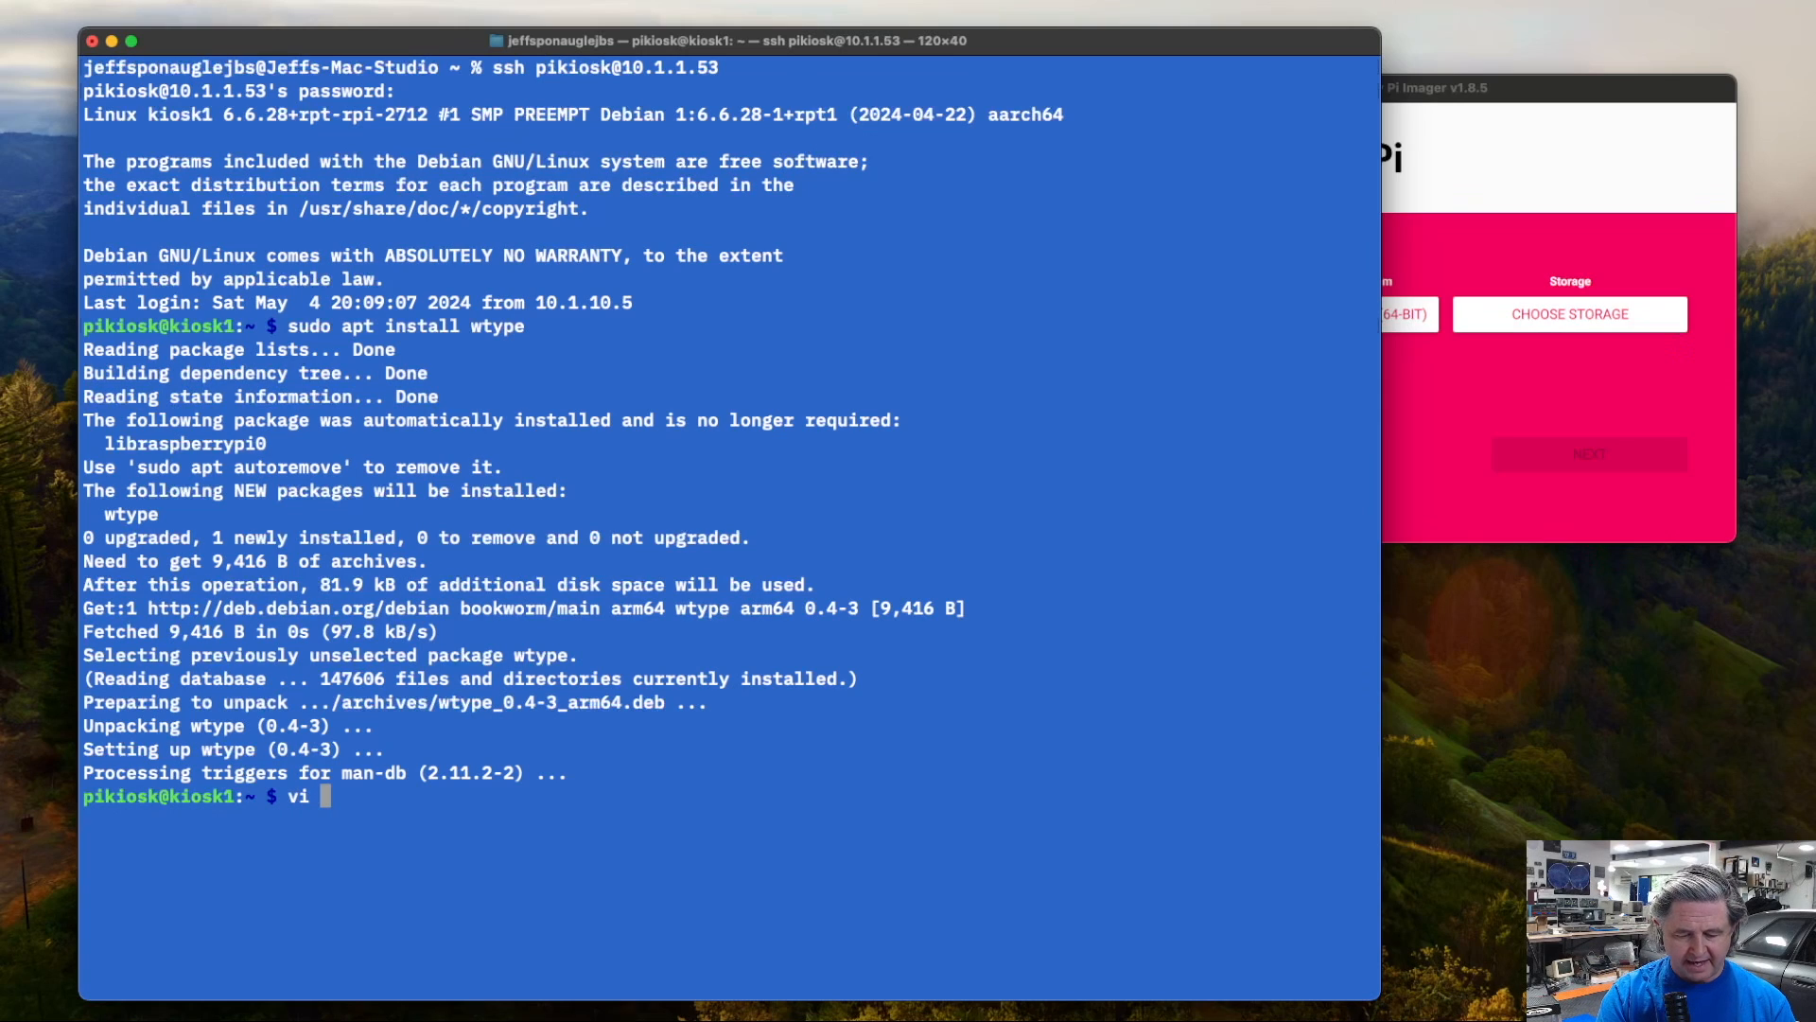
{"action": "type", "text": ".config"}
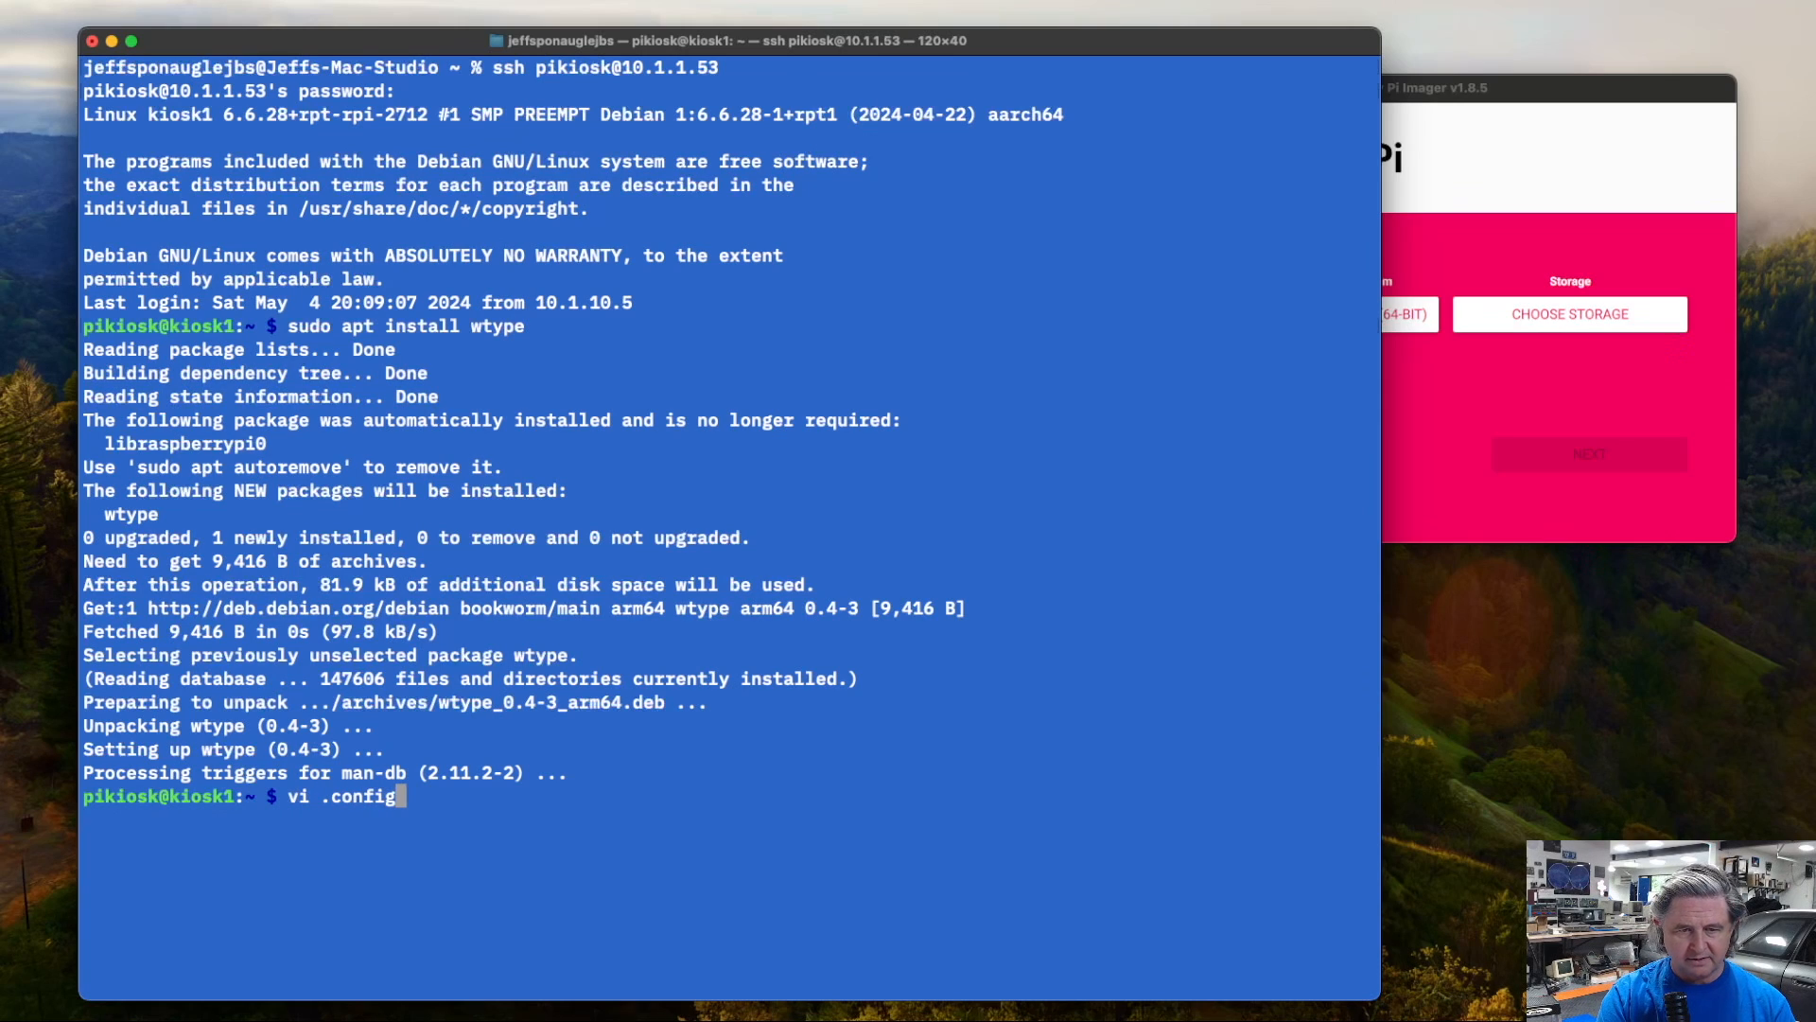
{"action": "type", "text": "/way"}
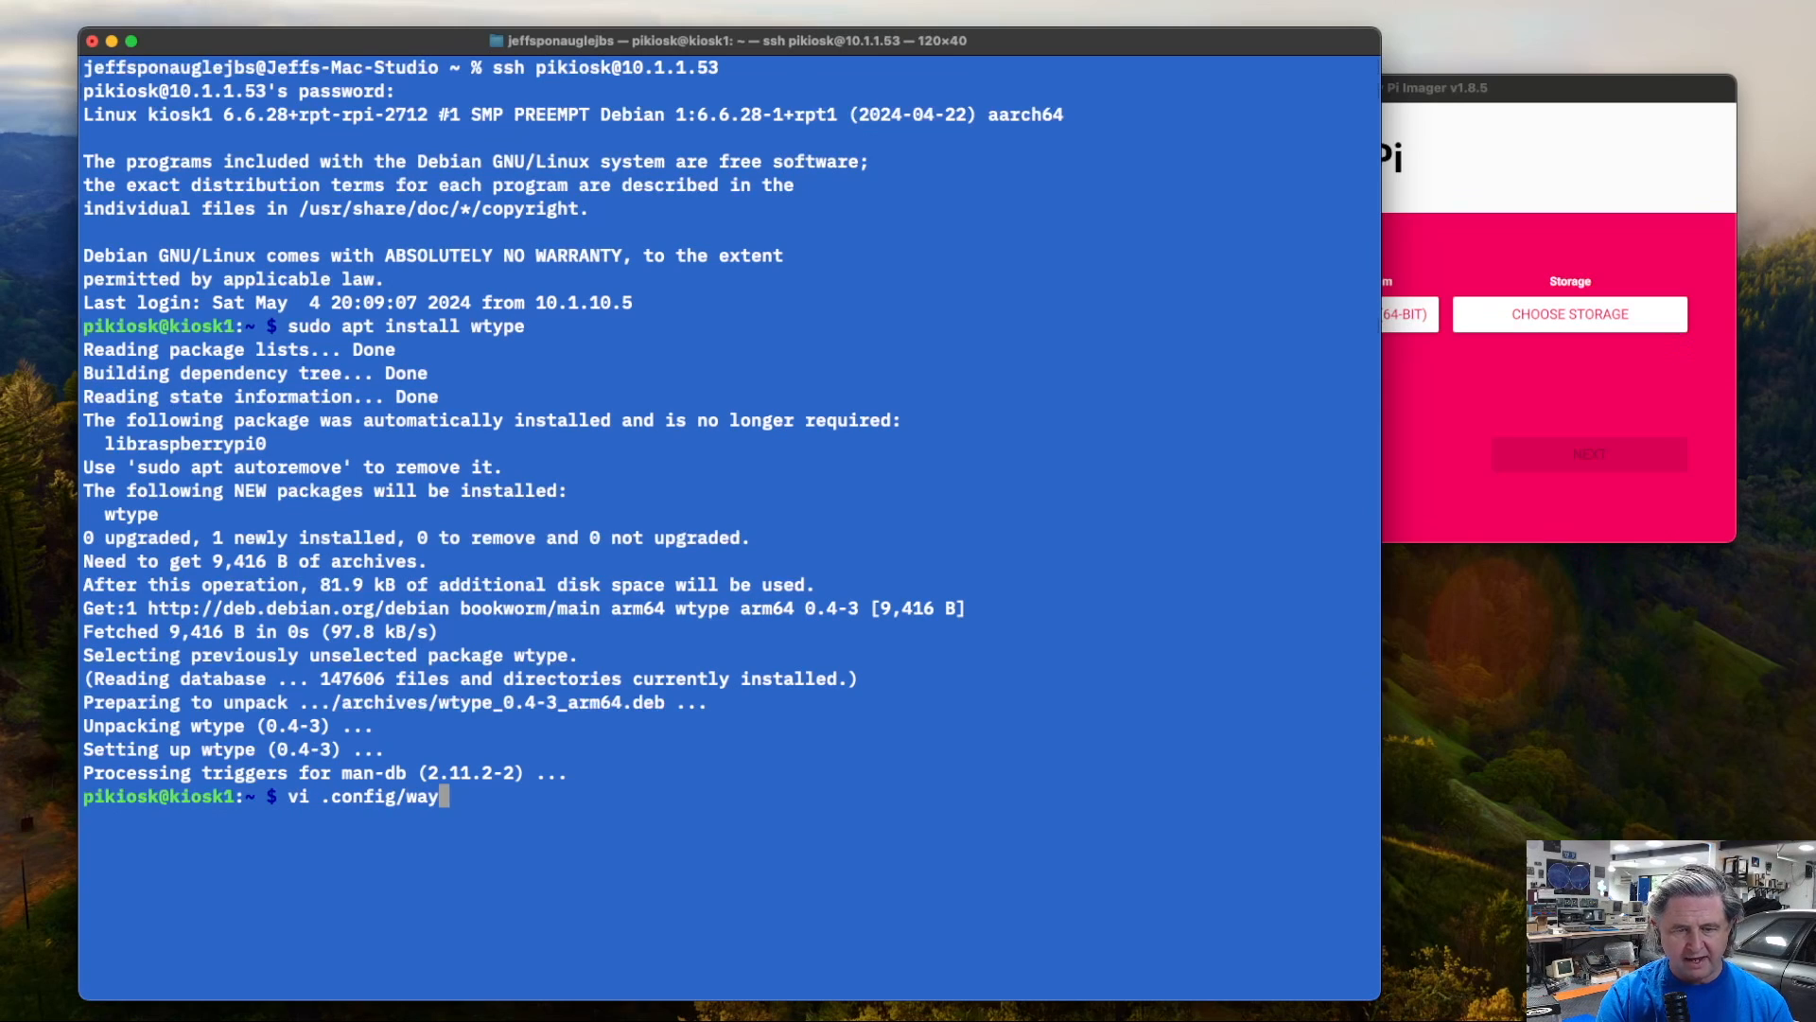
{"action": "type", "text": "fire.ini"}
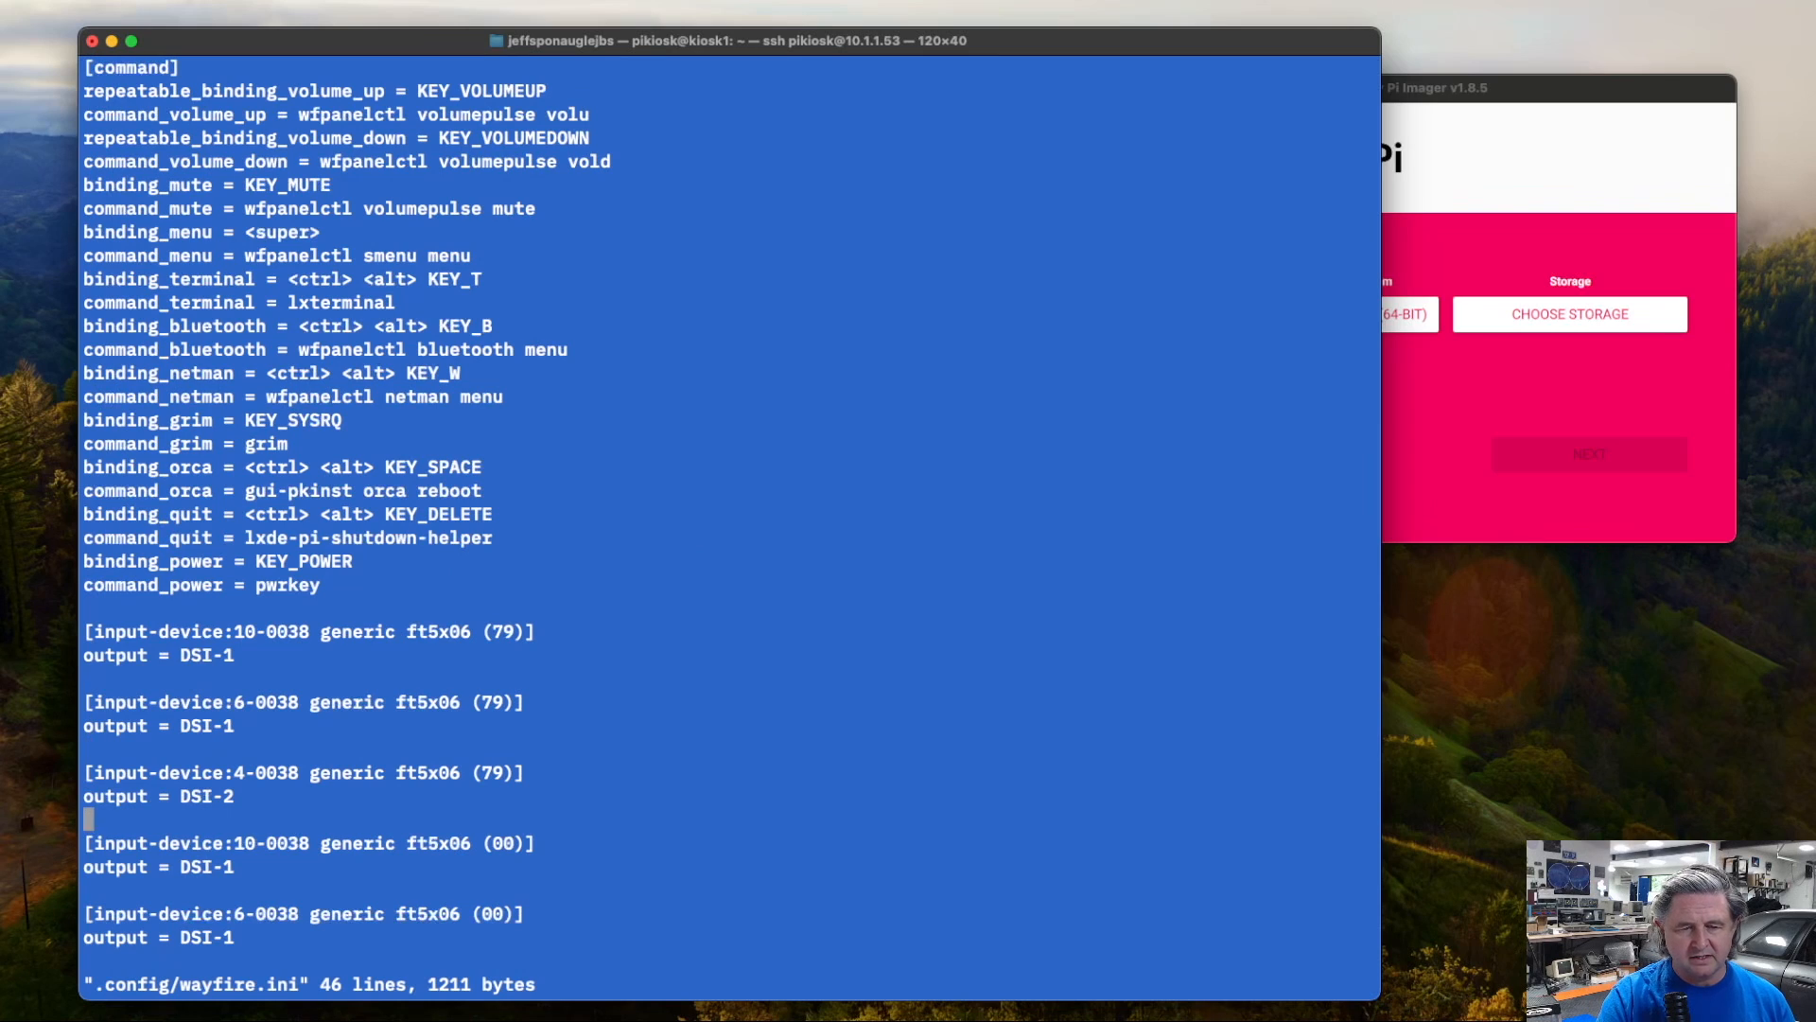
{"action": "scroll", "scroll_direction": "down", "scroll_amount": 3}
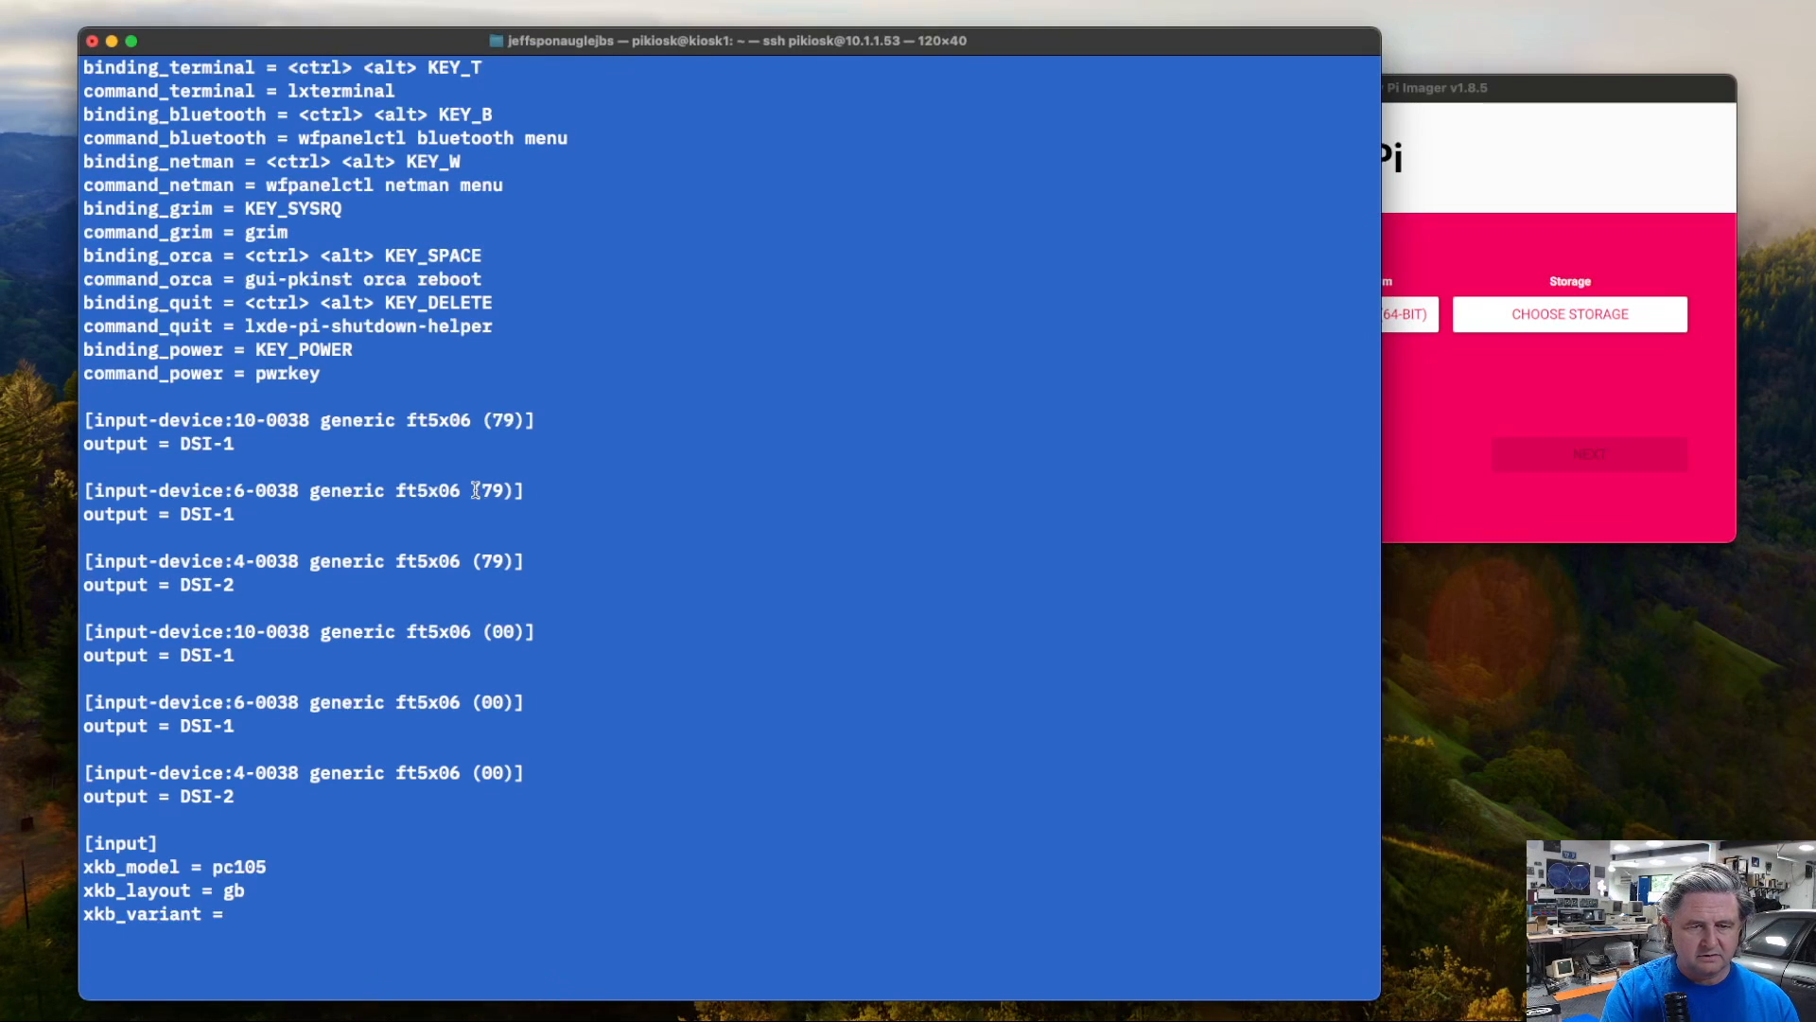
{"action": "scroll", "scroll_direction": "down", "scroll_amount": 3}
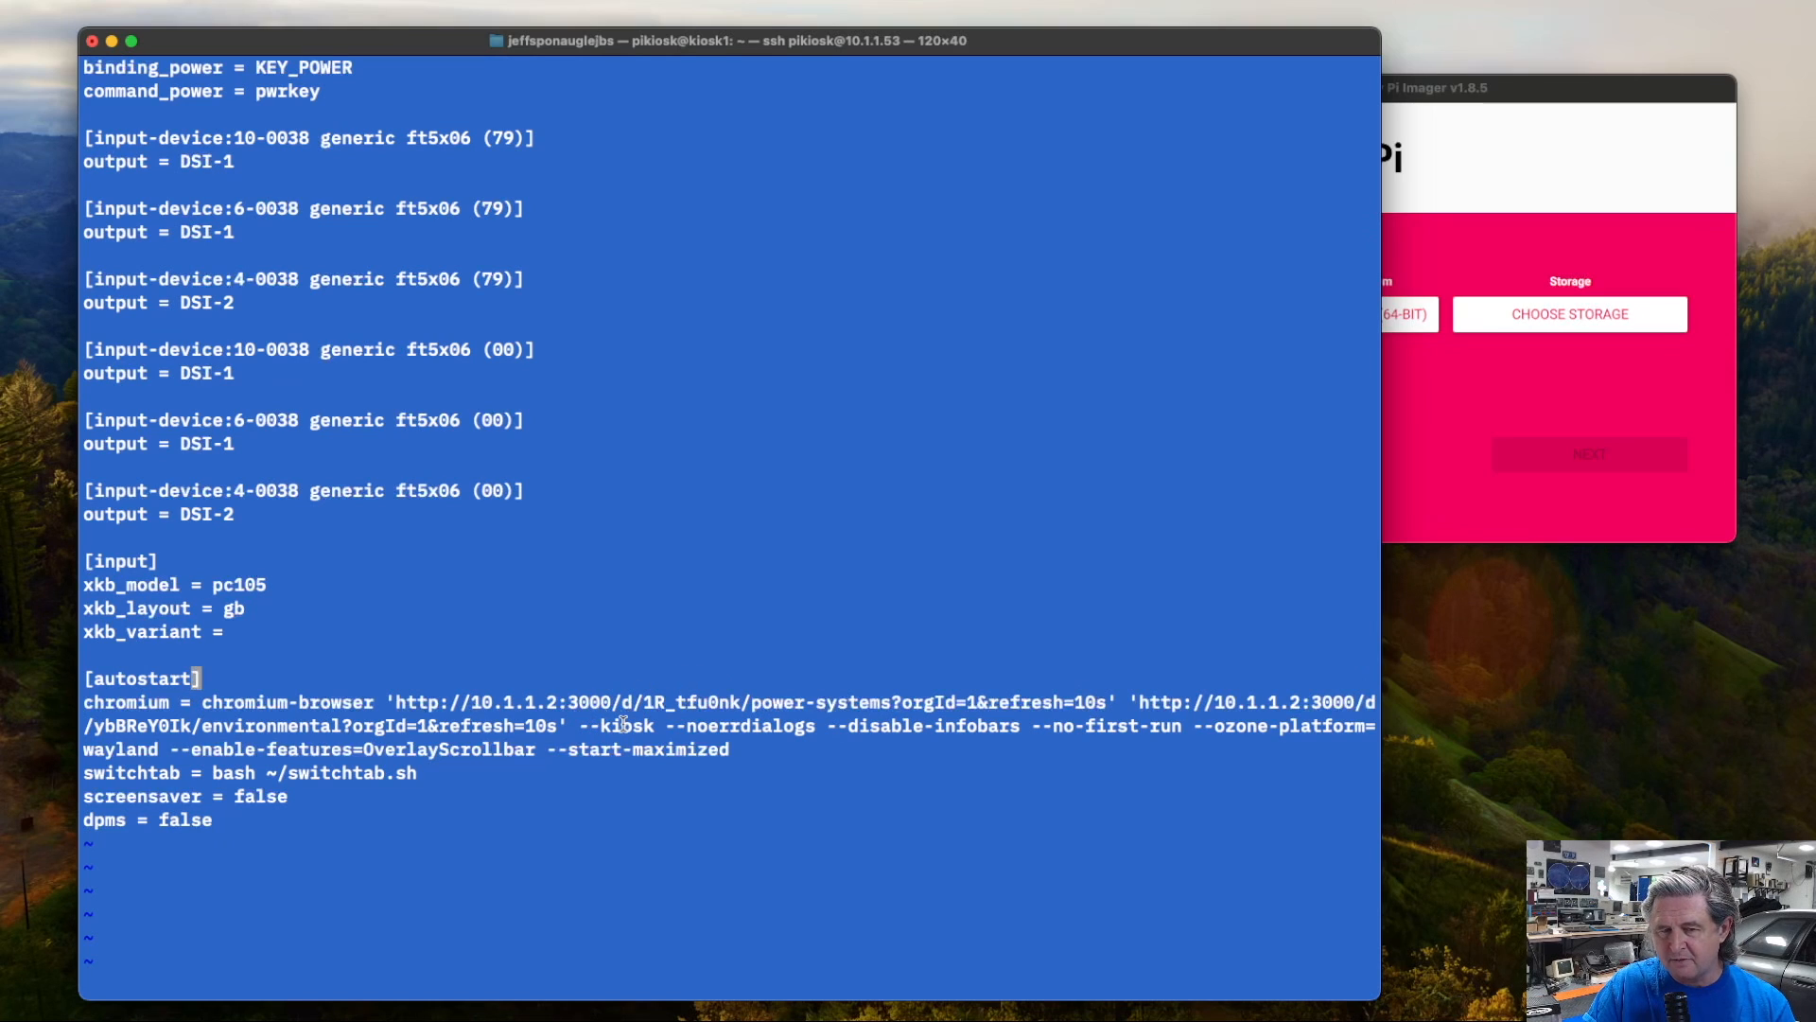
{"action": "mouse_move", "coordinate": [620, 748]}
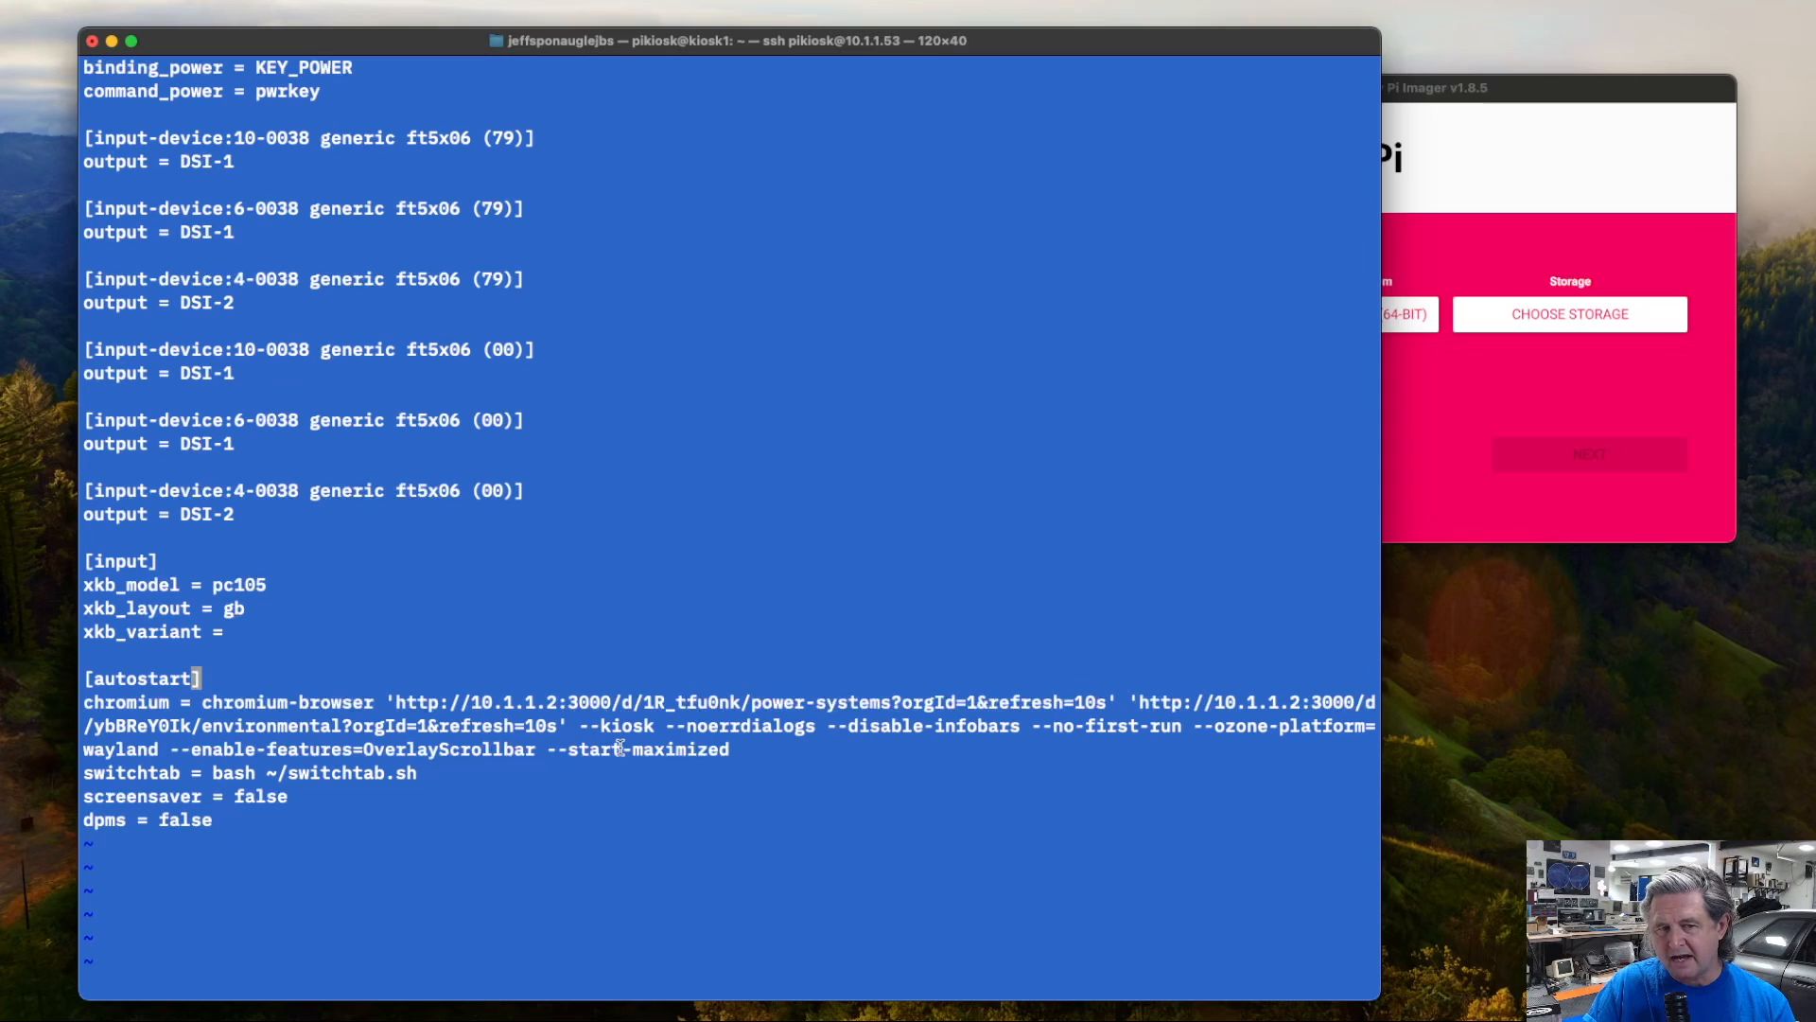
{"action": "mouse_move", "coordinate": [736, 749]}
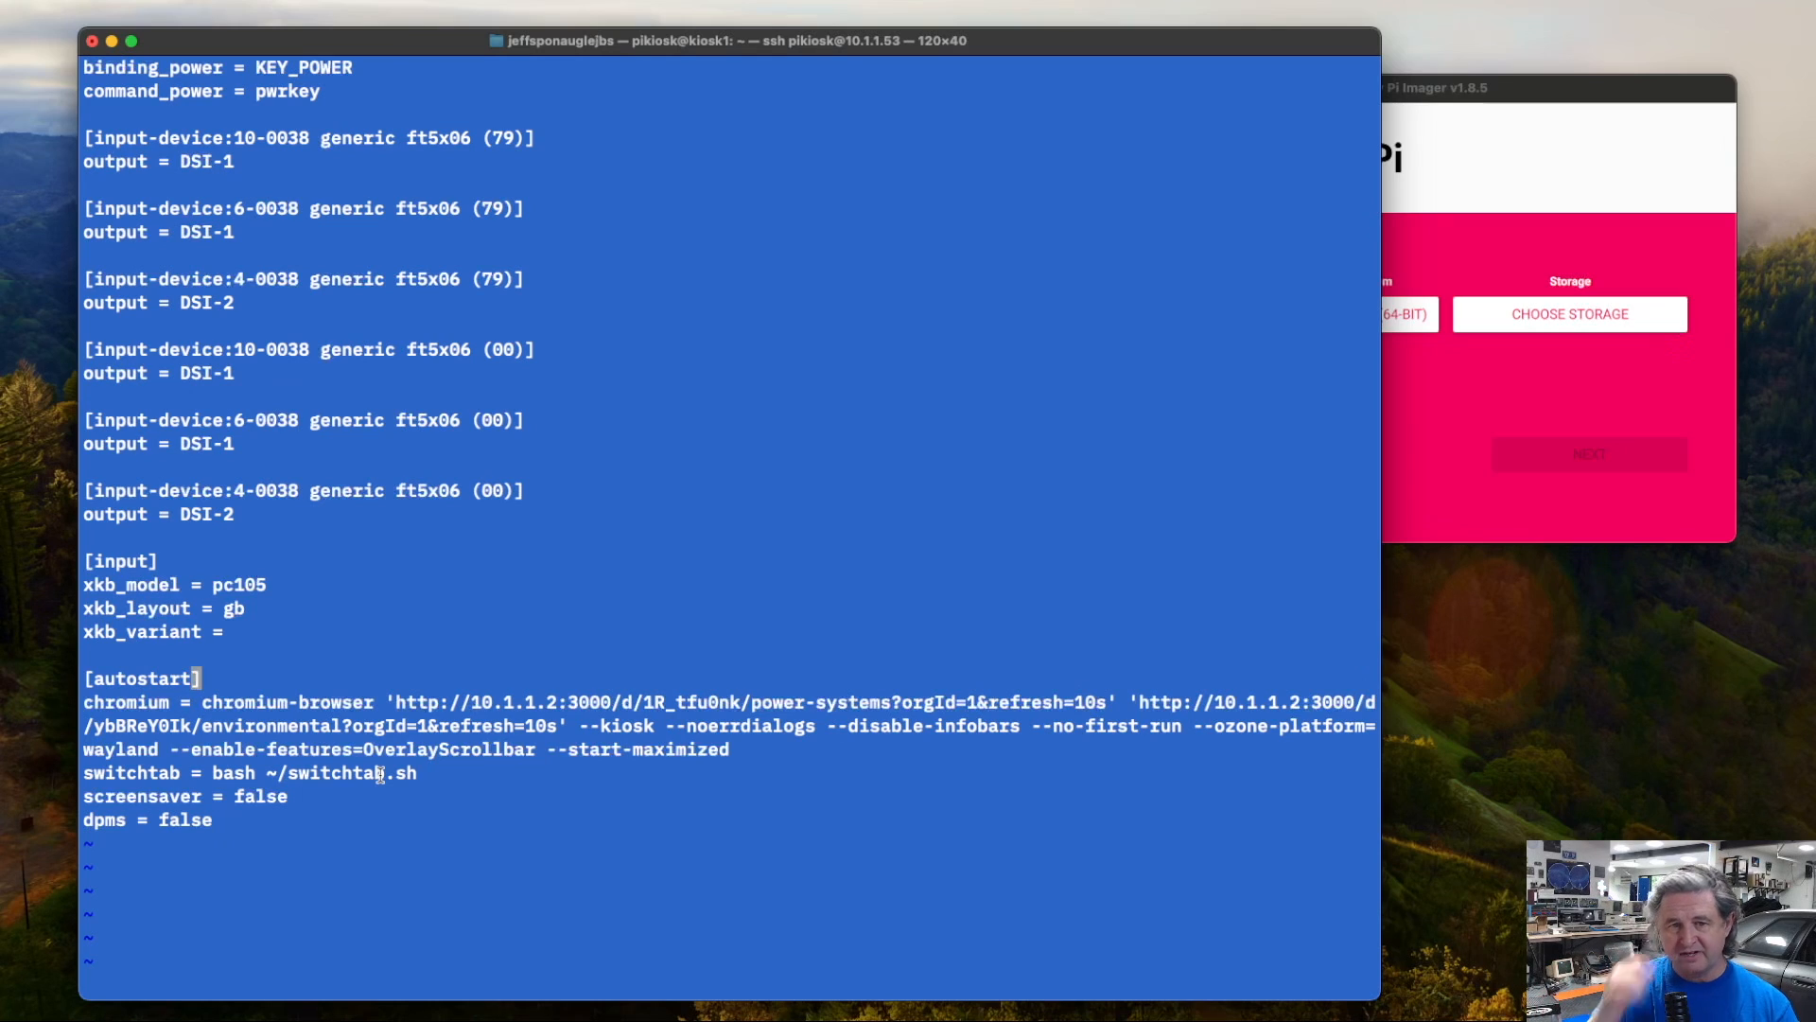
{"action": "mouse_move", "coordinate": [290, 730]}
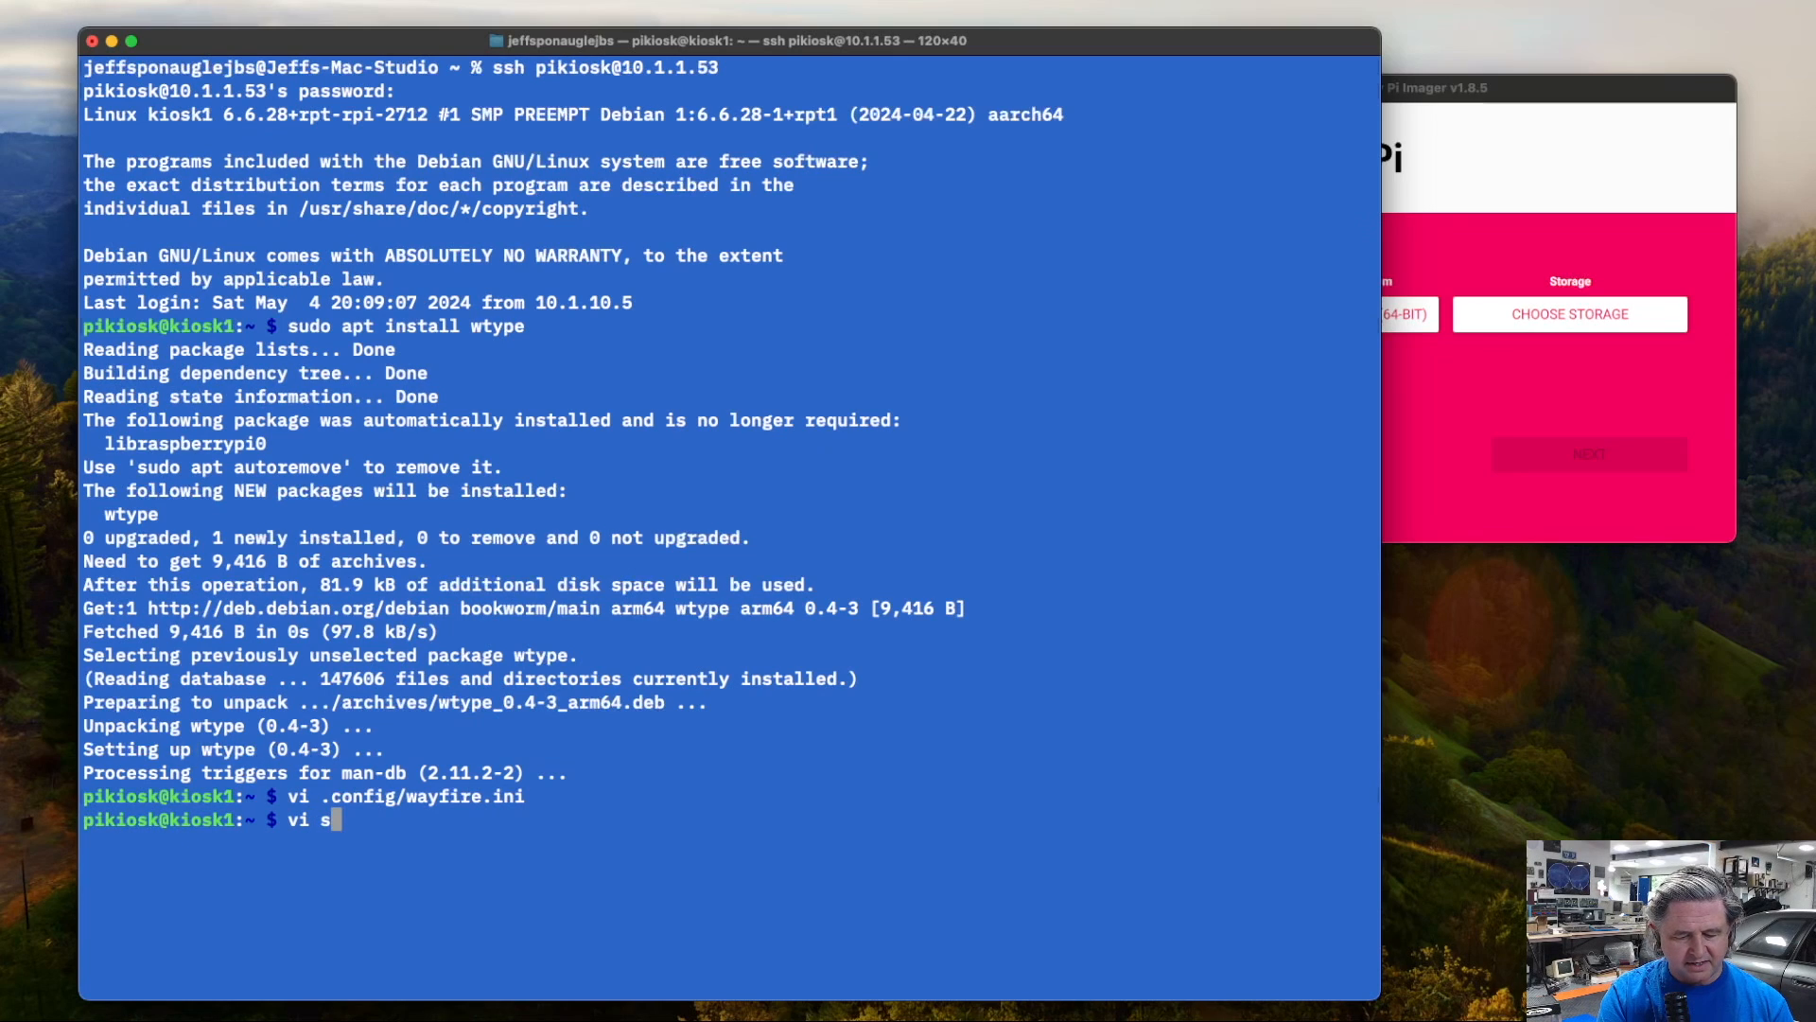
Create switchtab.sh in vi with a bash script sending wtype tab switches every 10 seconds
{"action": "type", "text": "witcht"}
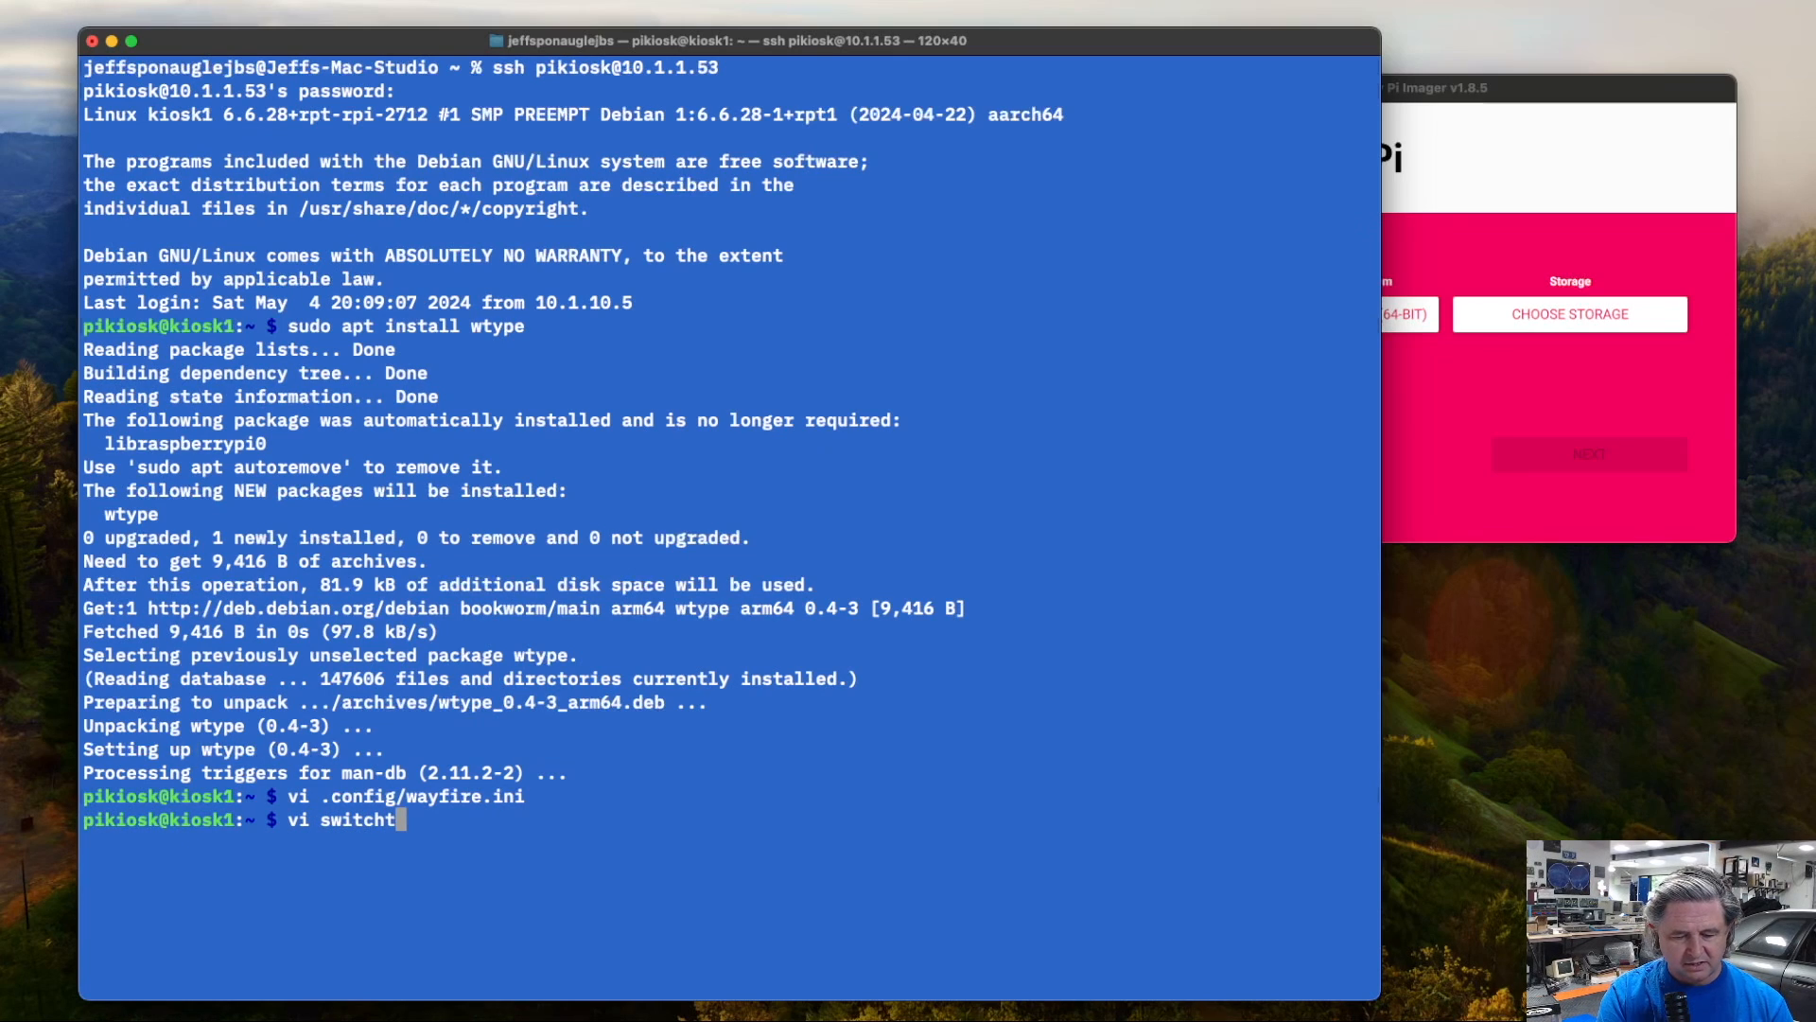
{"action": "type", "text": "a"}
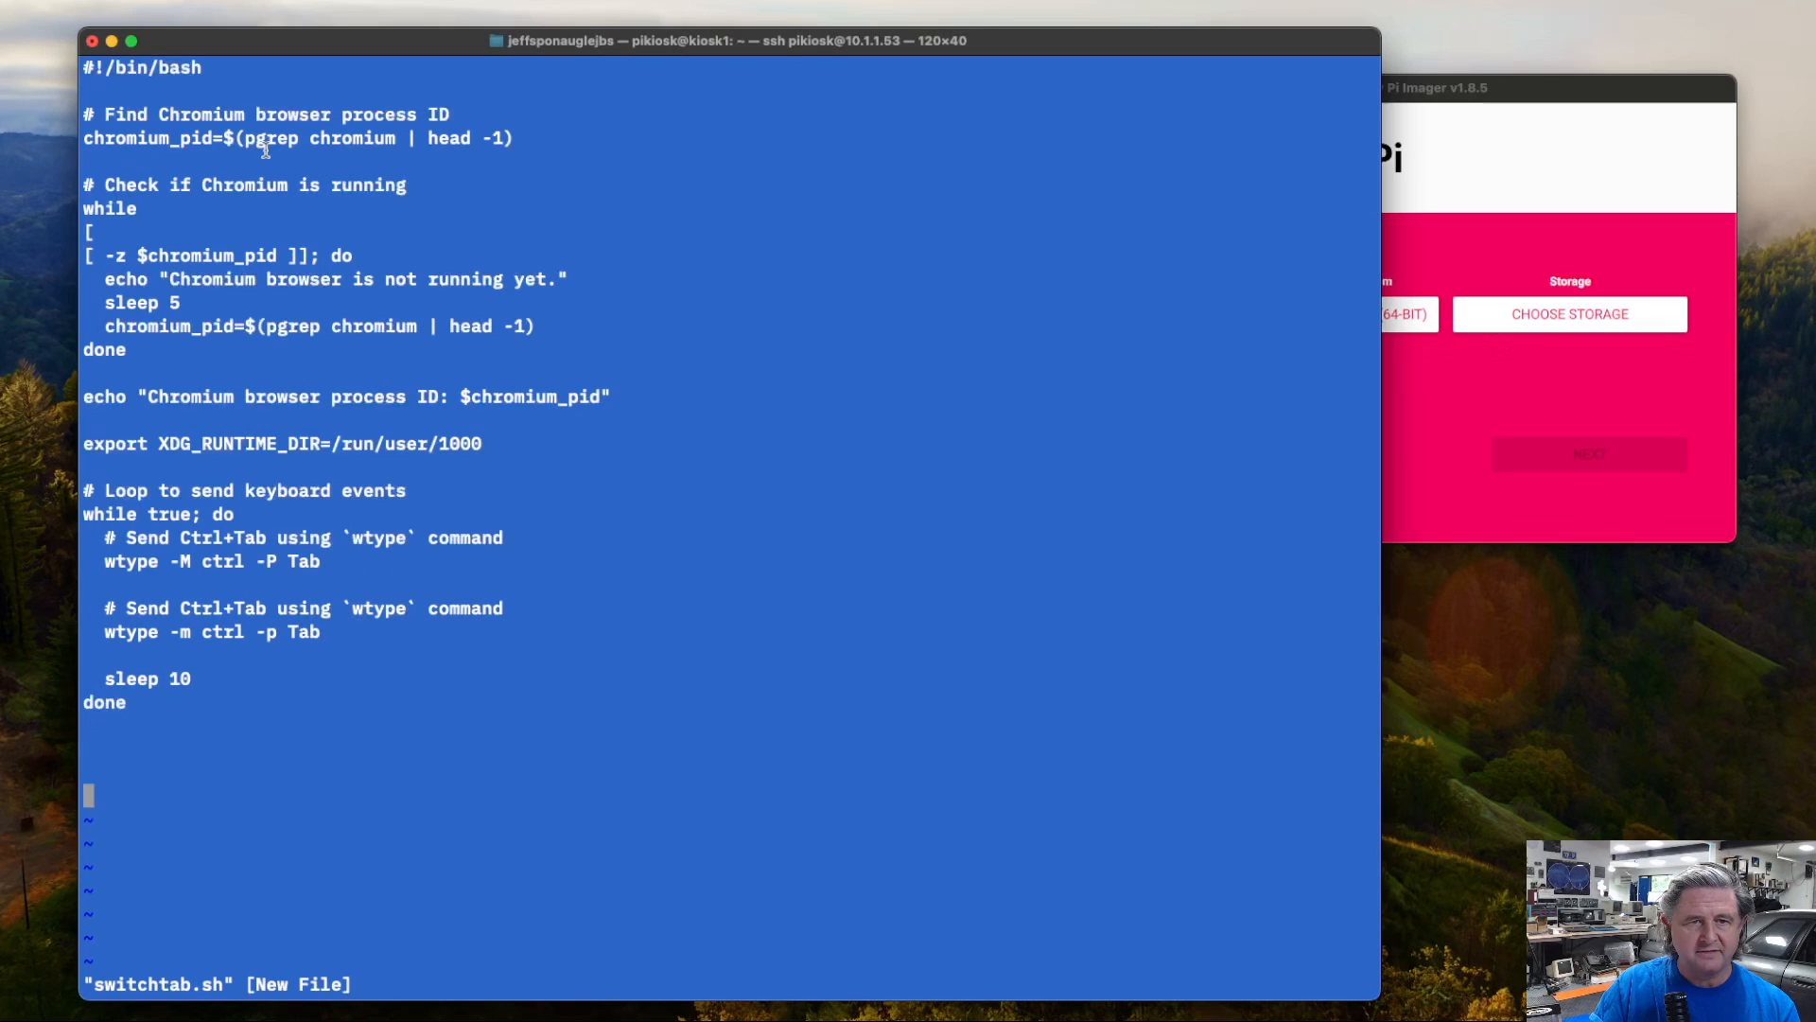
{"action": "mouse_move", "coordinate": [205, 351]}
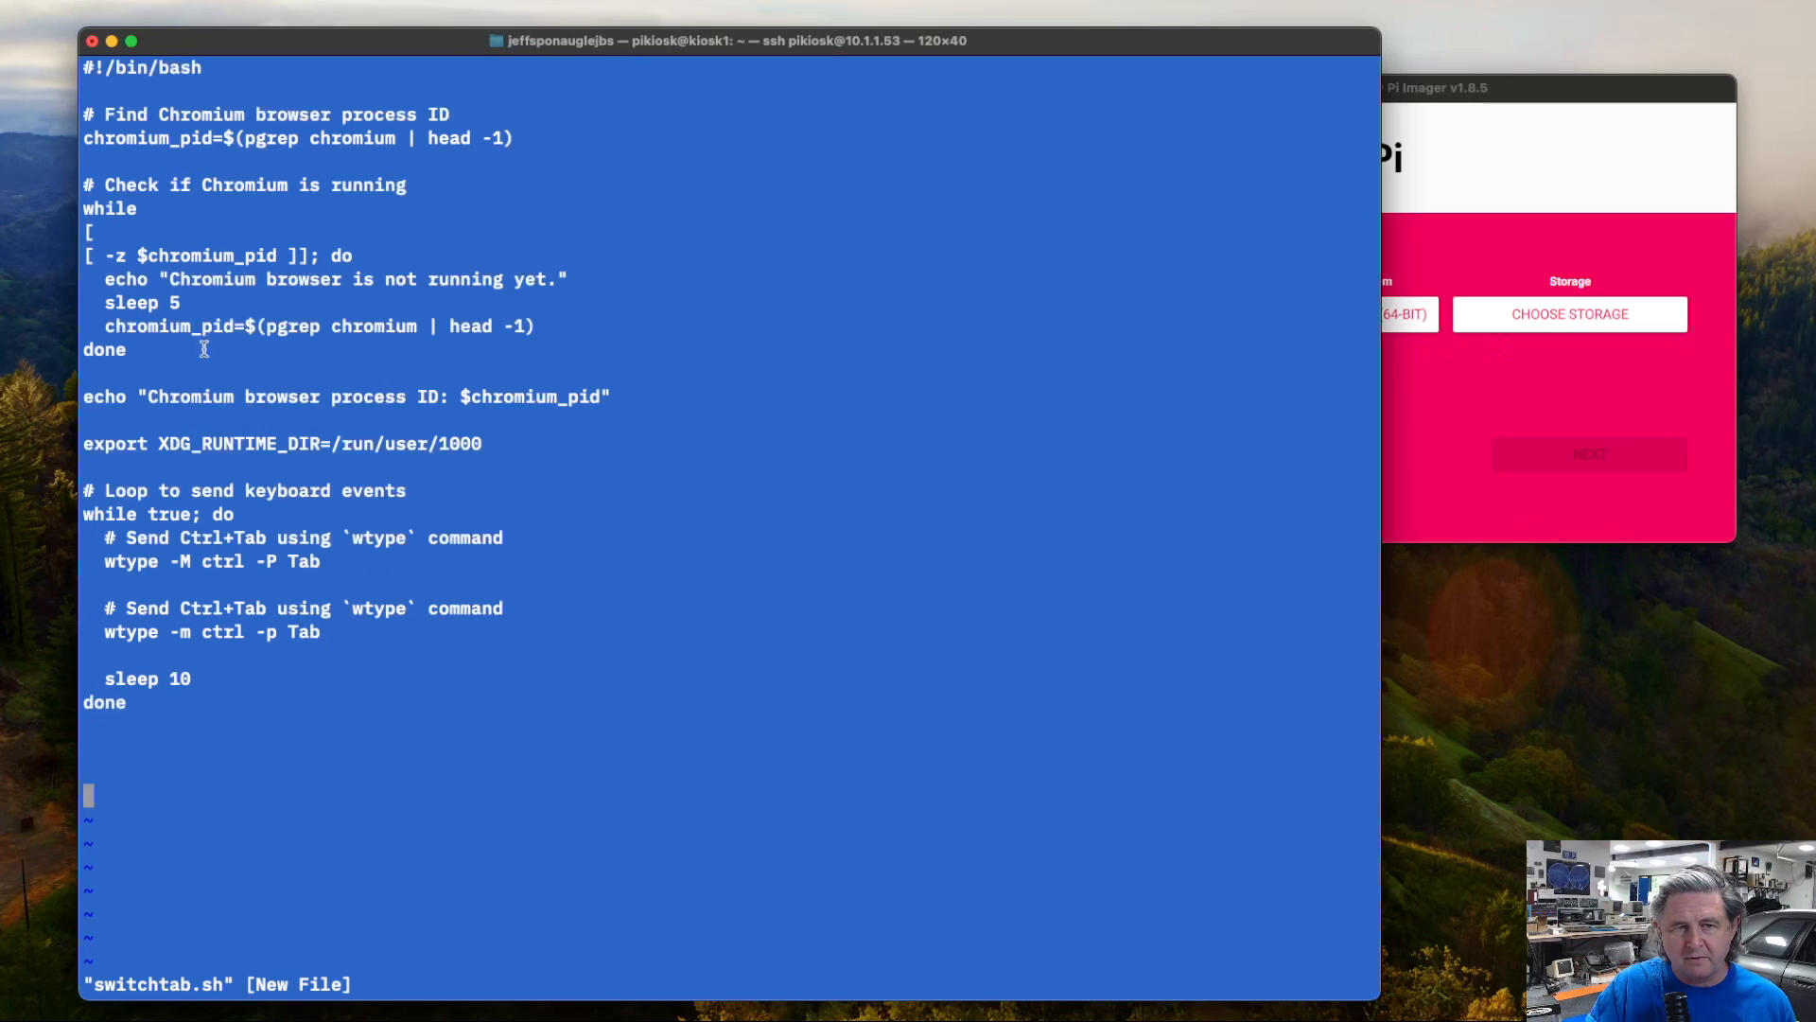